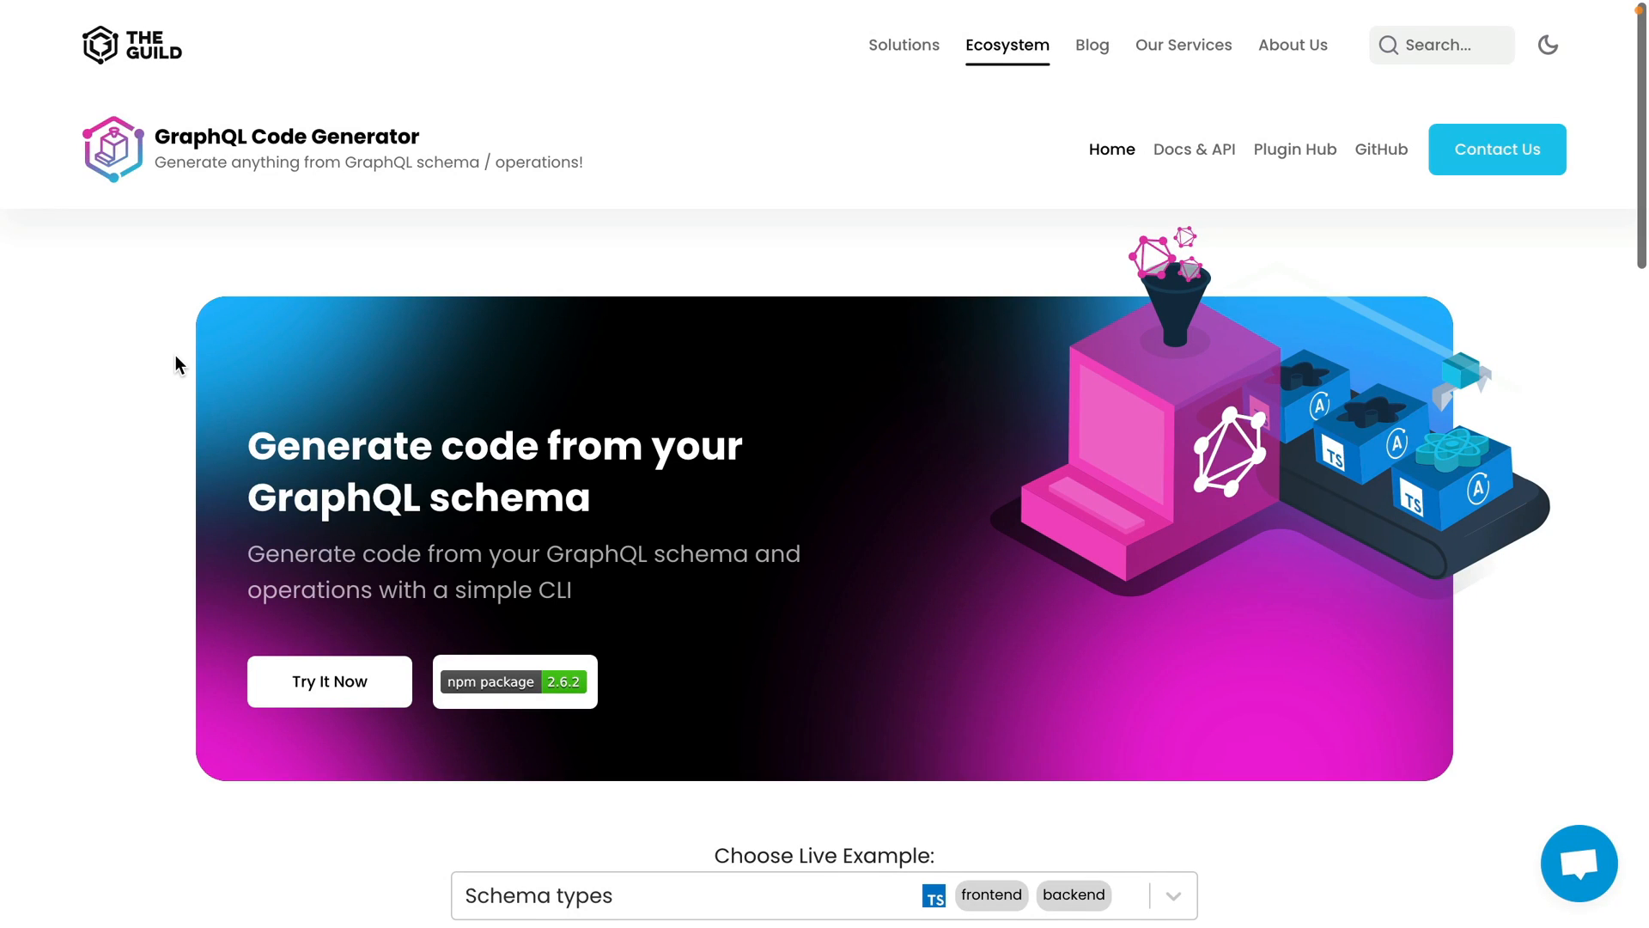
Switch the live example to React-Apollo Hooks and browse the generated useFindUserQuery hook code.
scroll(down, 3)
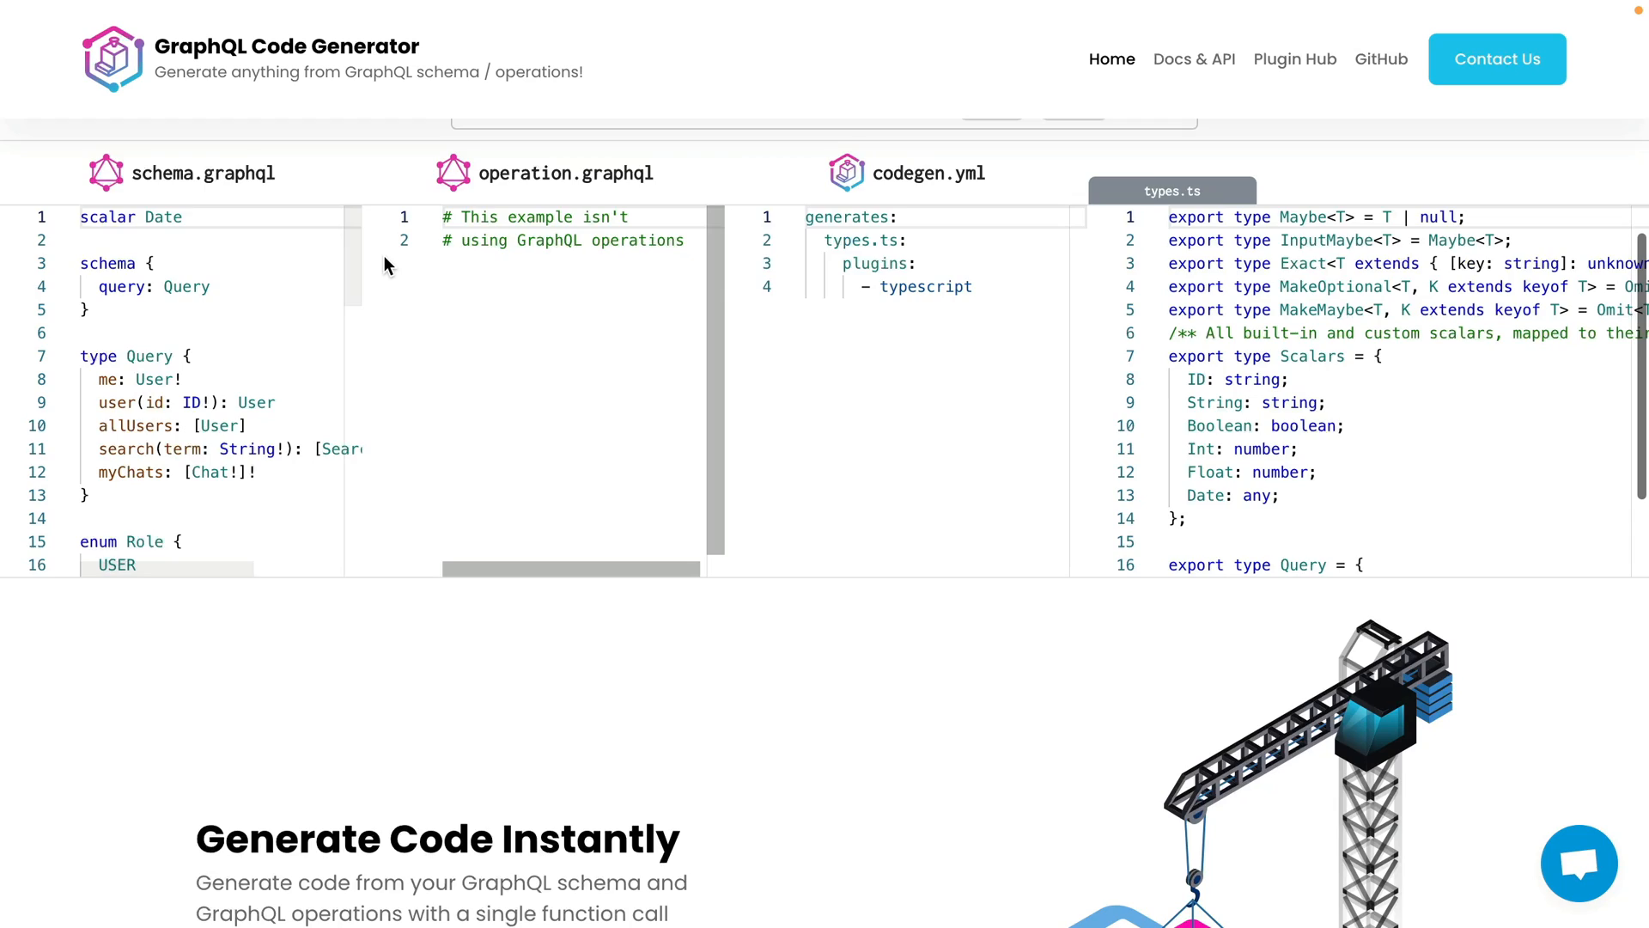
click(1171, 195)
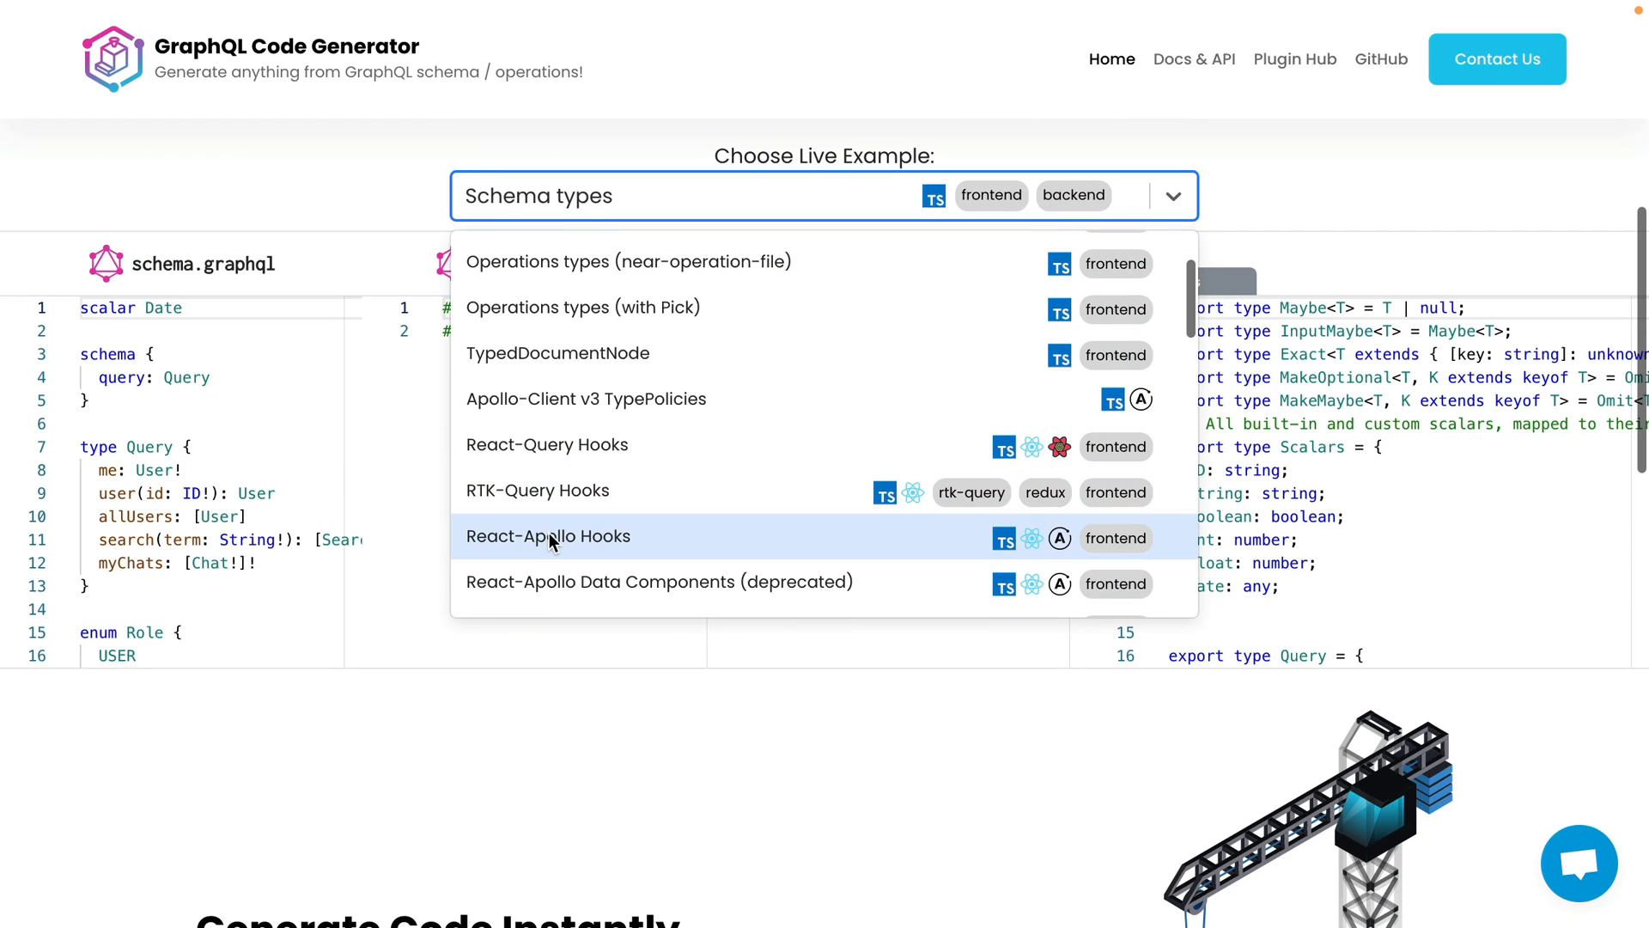
click(548, 535)
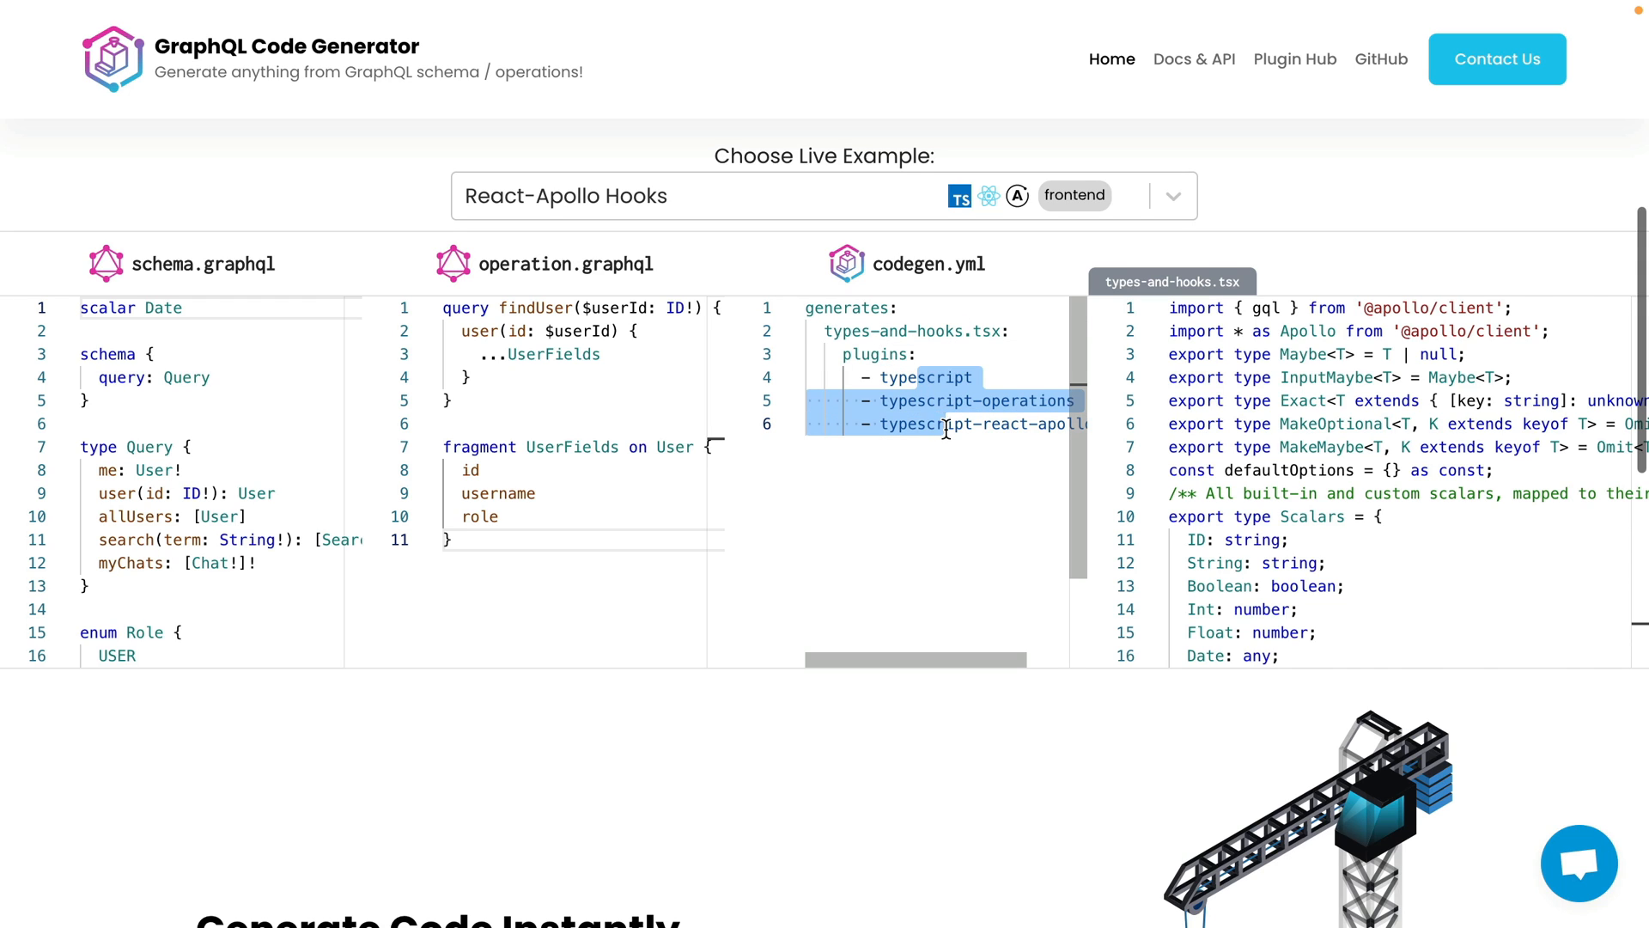
scroll(down, 3)
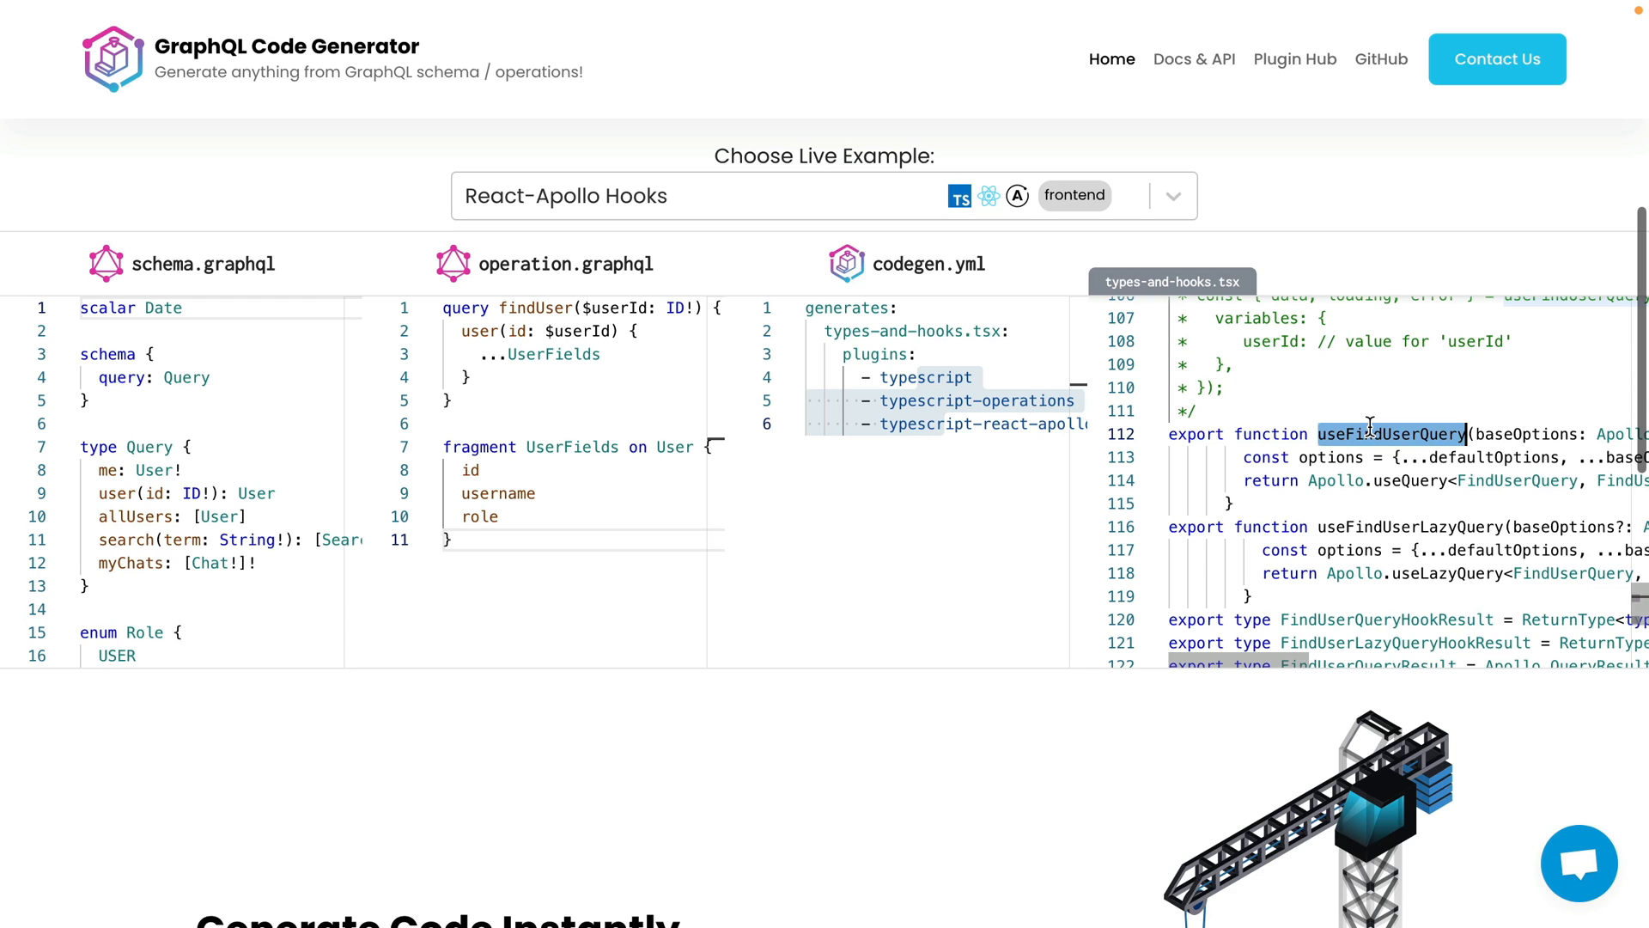
scroll(up, 3)
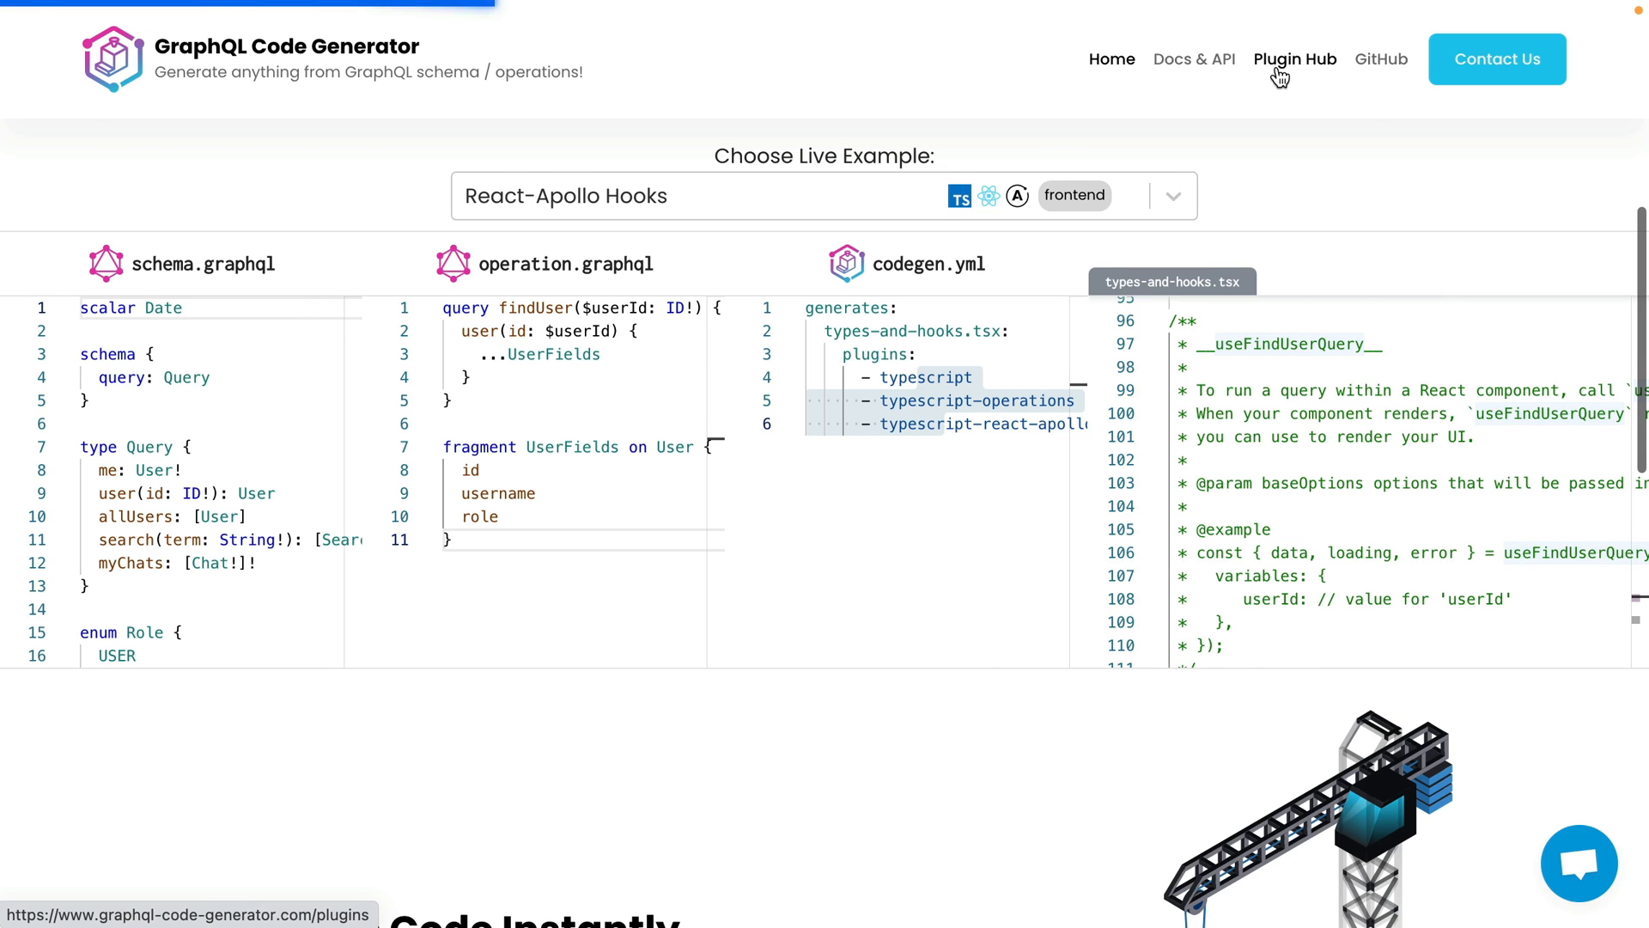
Search the Plugin Hub for 'docum' and view the TypedDocumentNode plugin page.
click(1295, 60)
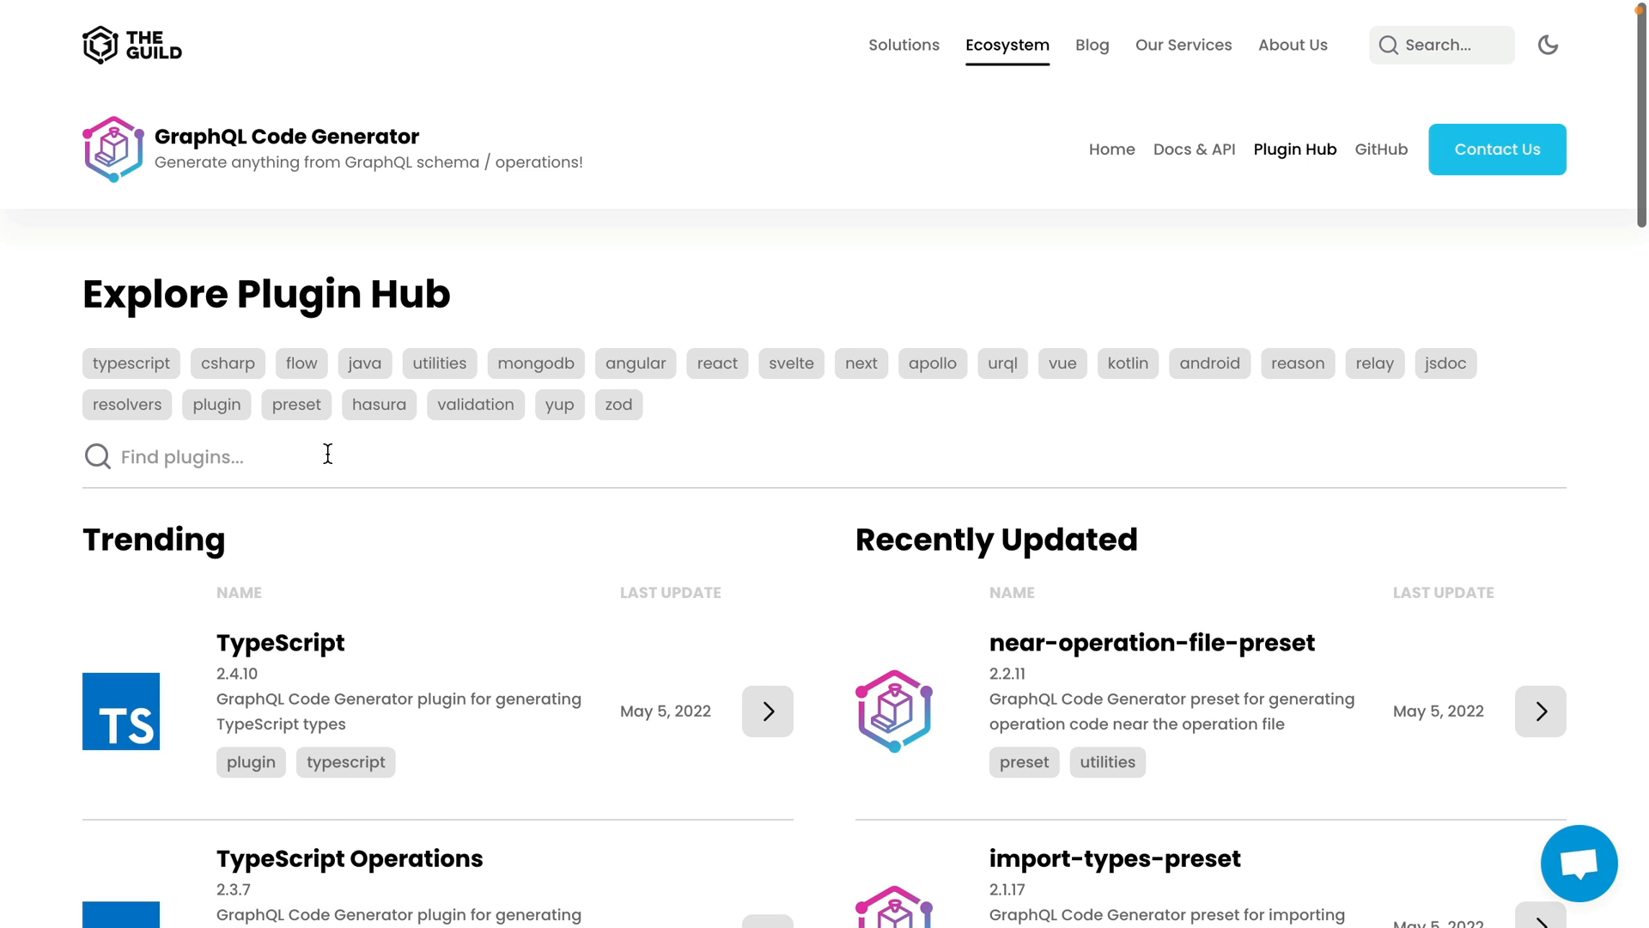
text(docum)
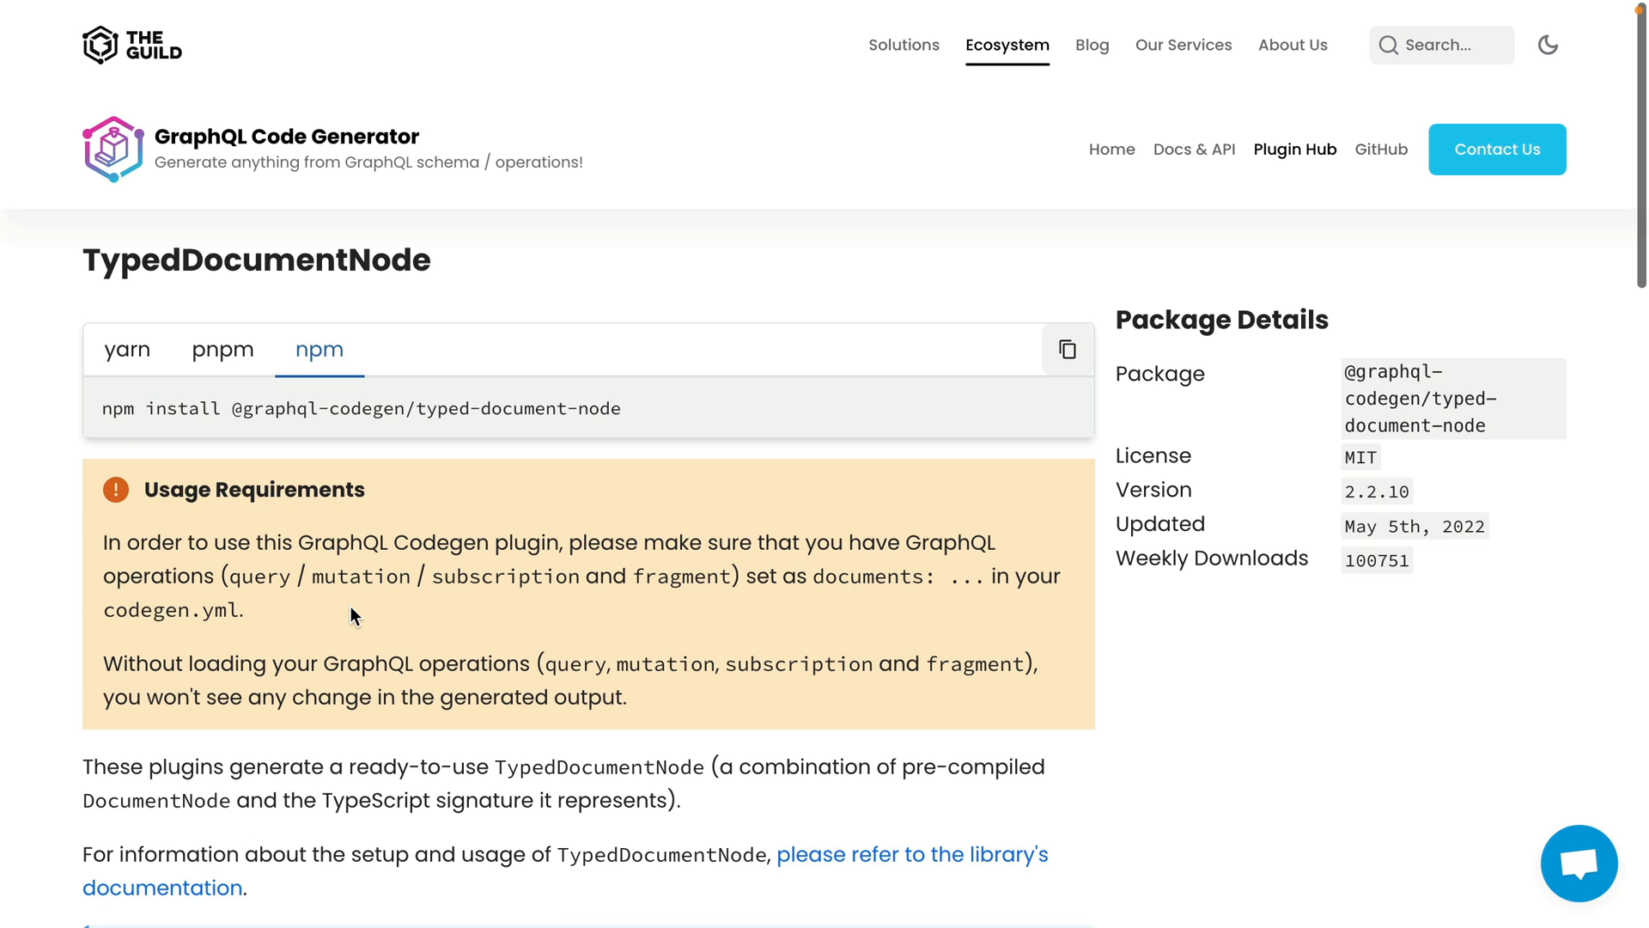
scroll(down, 3)
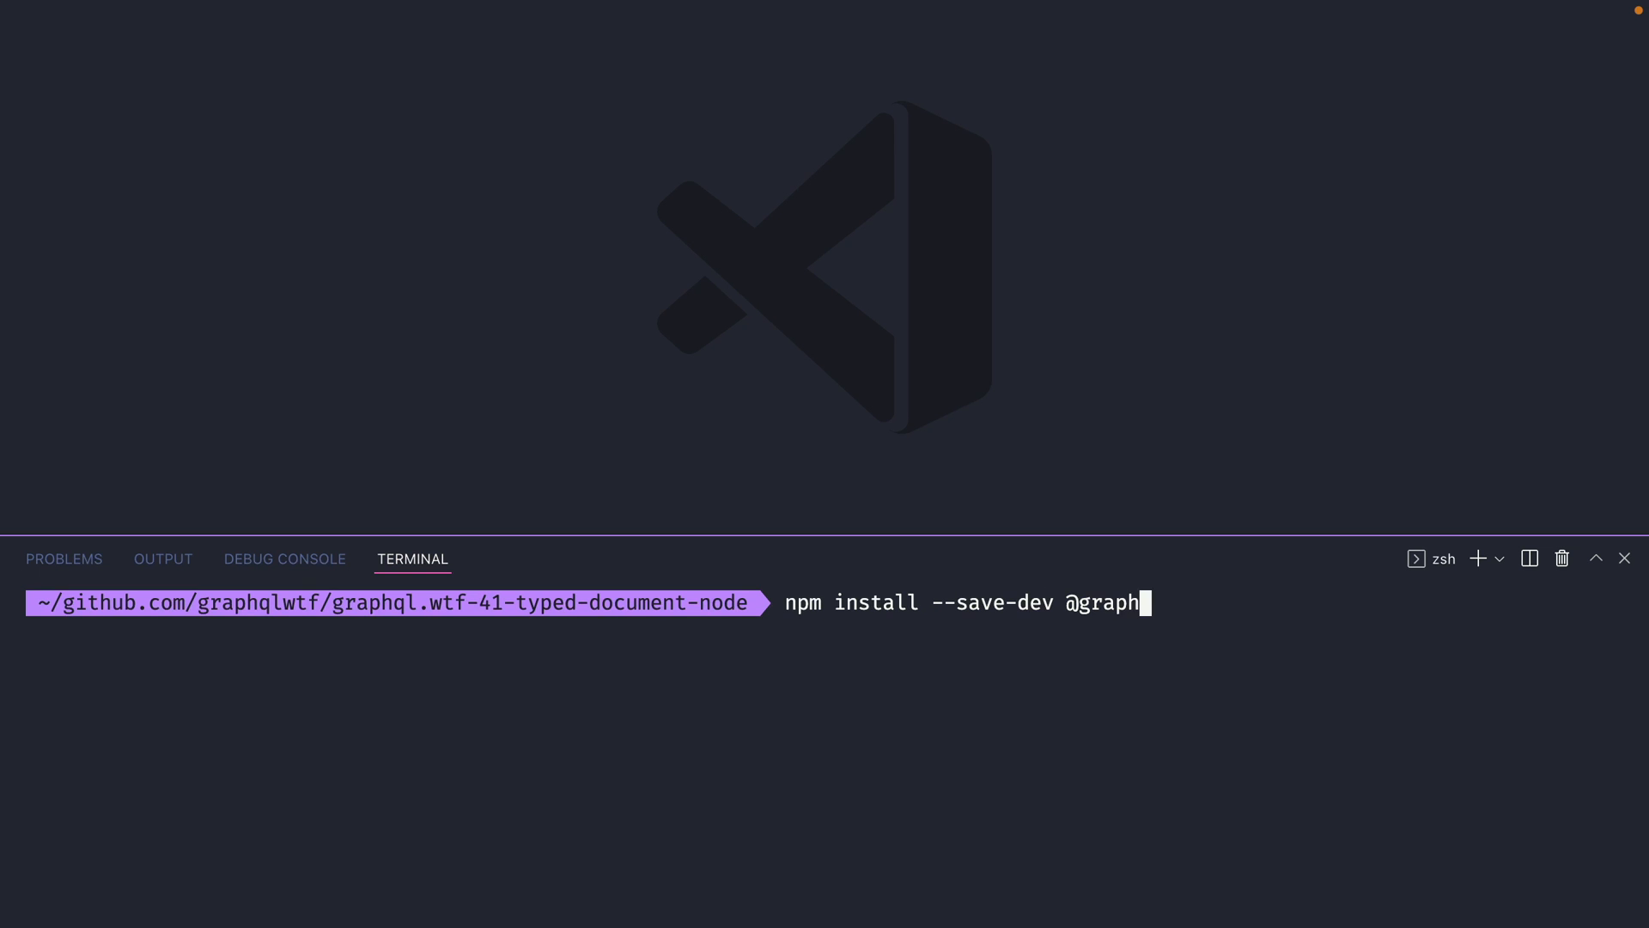
text(ql-codegen/cli @graphql-codegen/typescr)
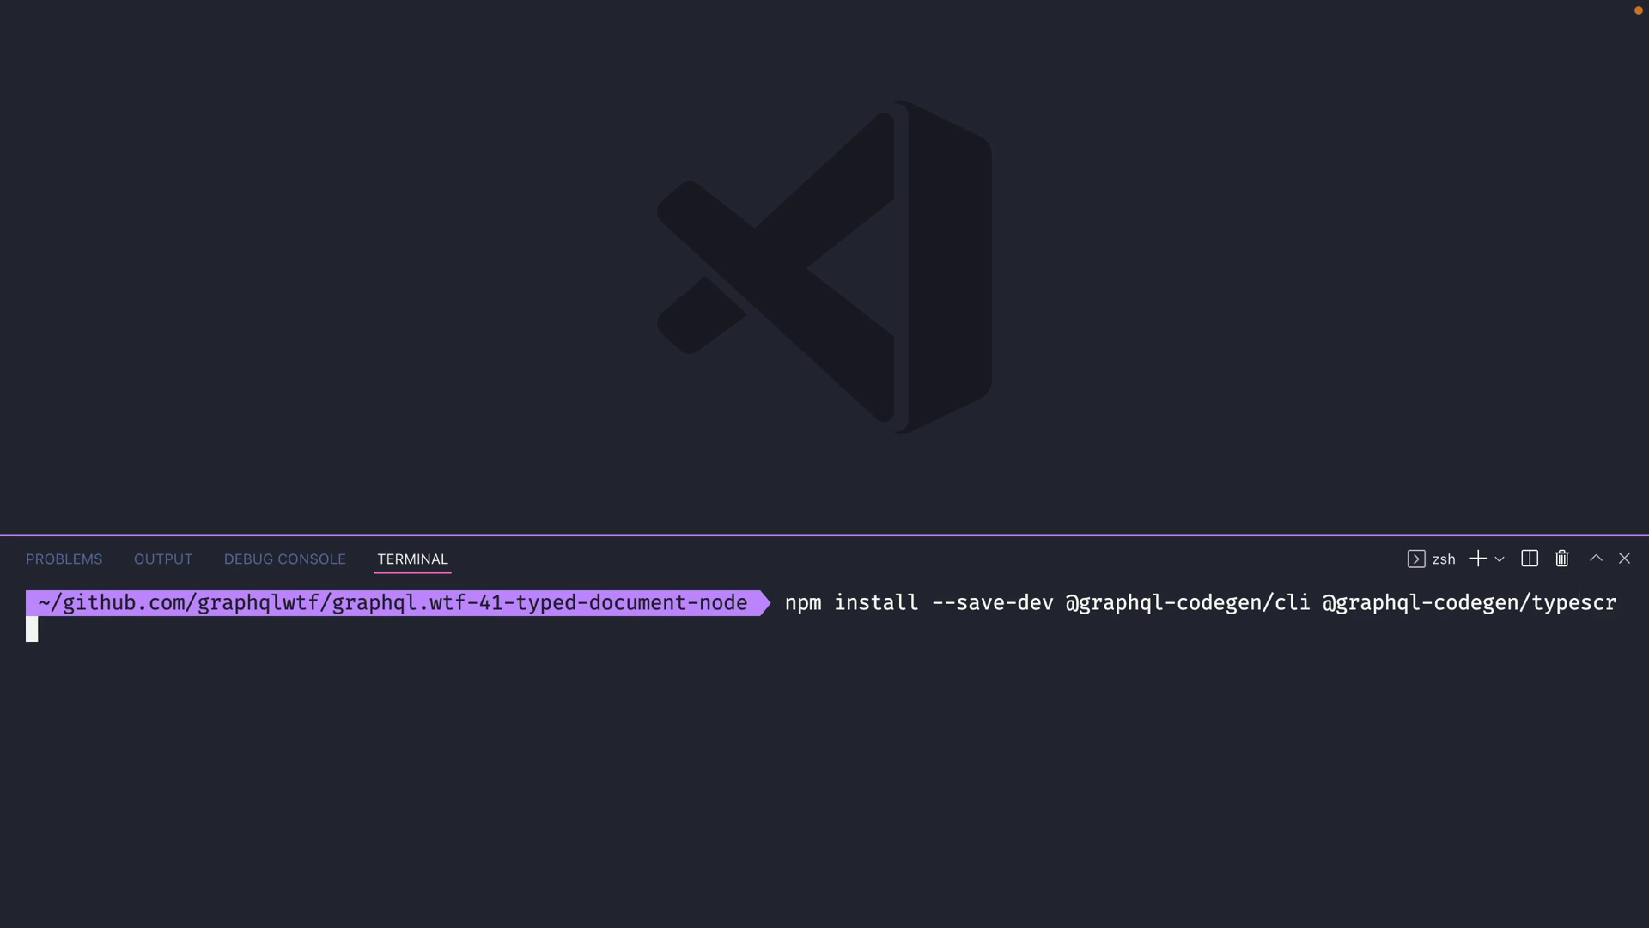
text(ipt @graphql-coden)
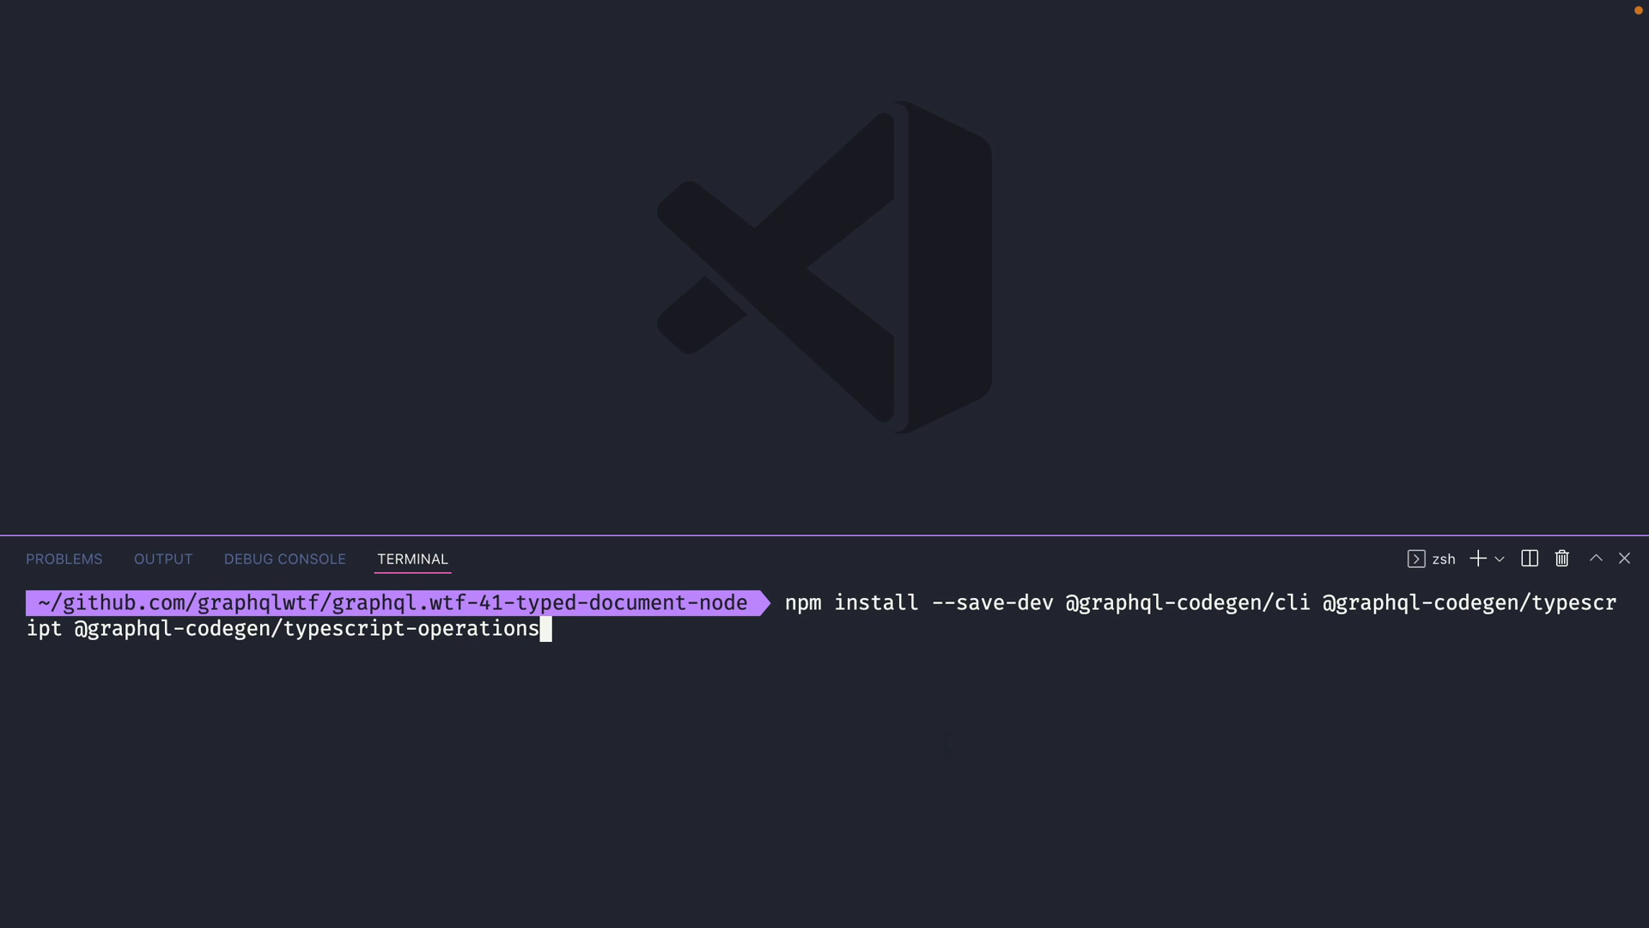
text(@graphql-codegen/typed-document-node)
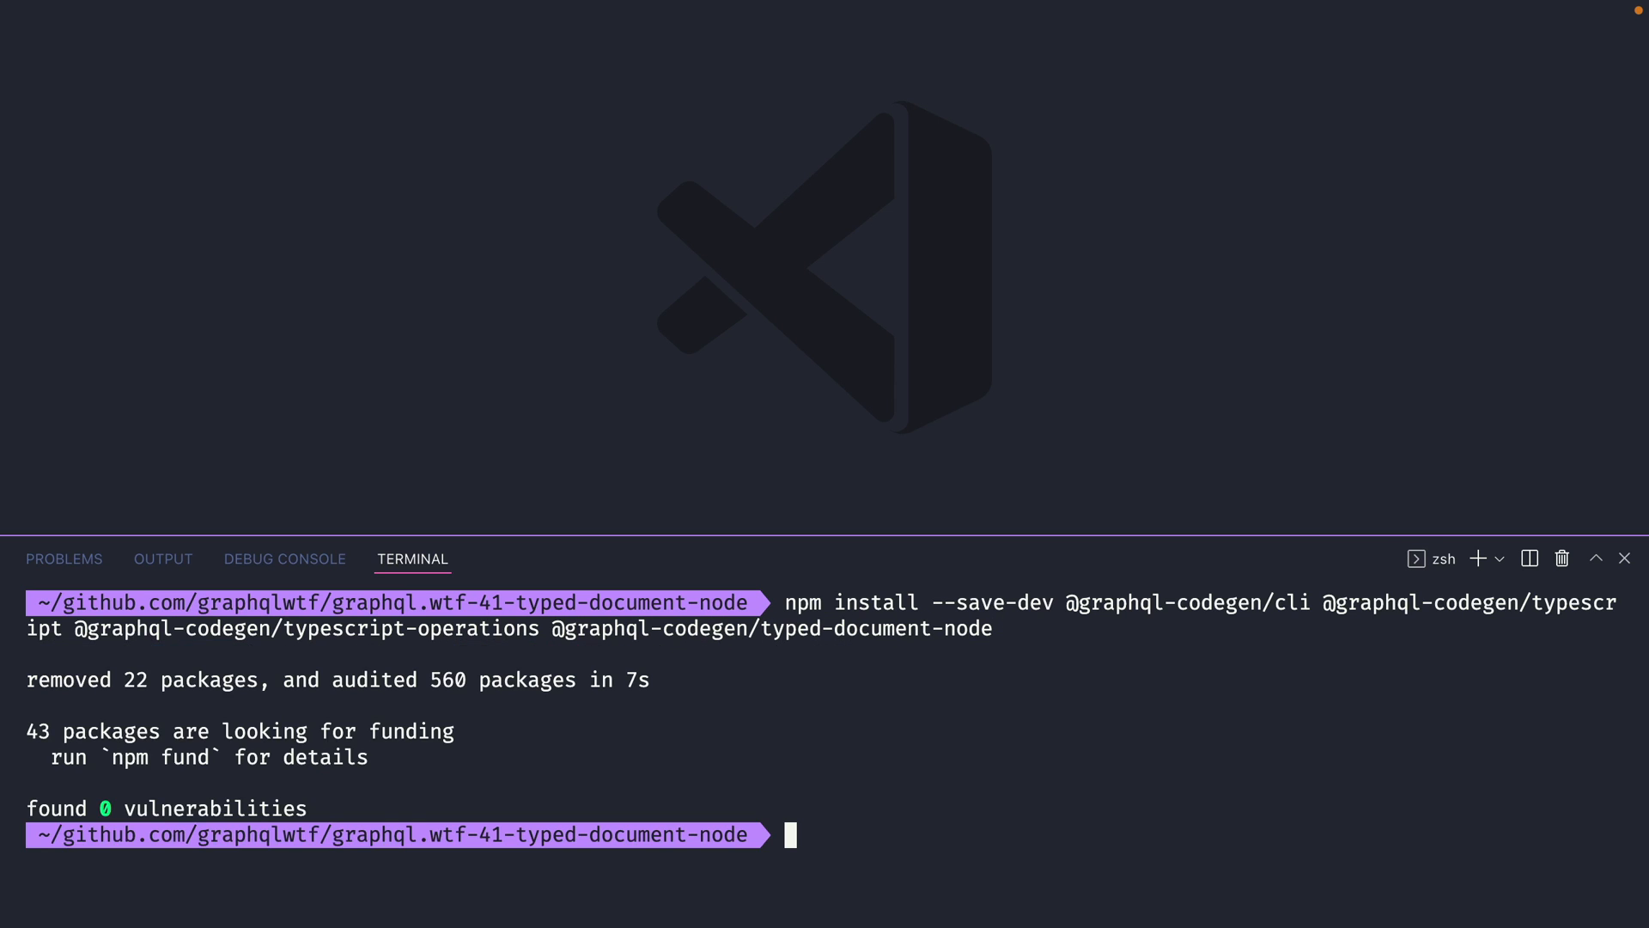
text(npm install graphql @apollo/client @ur)
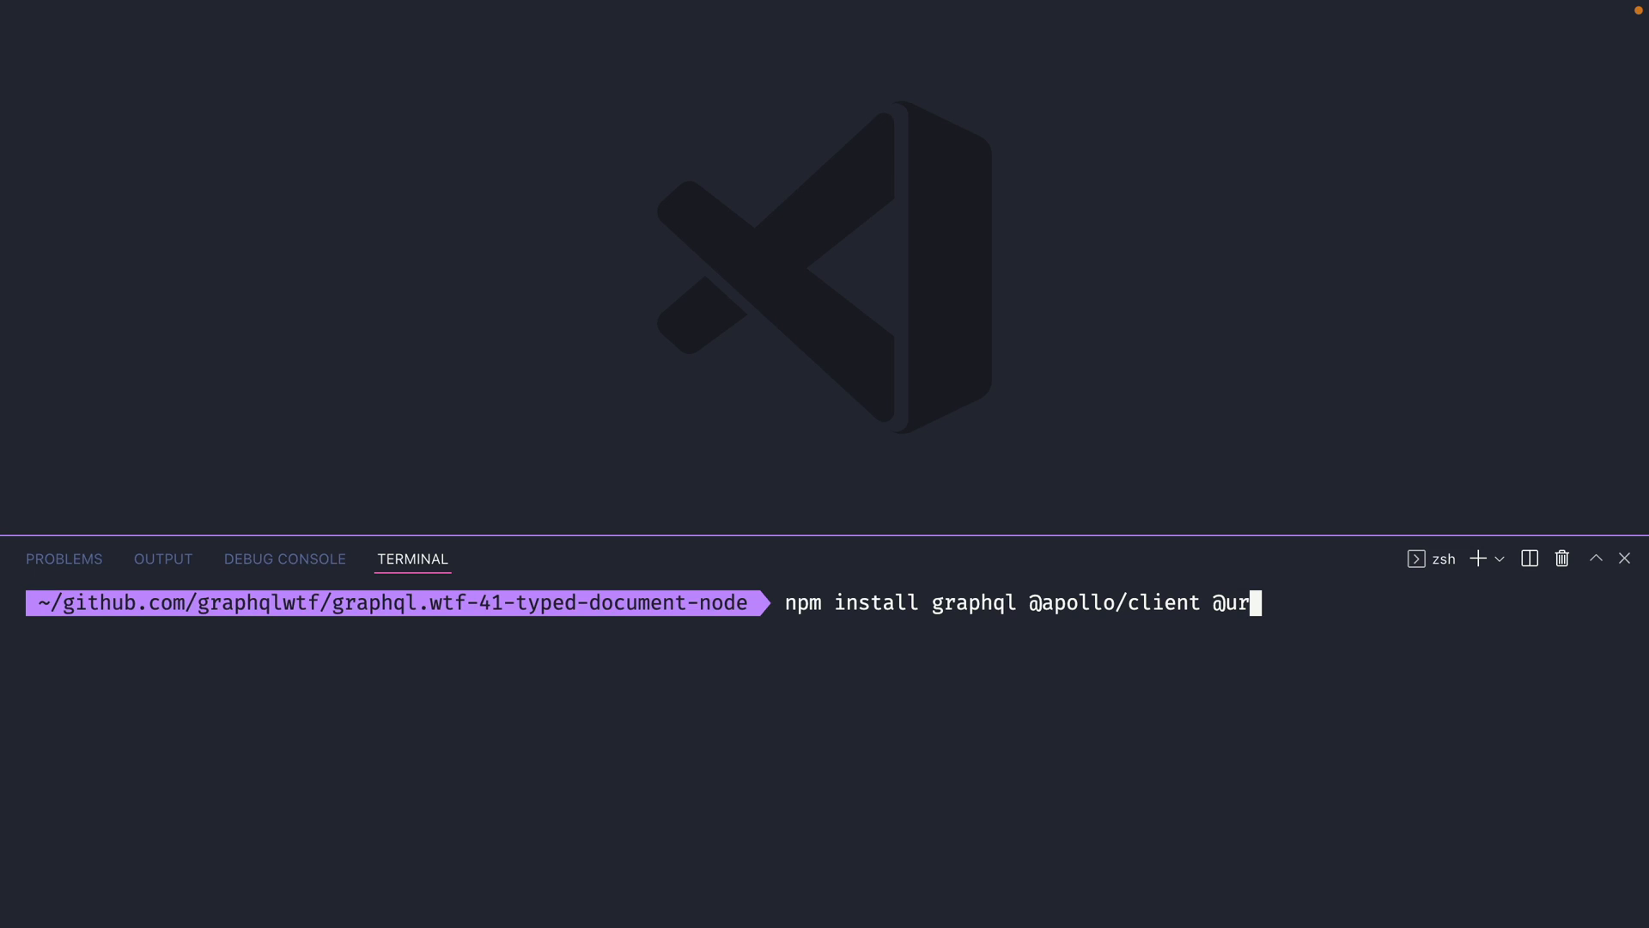
text(ql/core graphql-request)
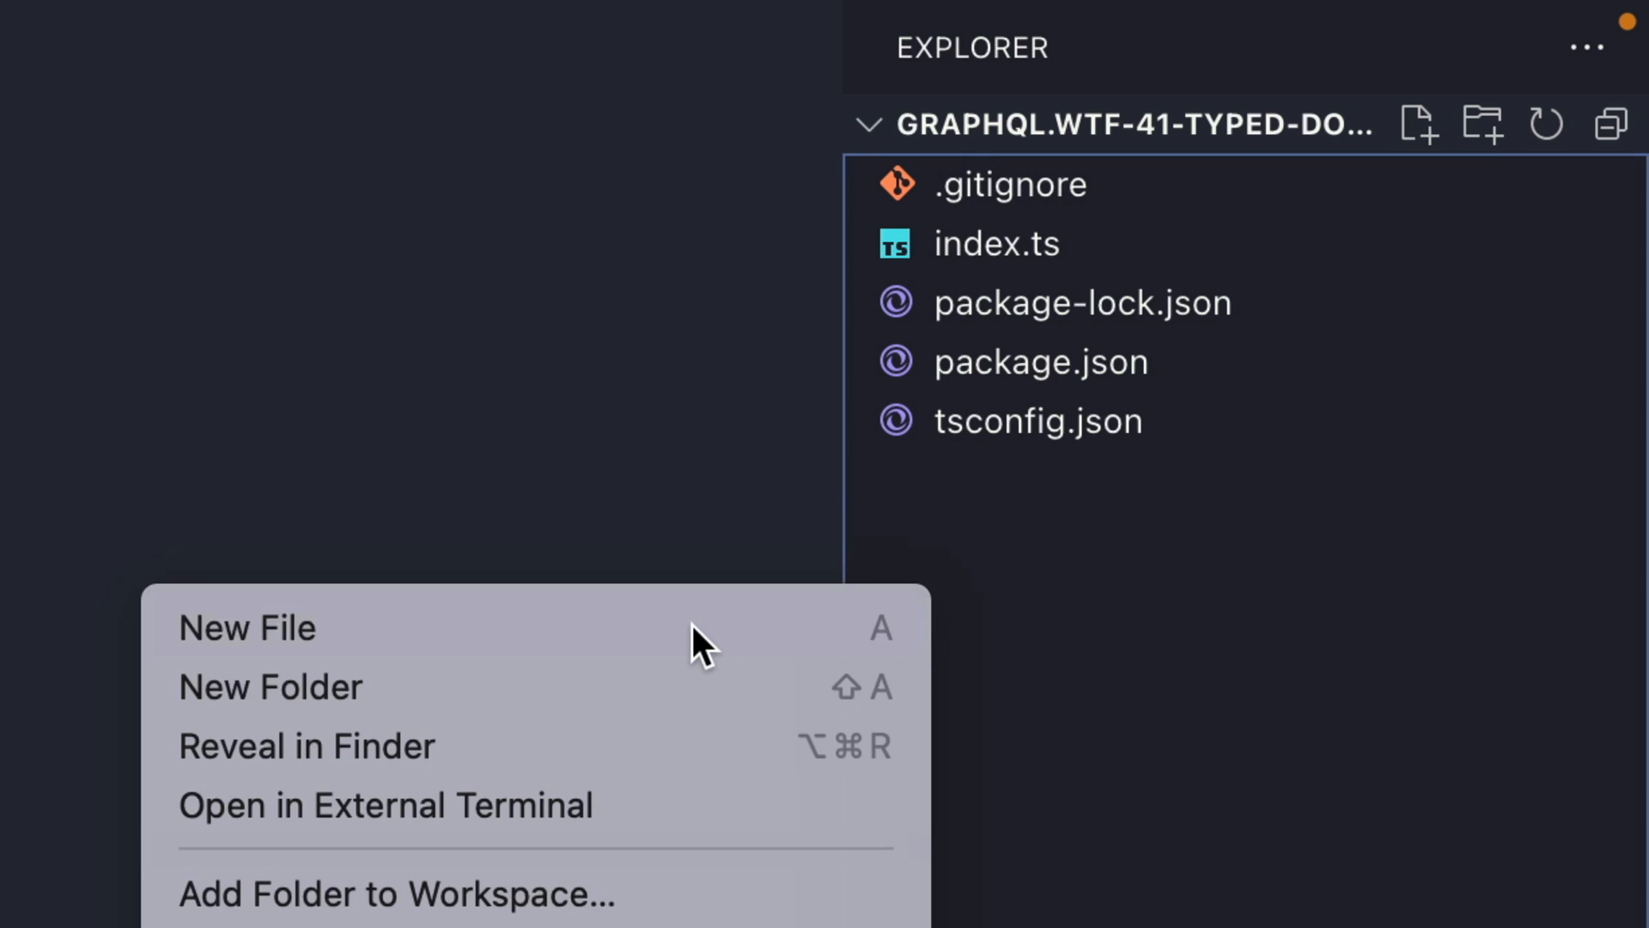
click(247, 628)
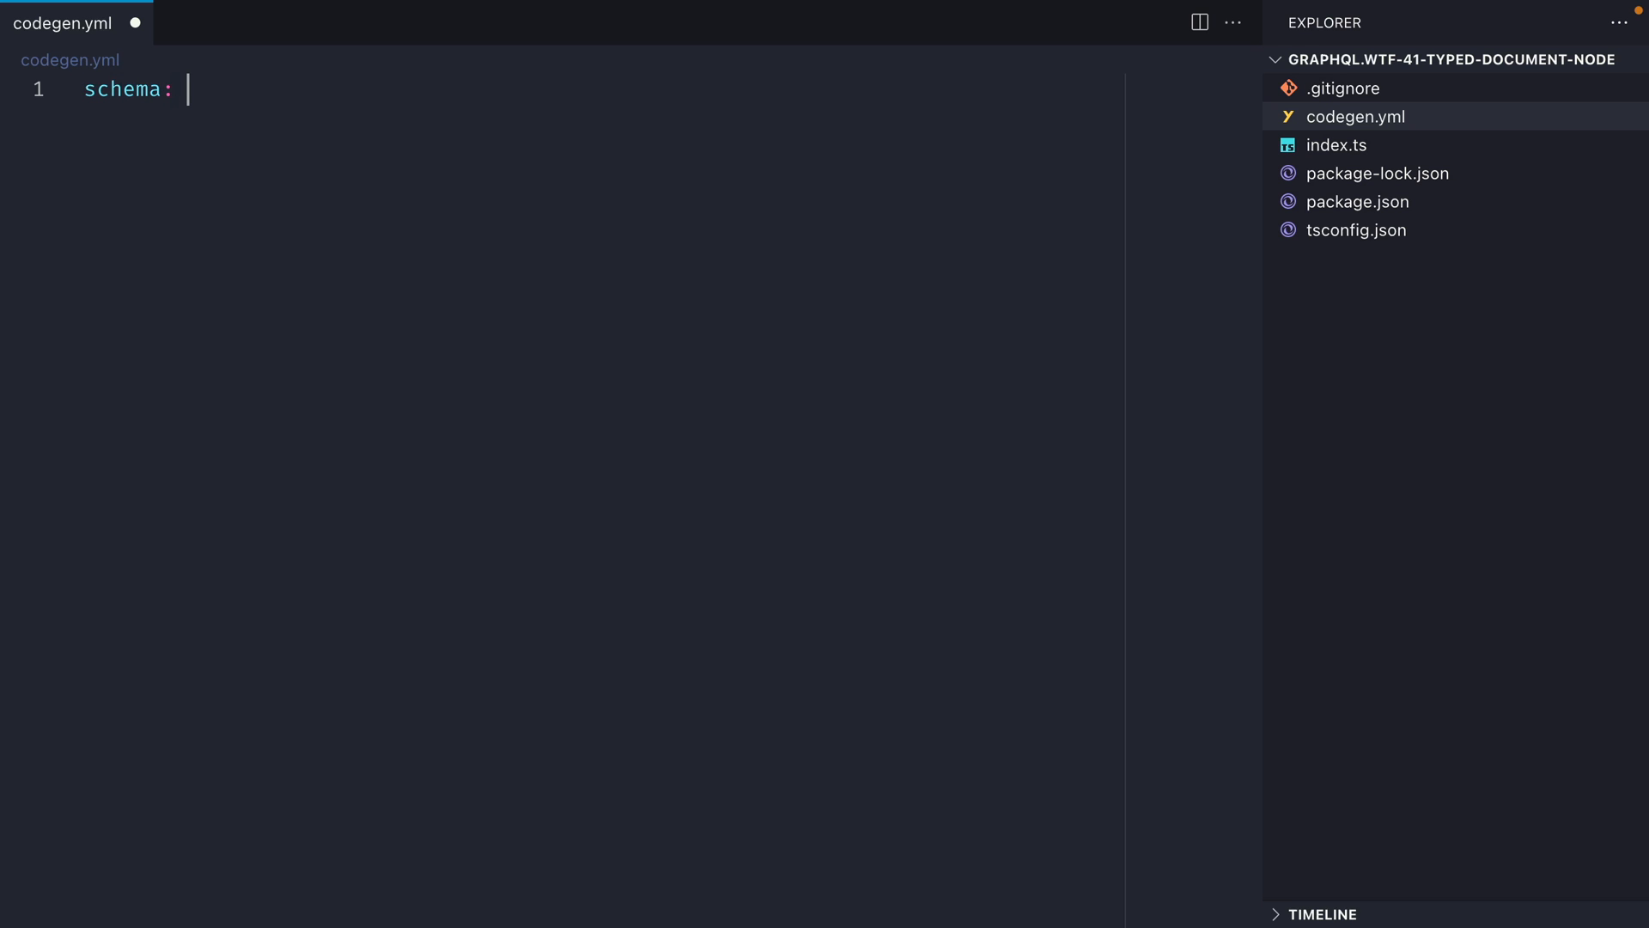
text(https://a)
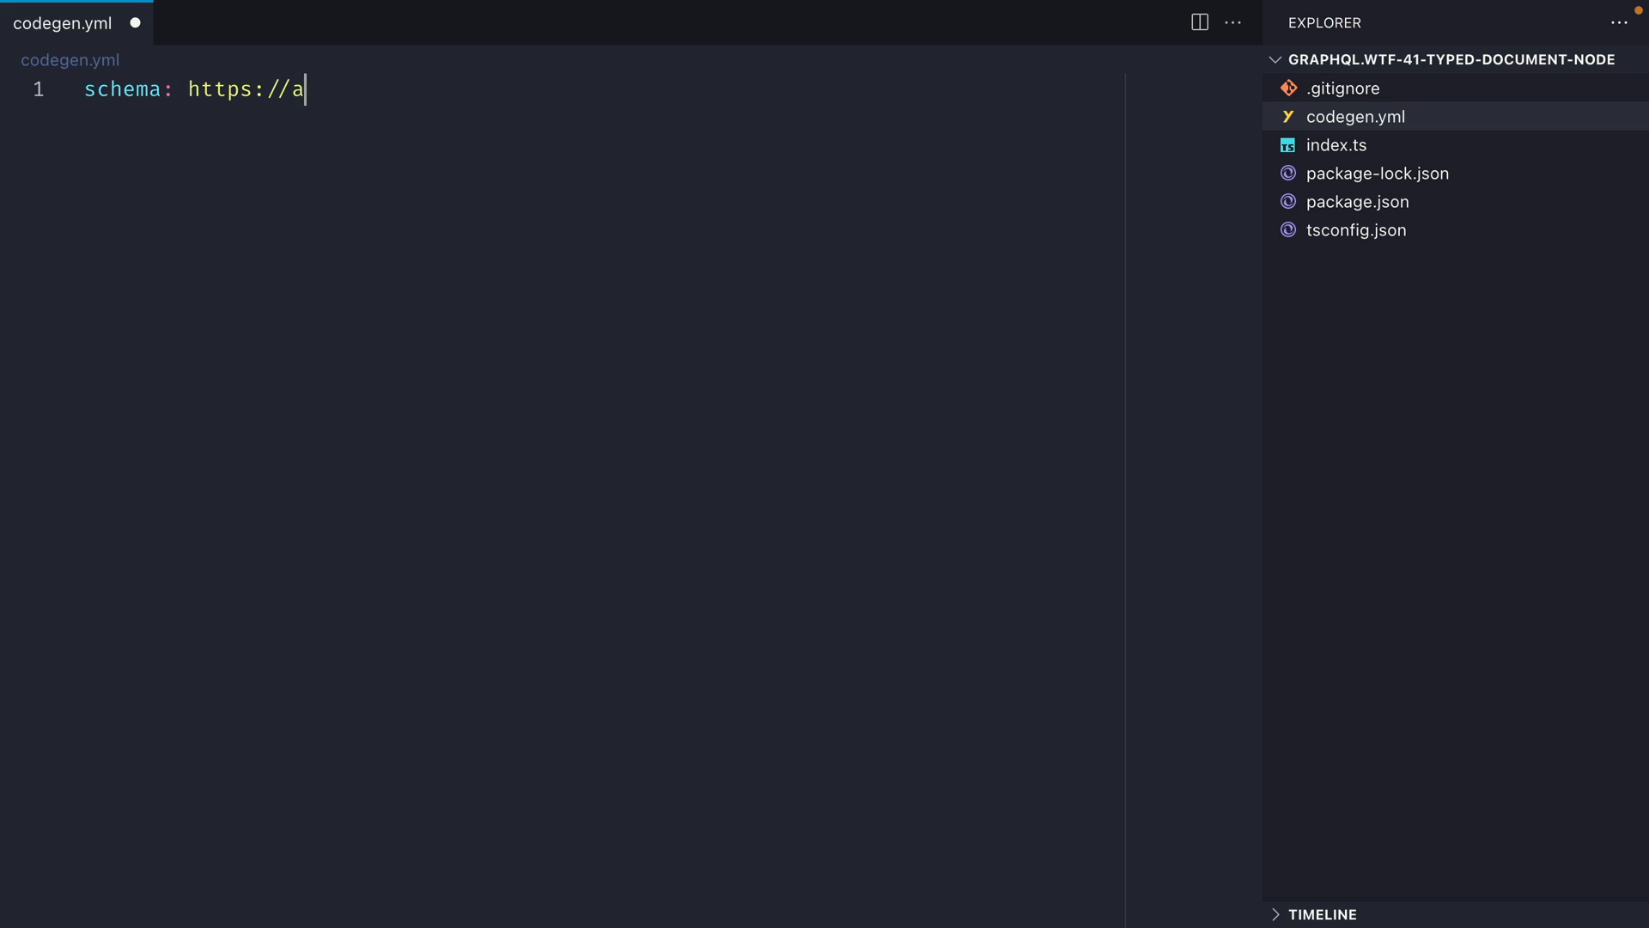
text(pi.cartql.com)
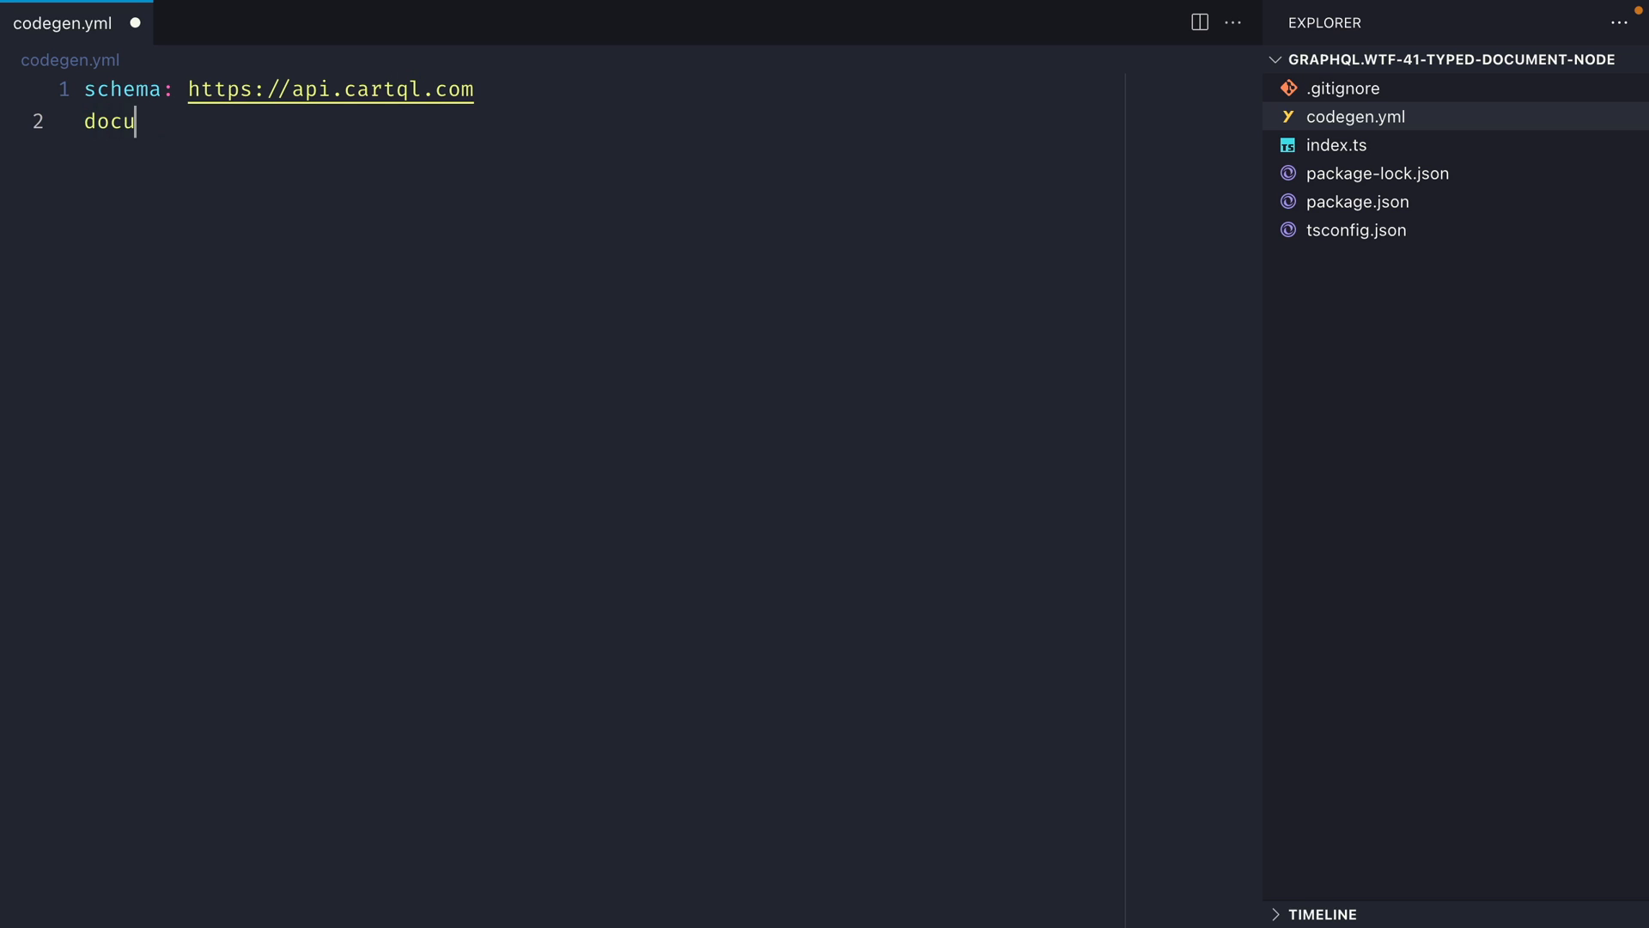
text(ments: ")
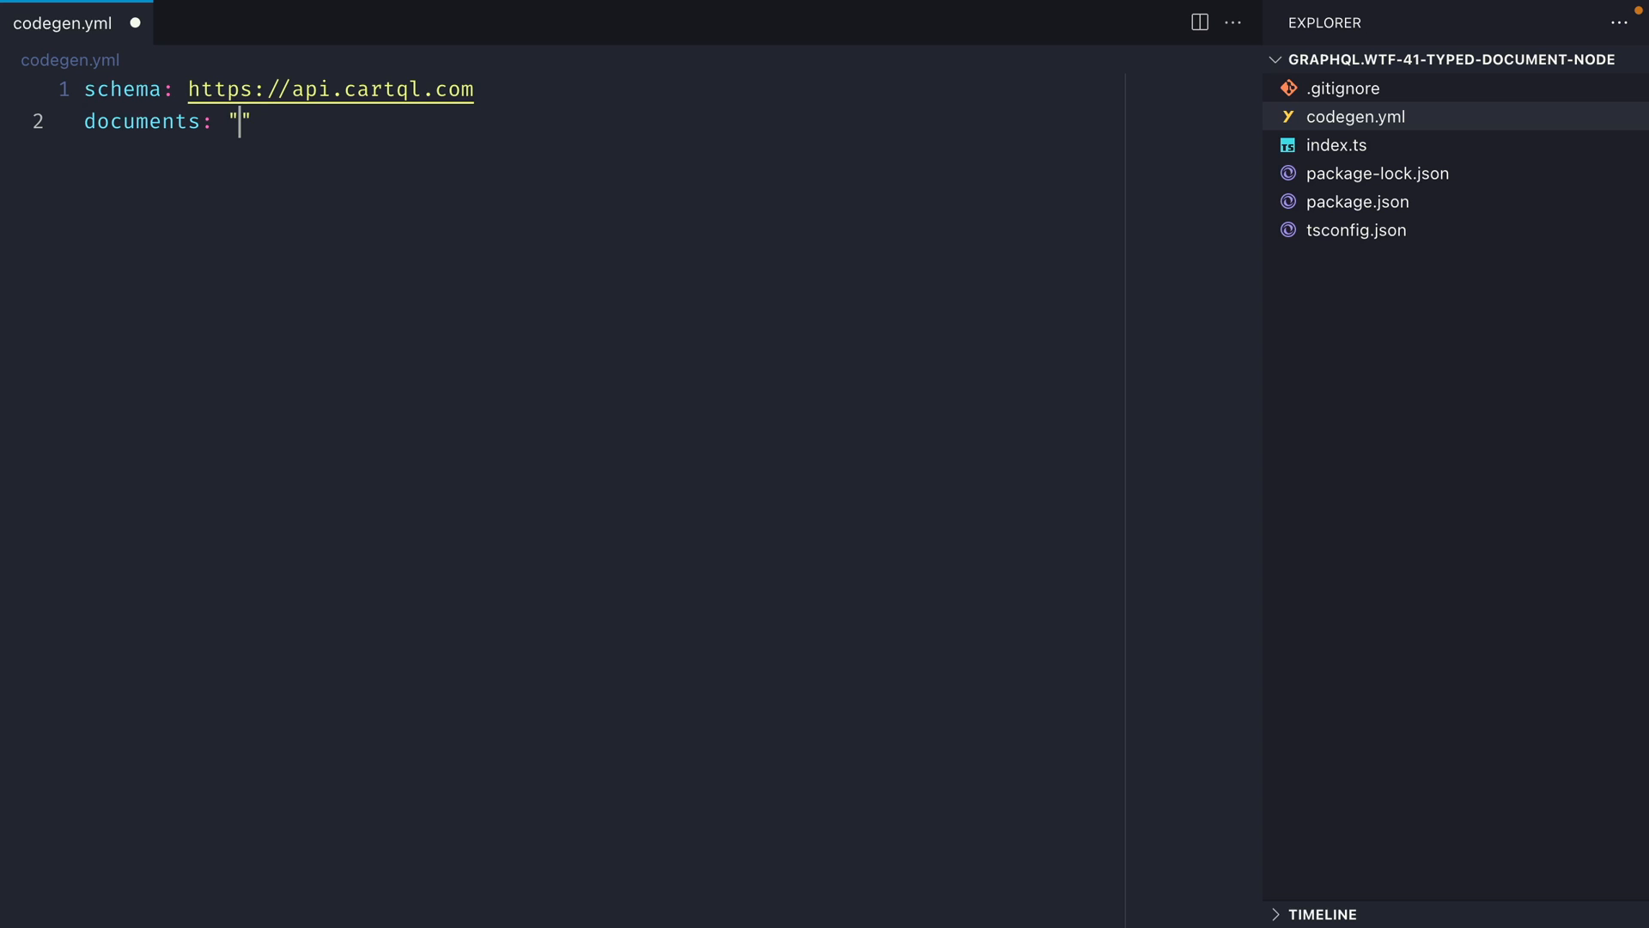
text(**/*.)
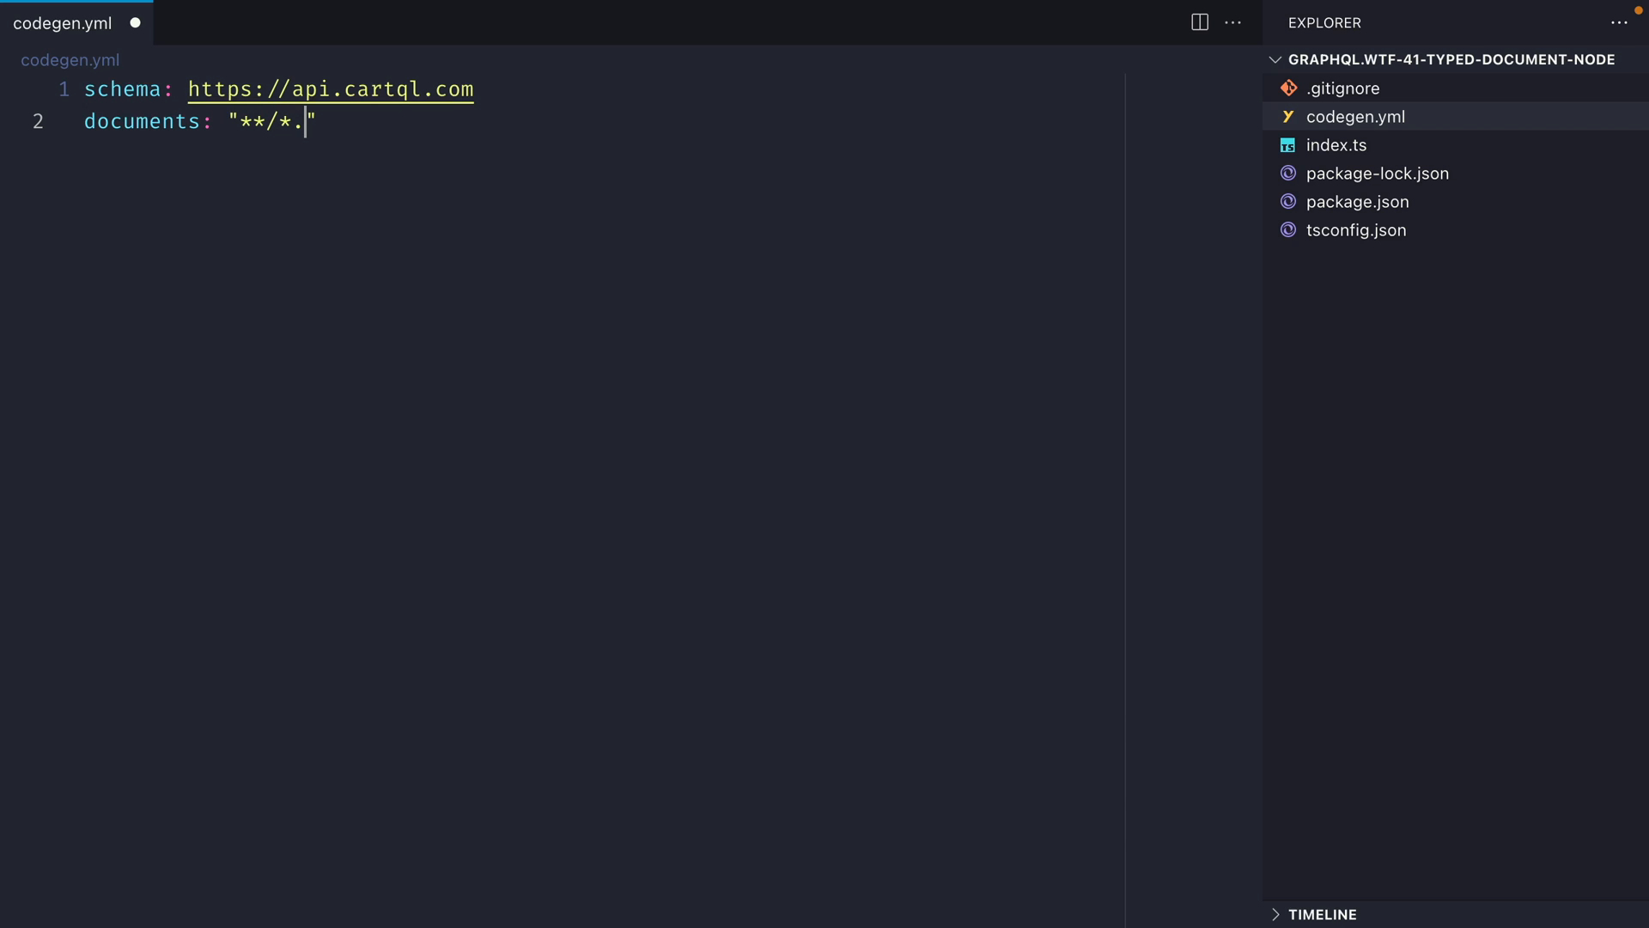
text(graphql)
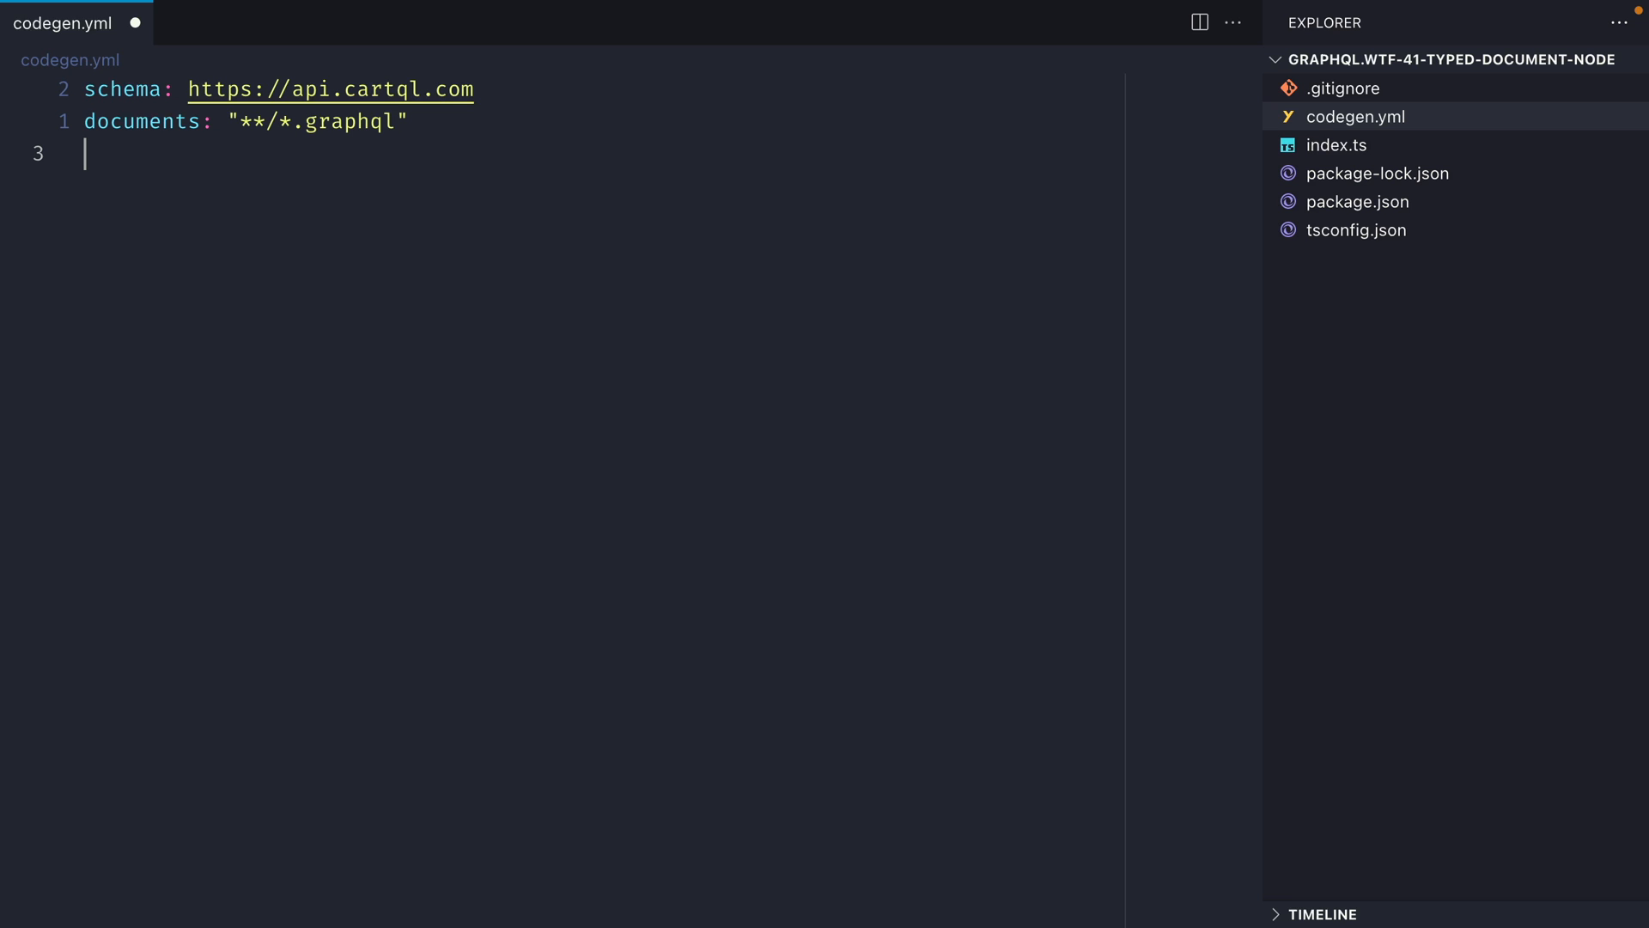
text(generates)
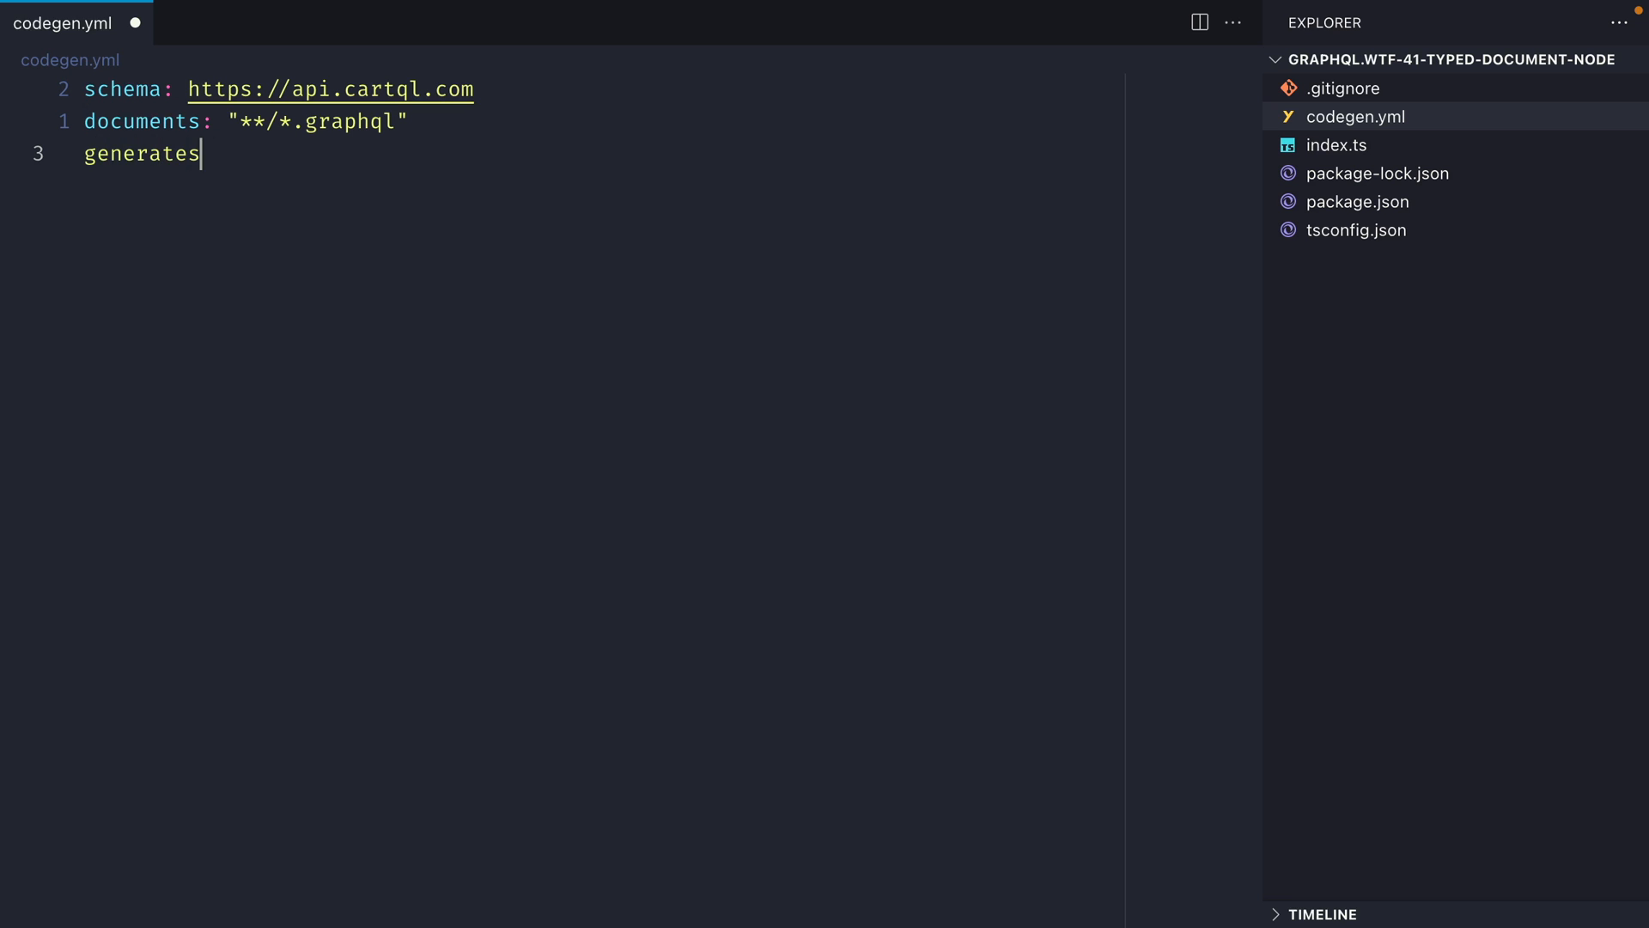
text(:)
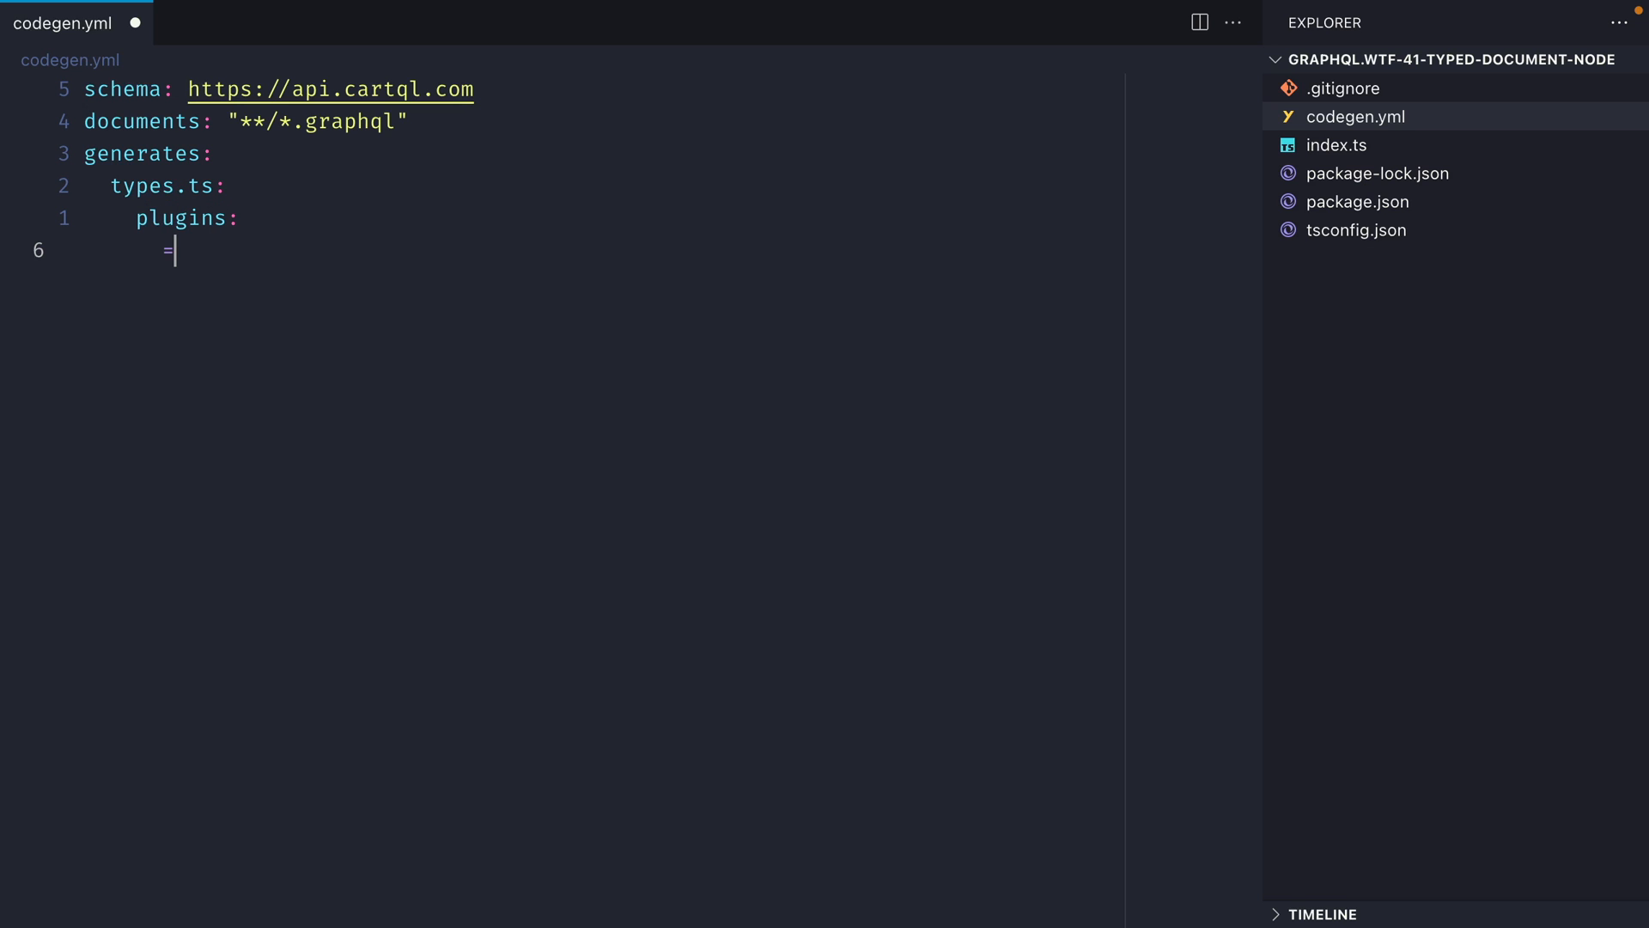
text(-)
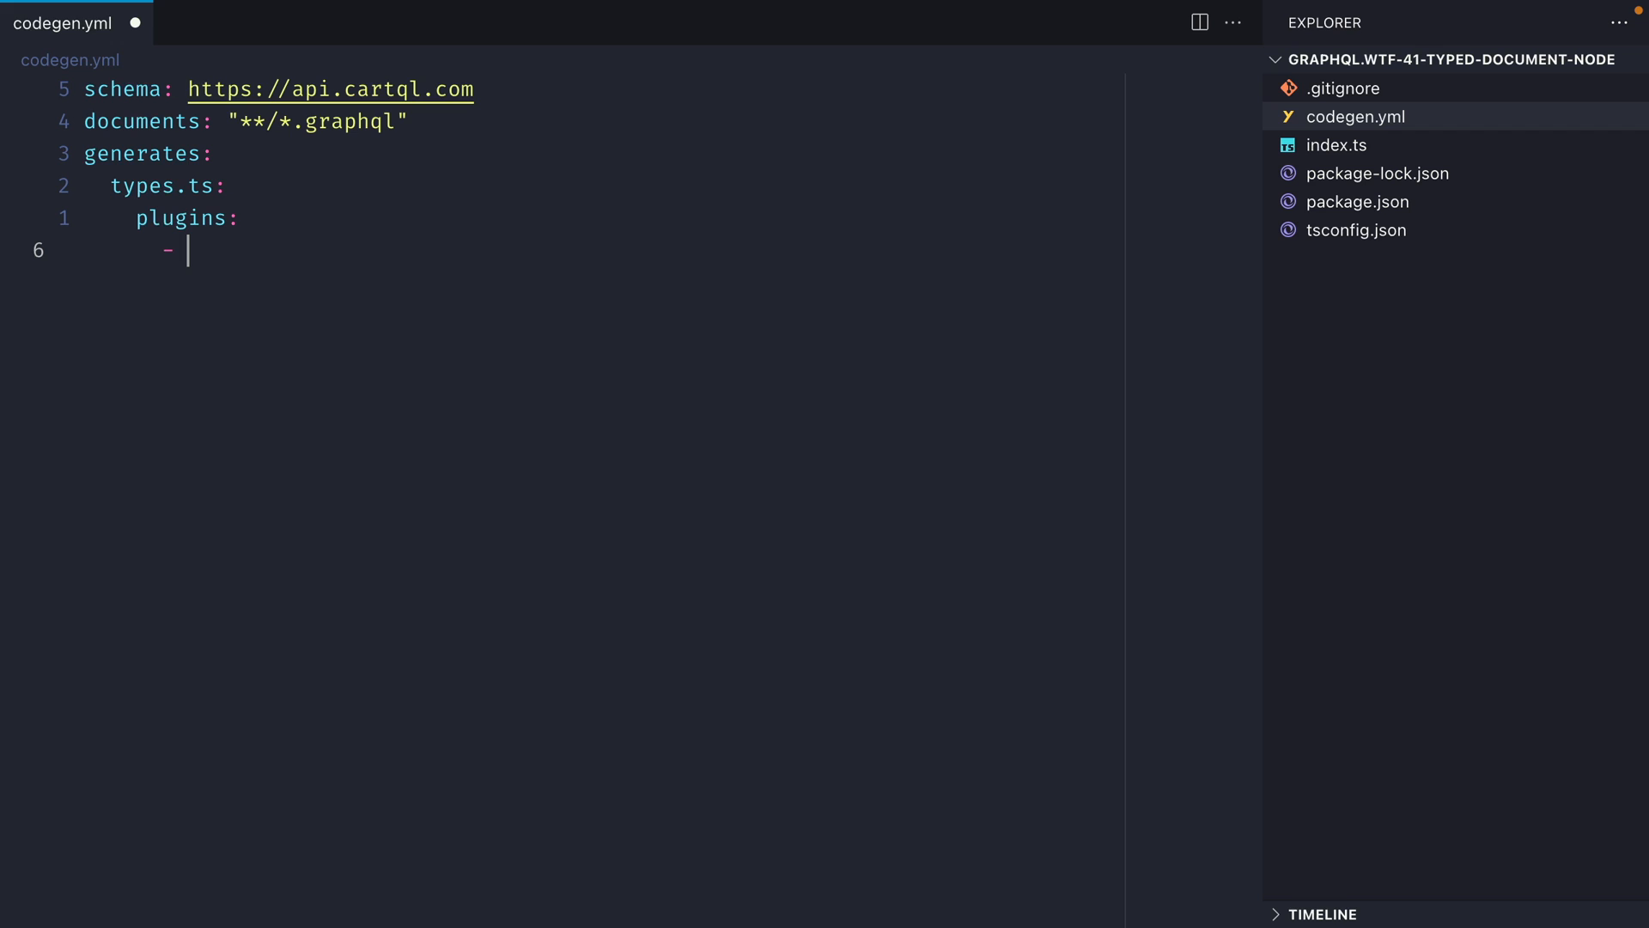
text(typescript)
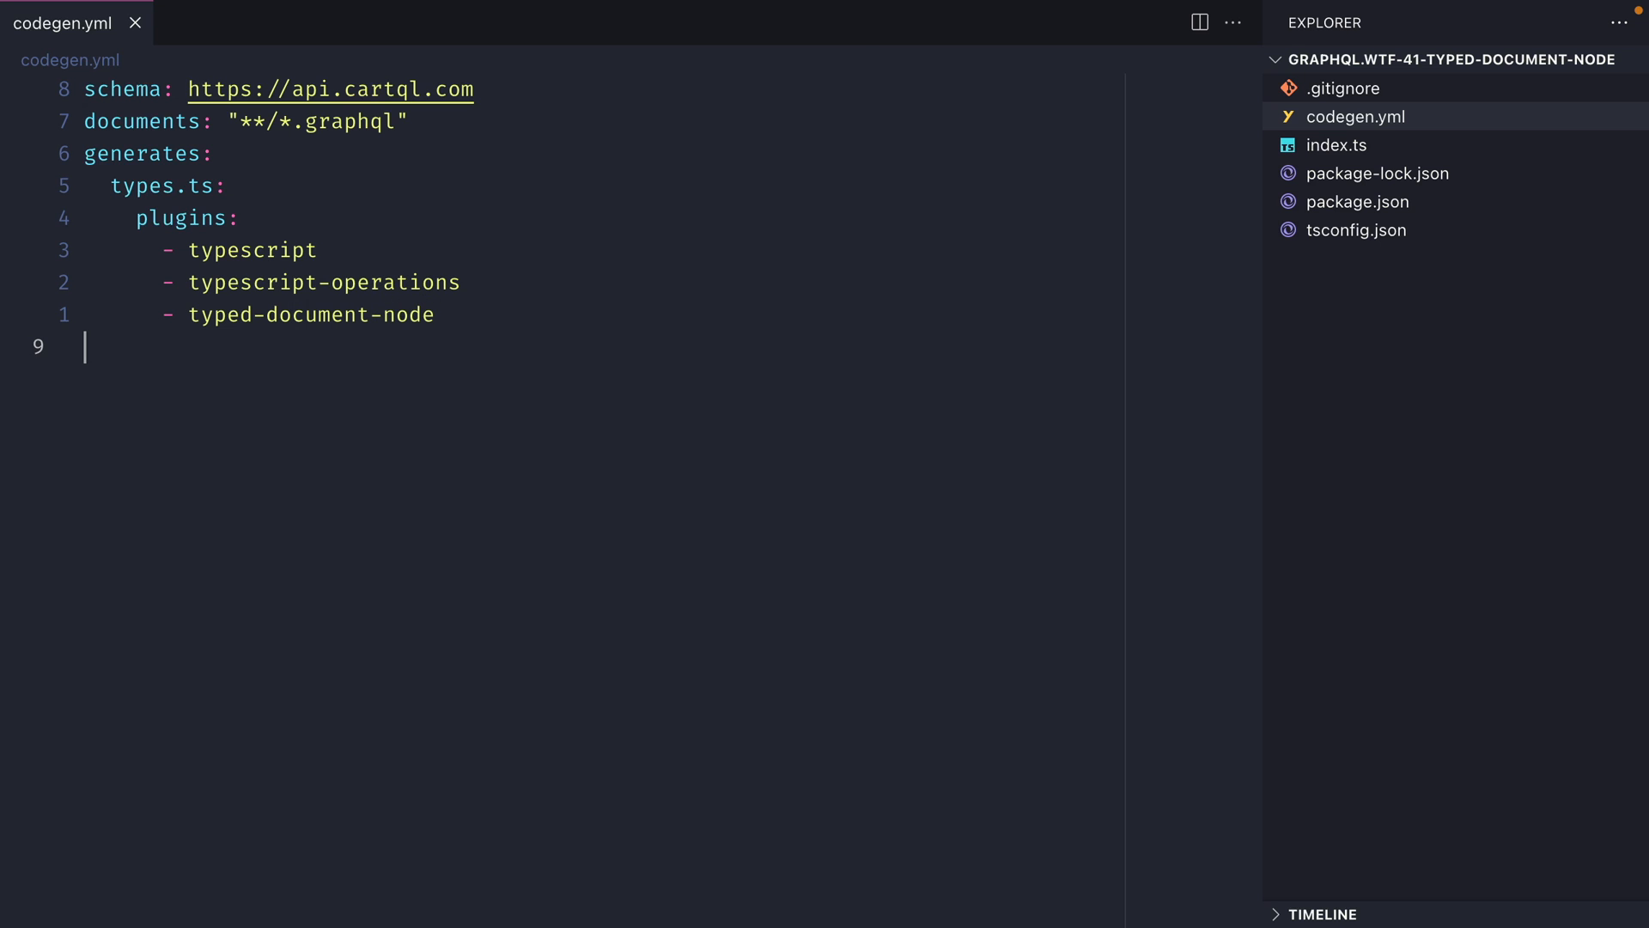
Add a "codegen": "graphql-codegen" script to package.json.
click(1357, 201)
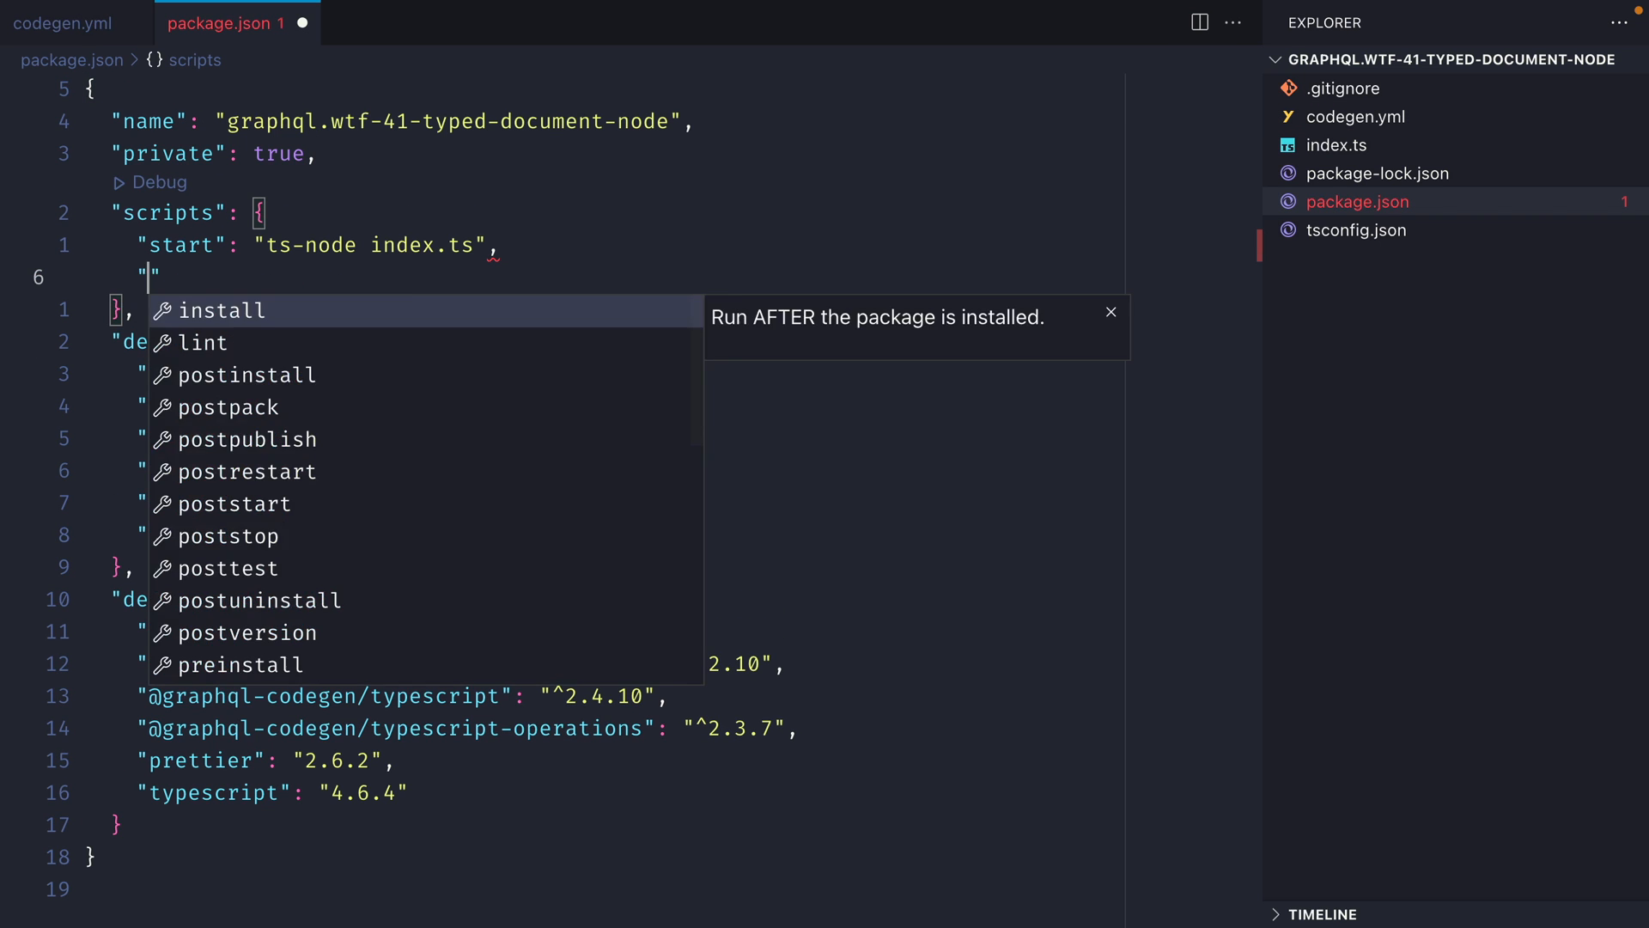
text(codegen": "grap")
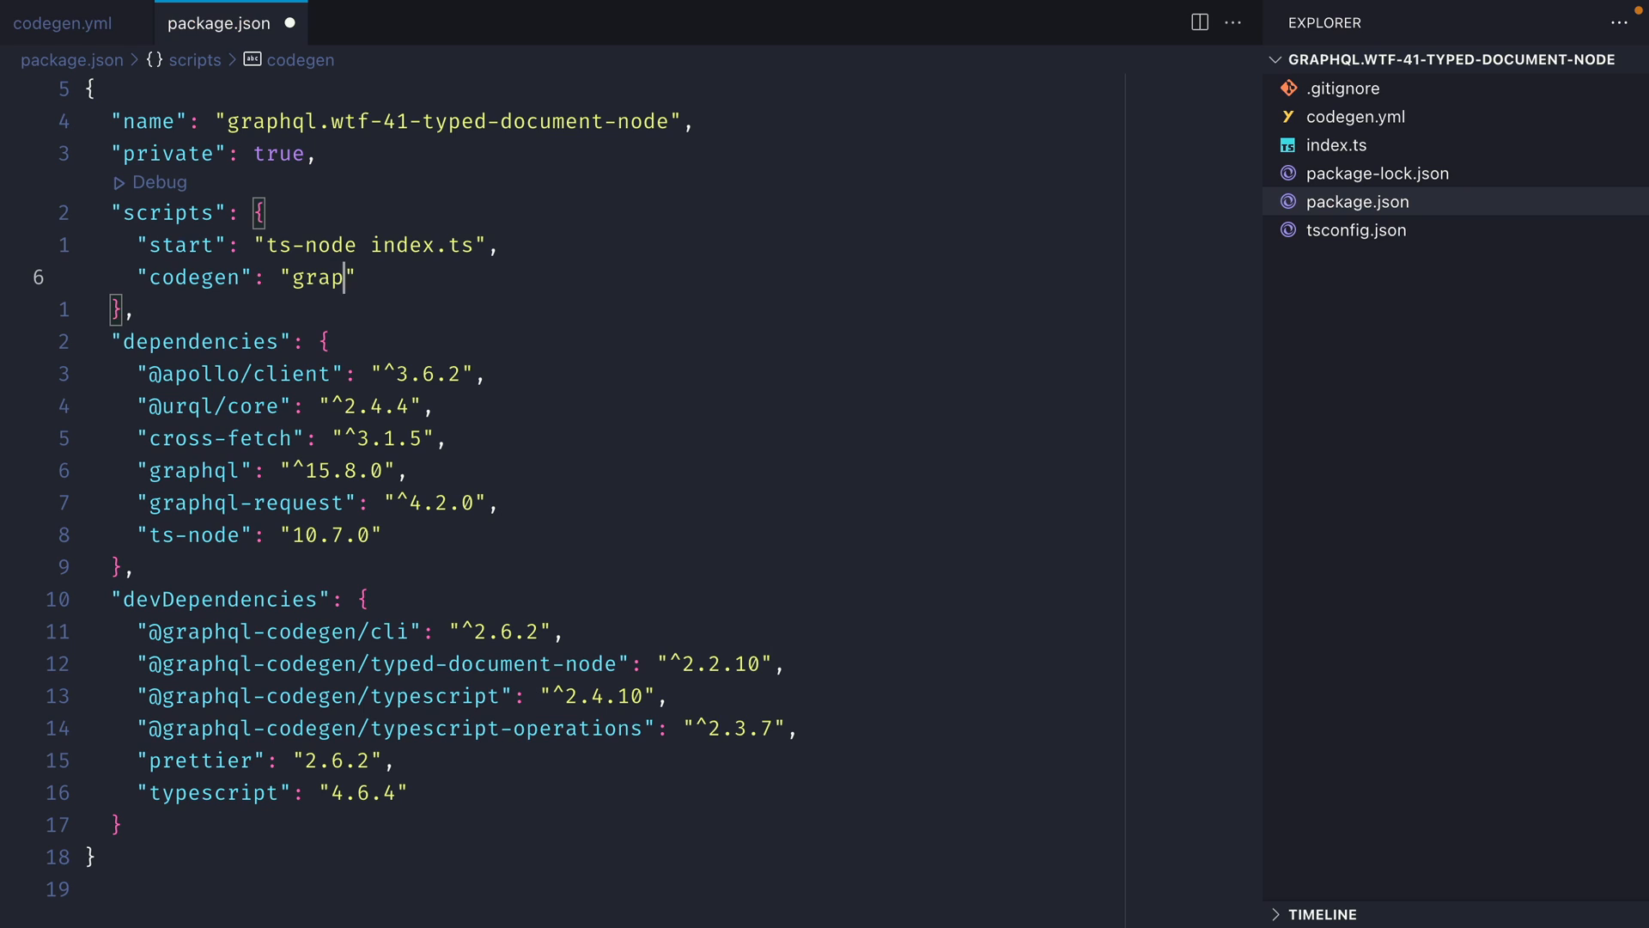
text(hql-codegen)
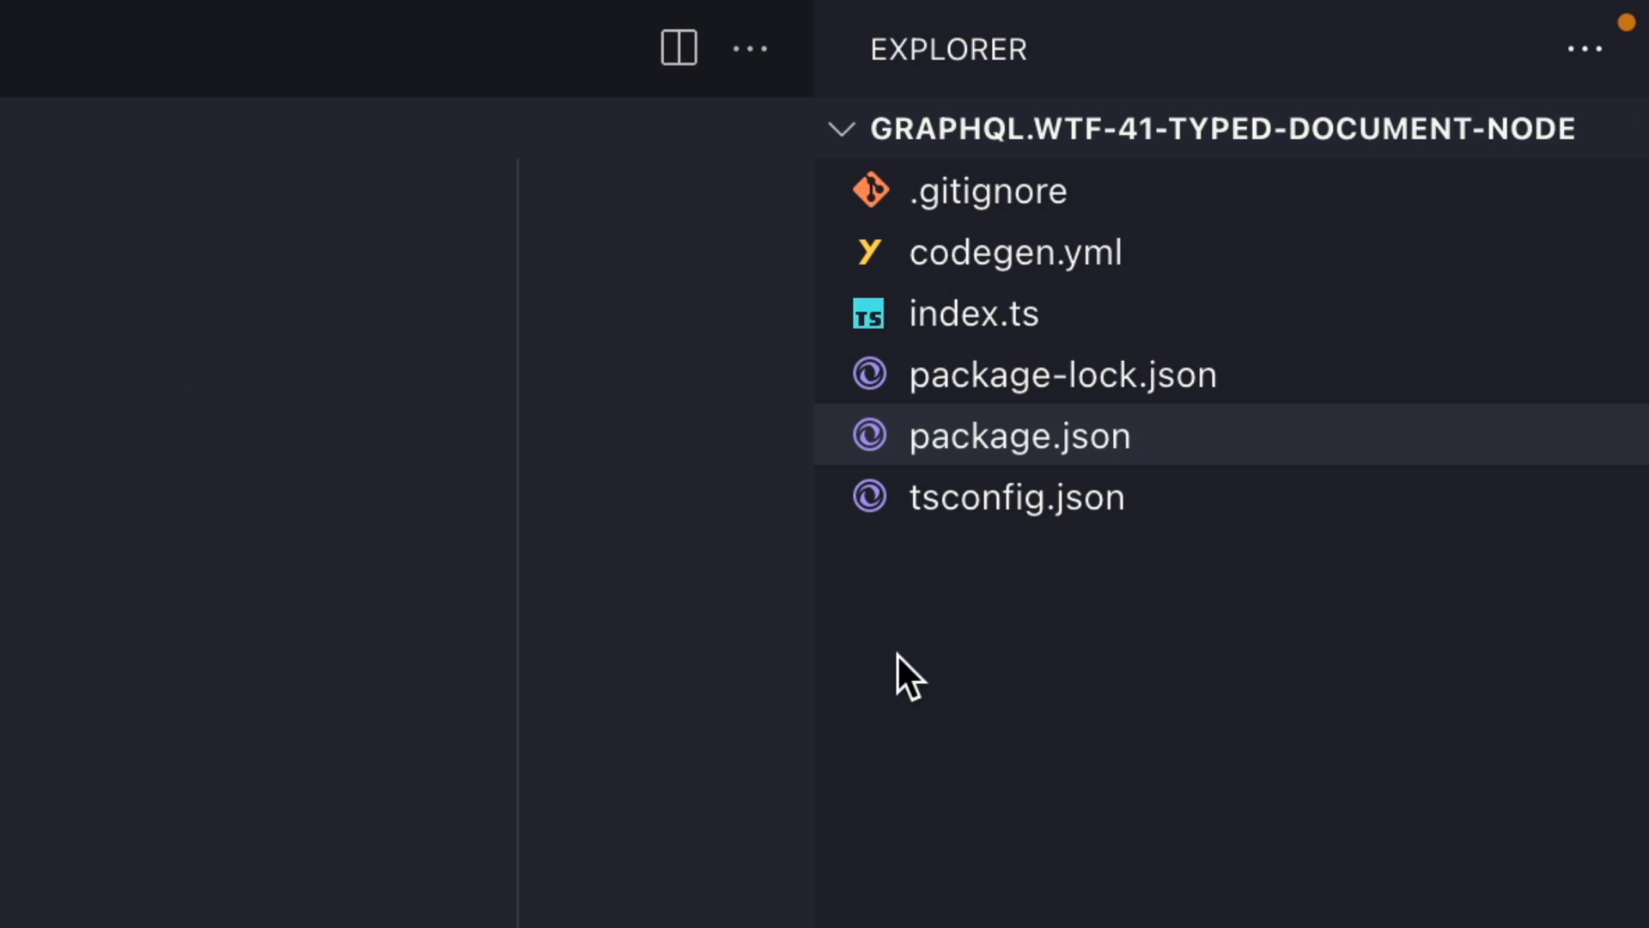
Create GetCartById.graphql with a GetCartById($id: ID) query selecting totalItems and other cart fields.
text(Get)
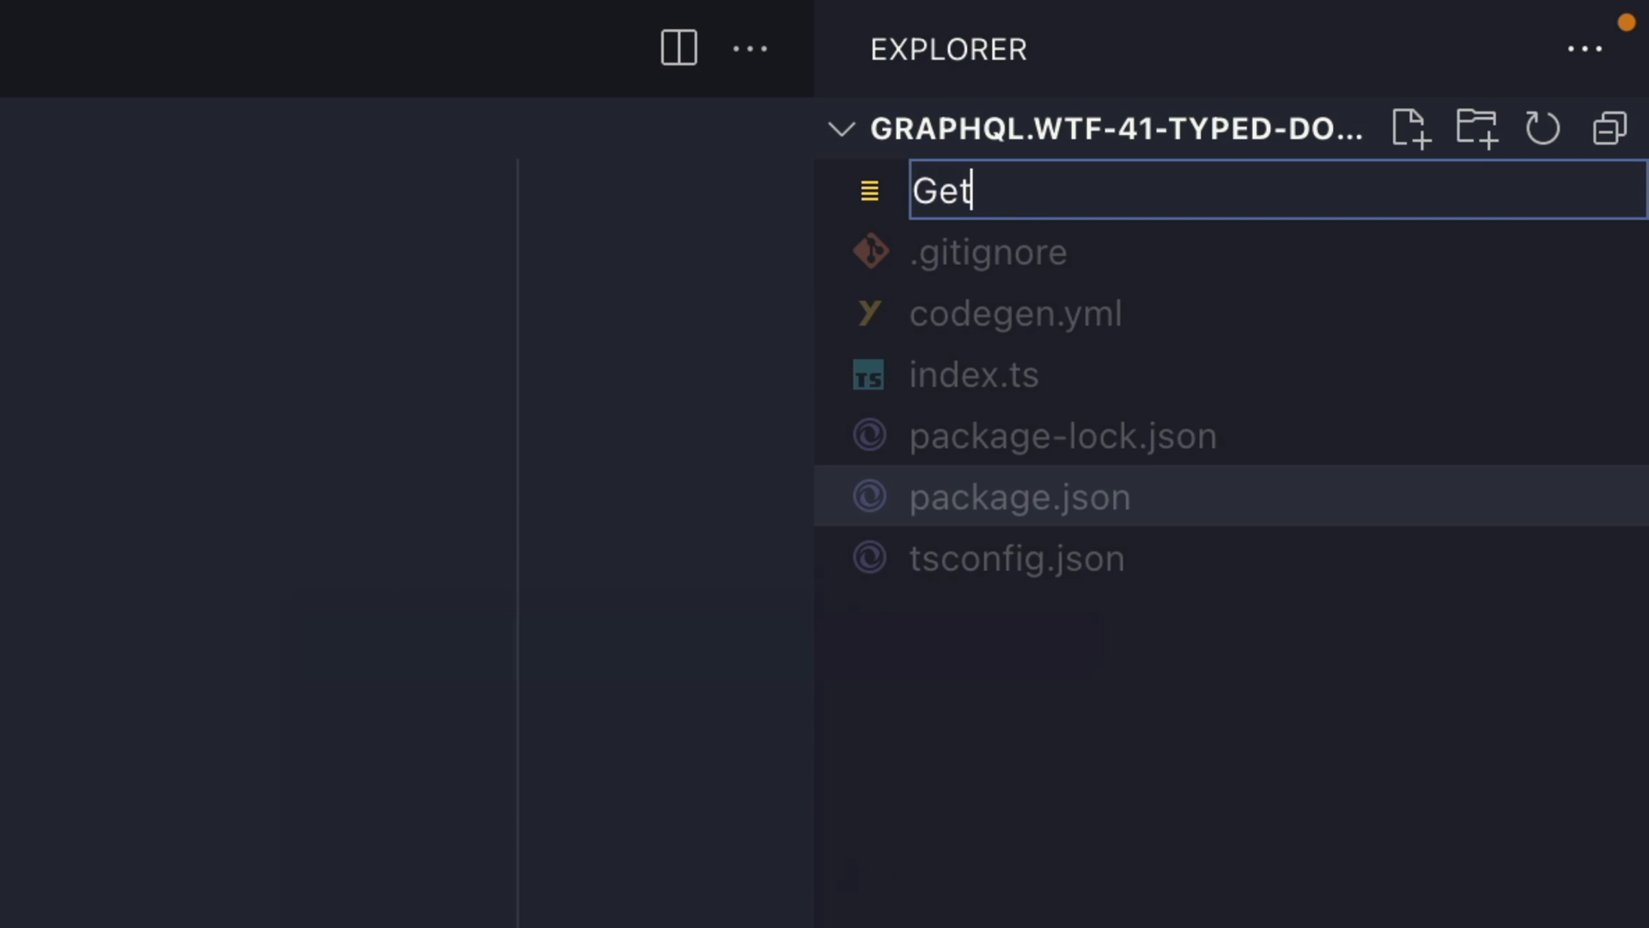
text(CartById.)
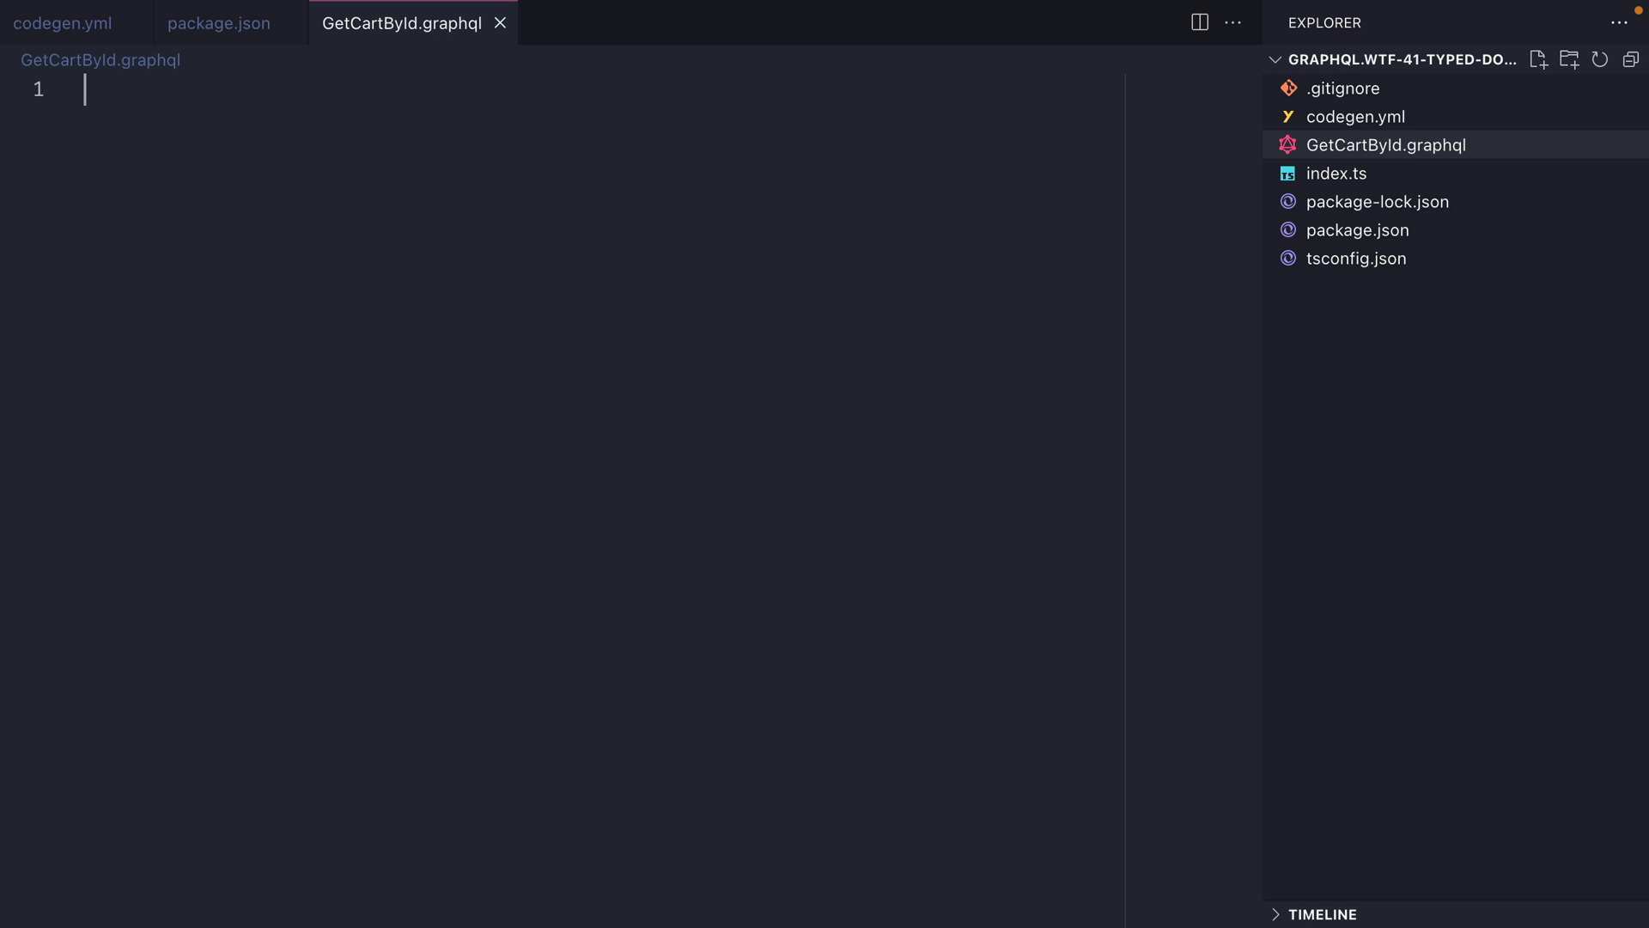
text(query)
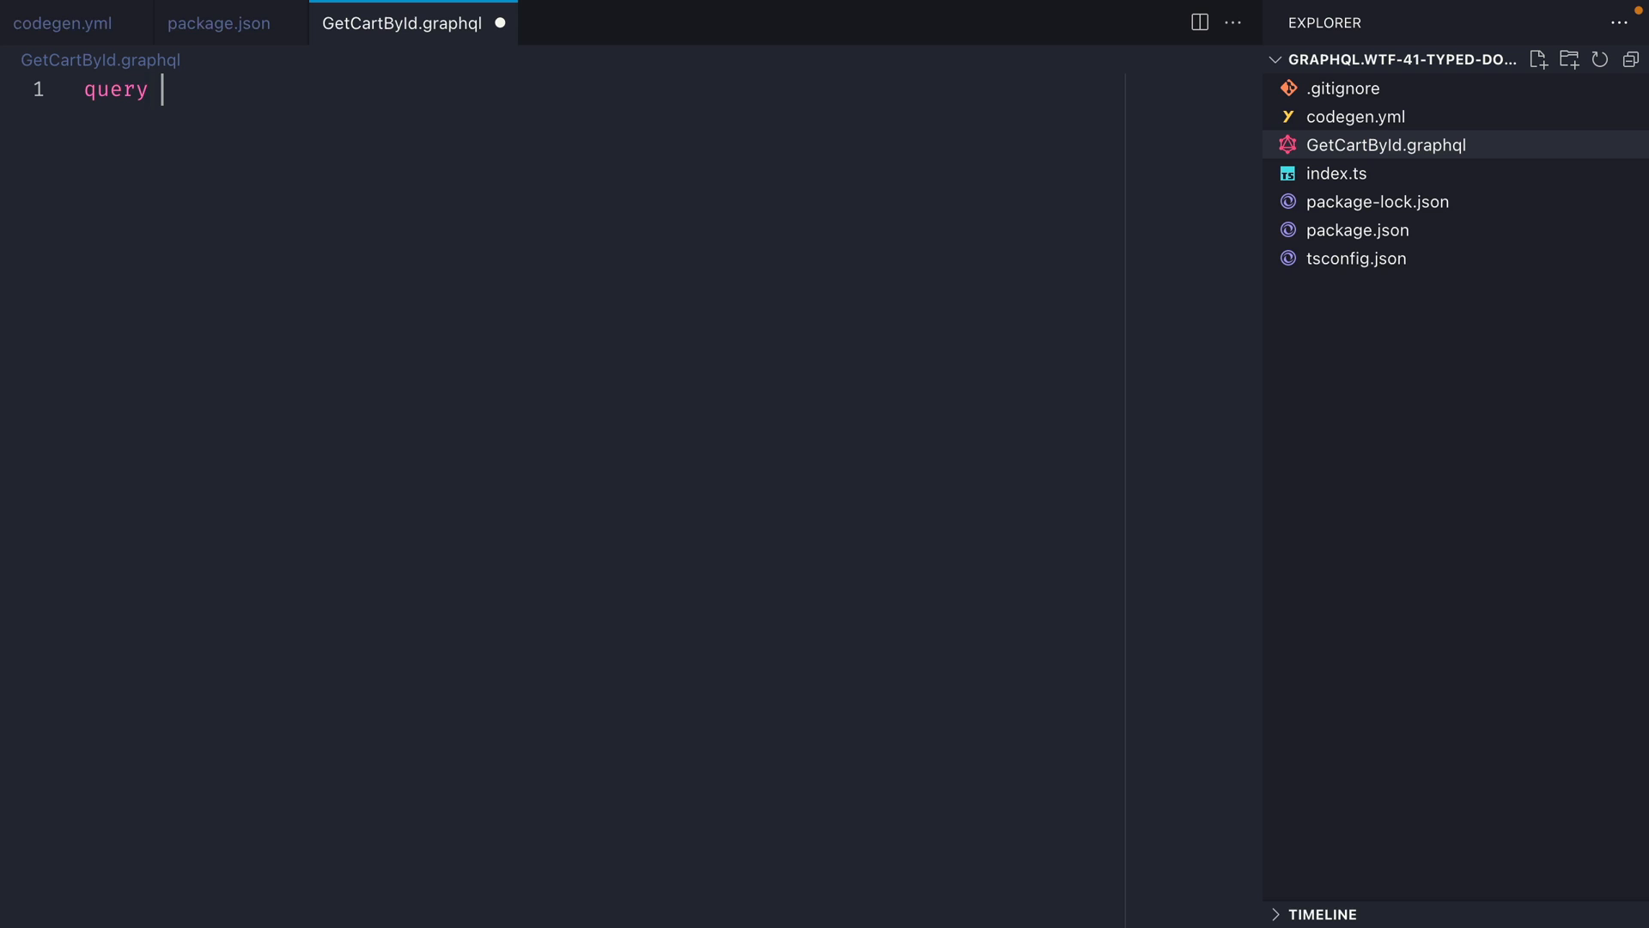
text(GetCartById($id: ID))
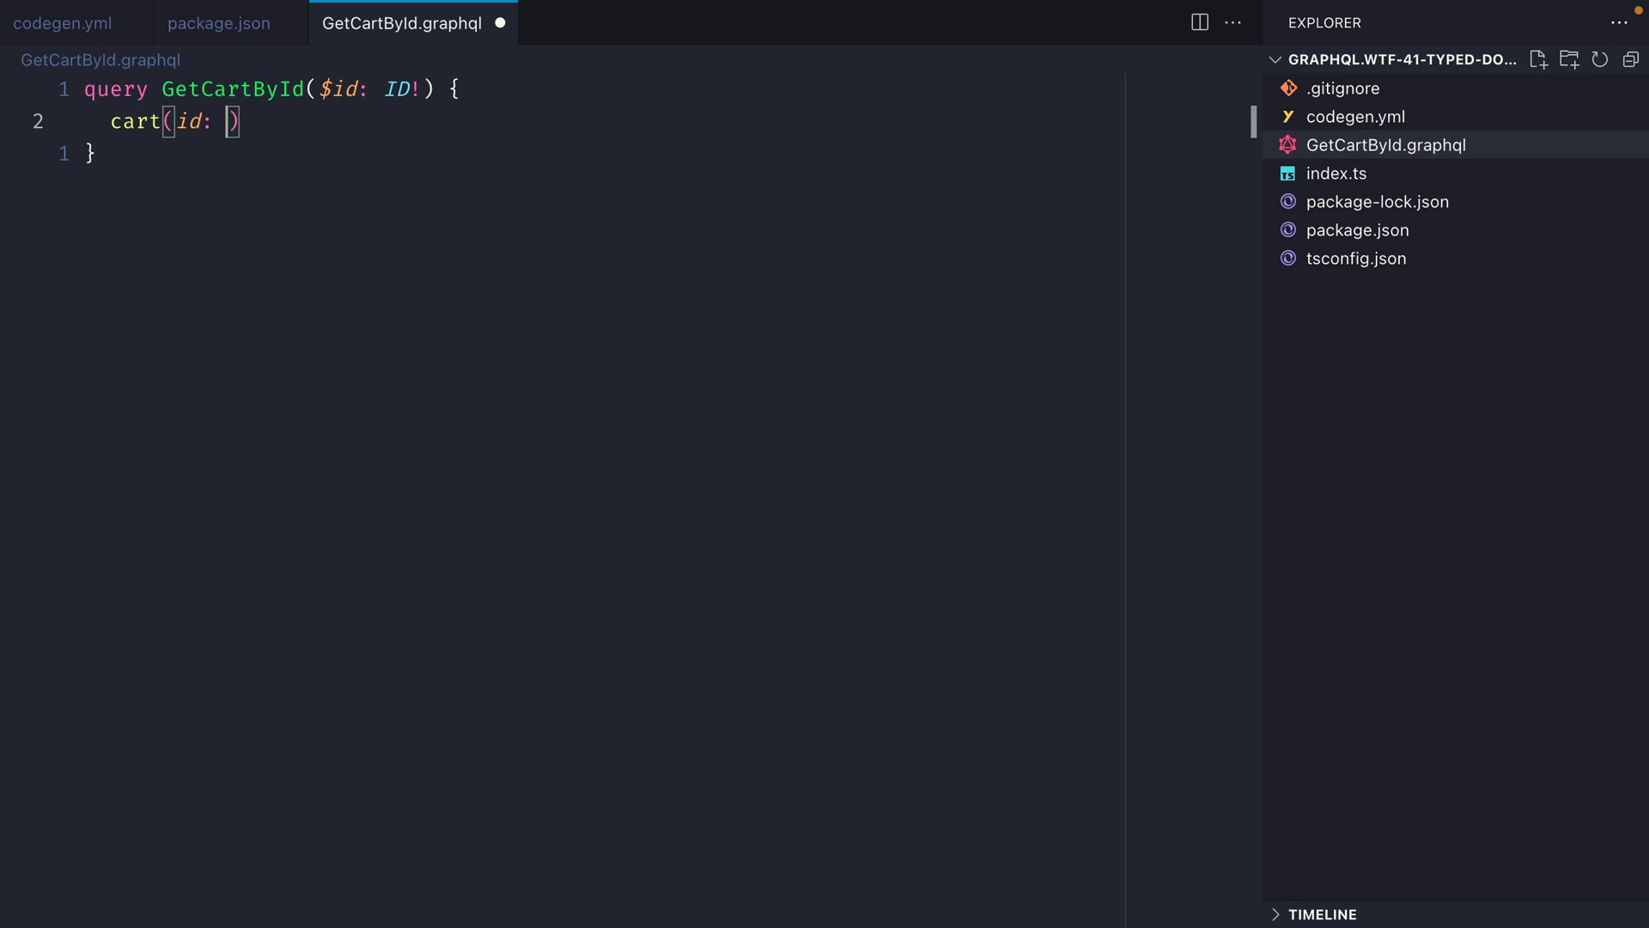
text($id) {)
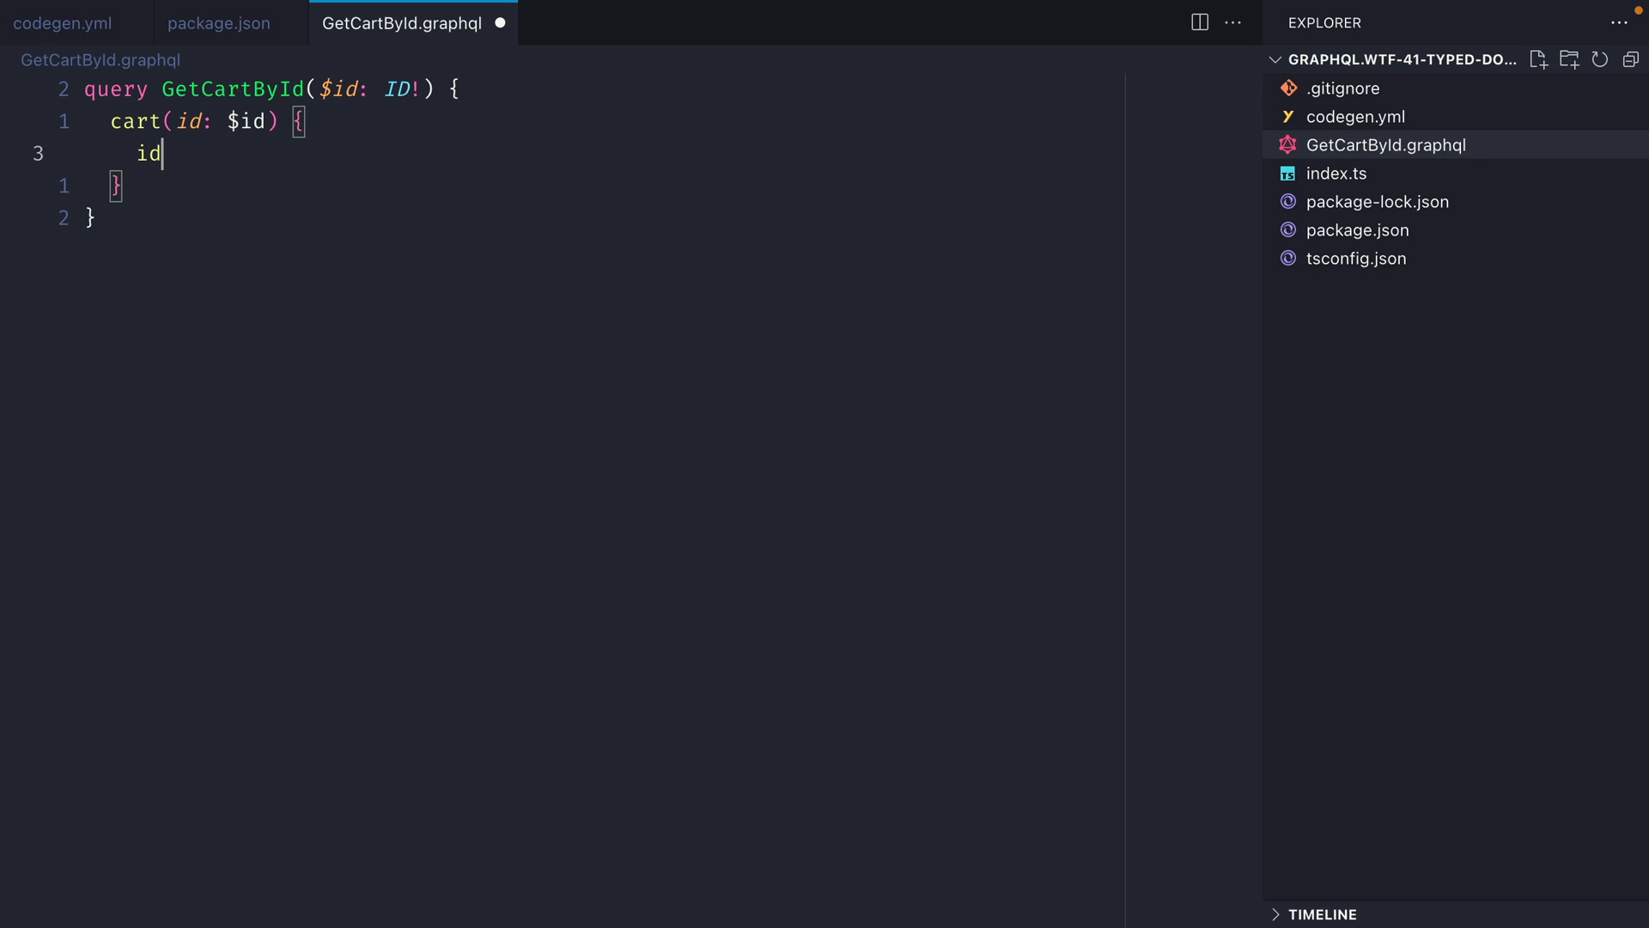
text(totalItems)
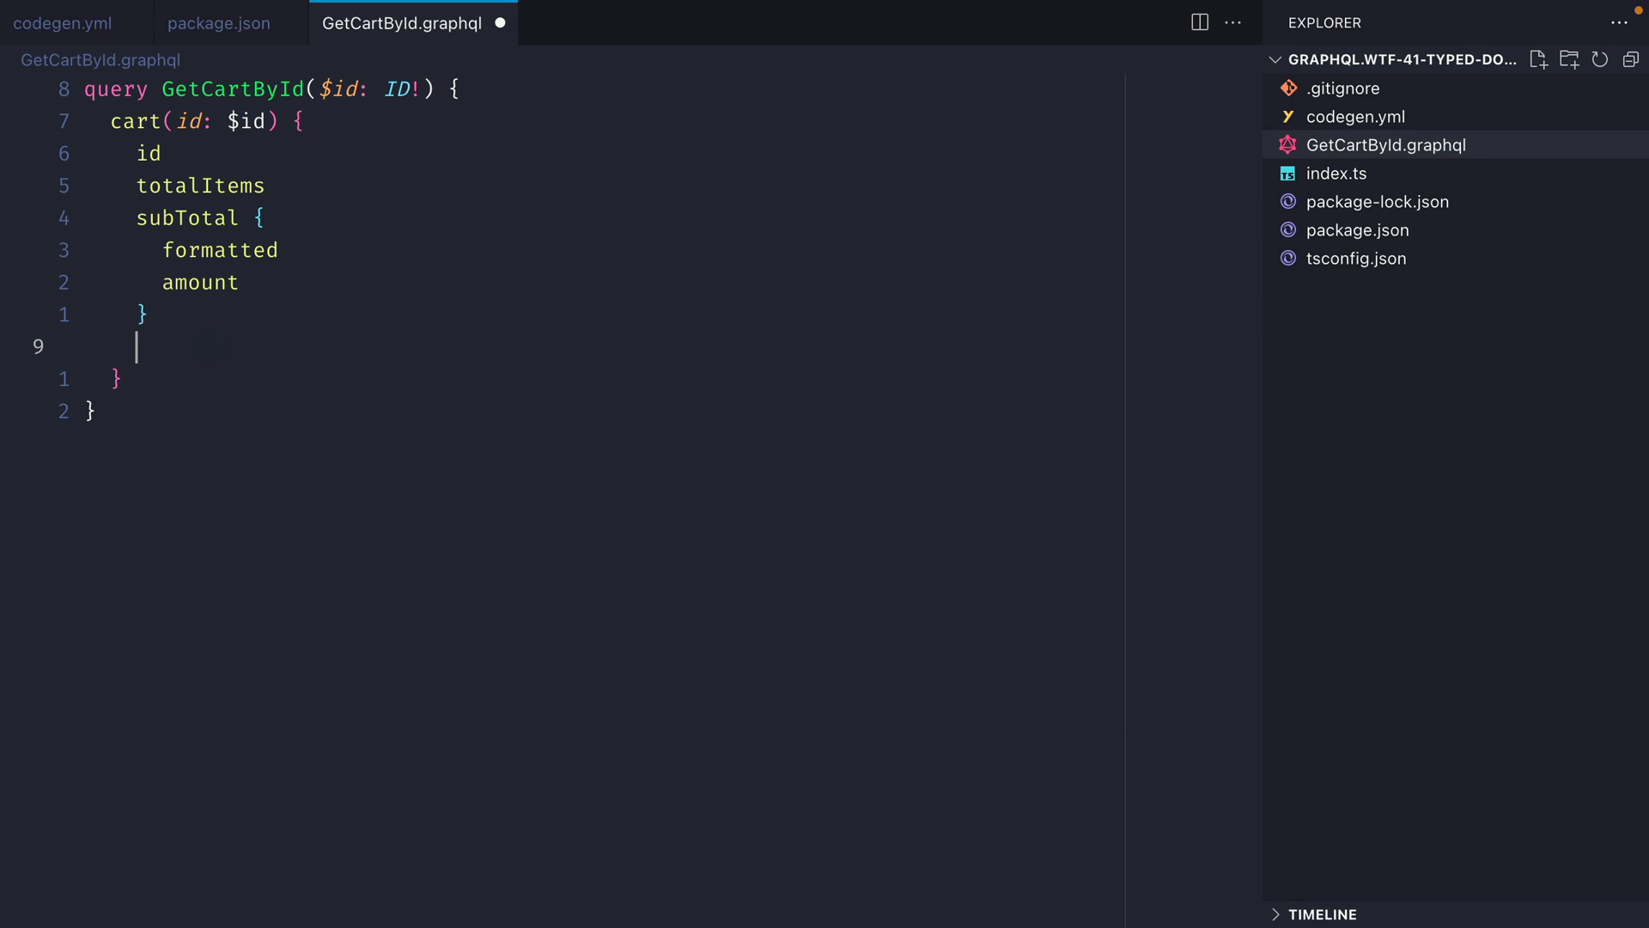
text(# ht)
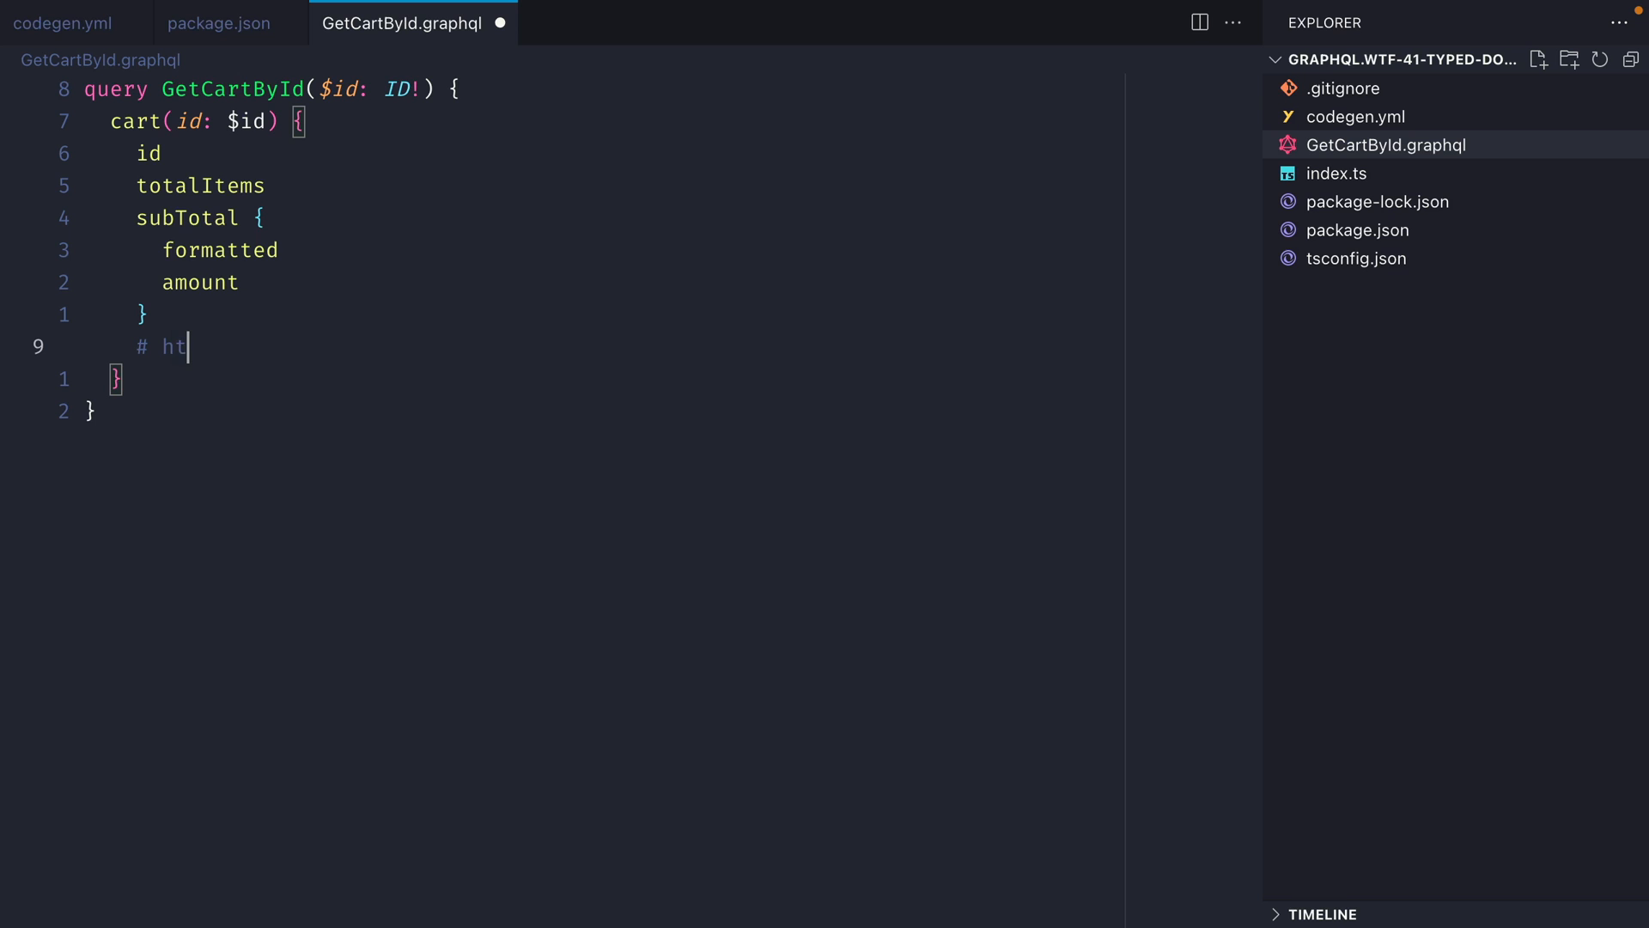
text(tps://)
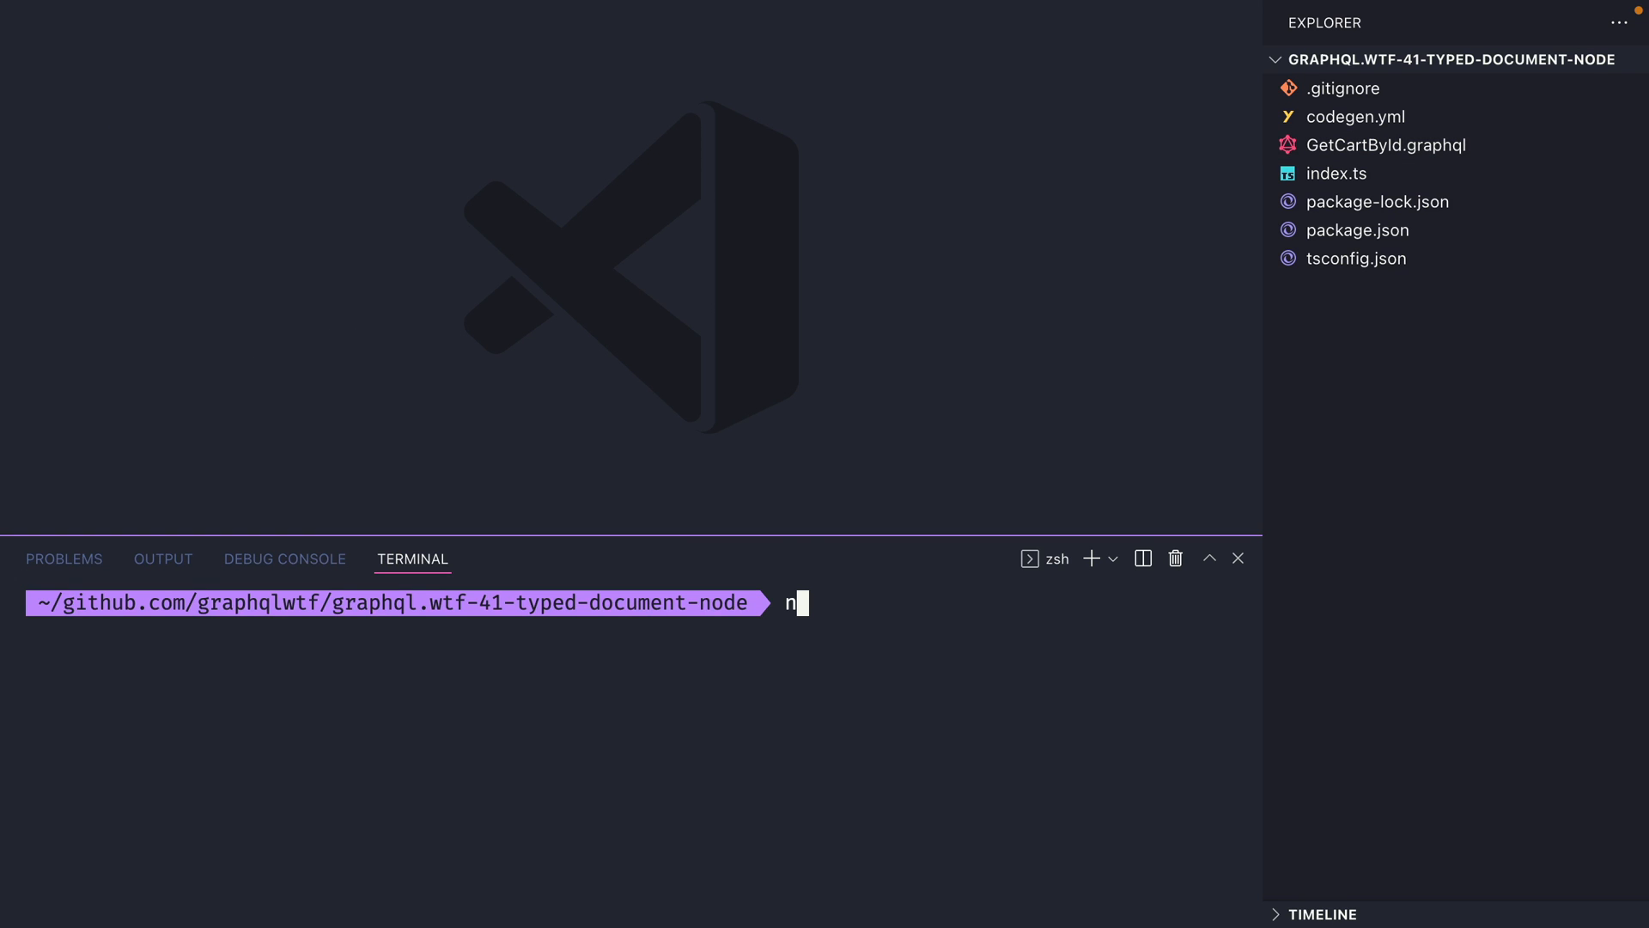
Run npm run codegen and open the generated types.ts.
text(pm run codegen)
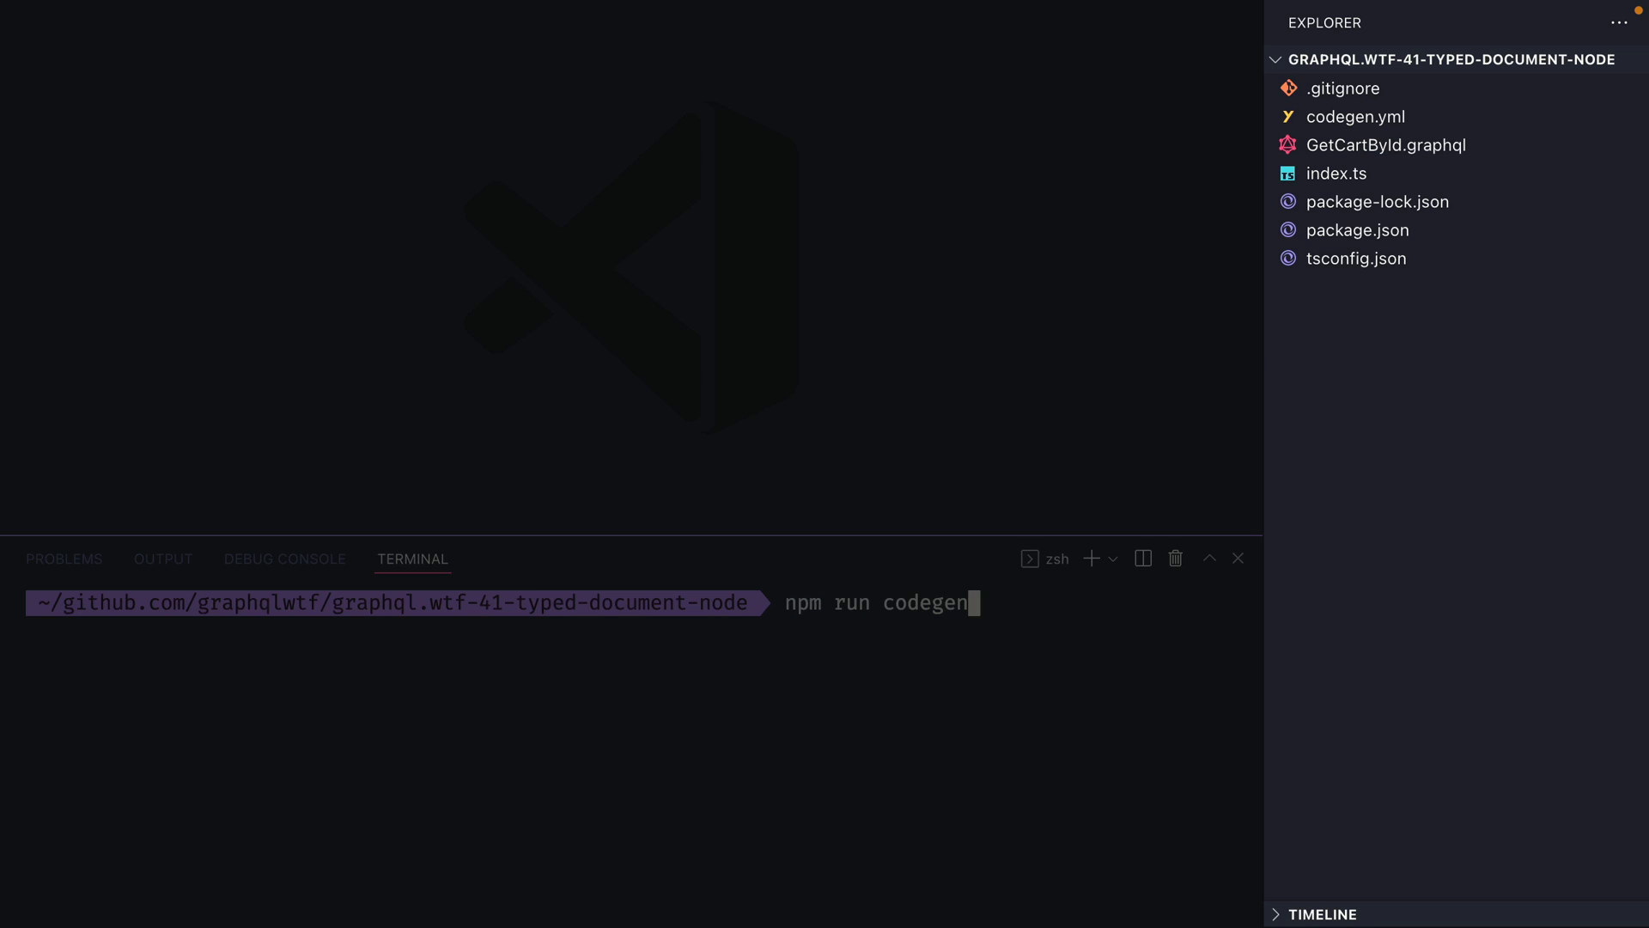
key(Return)
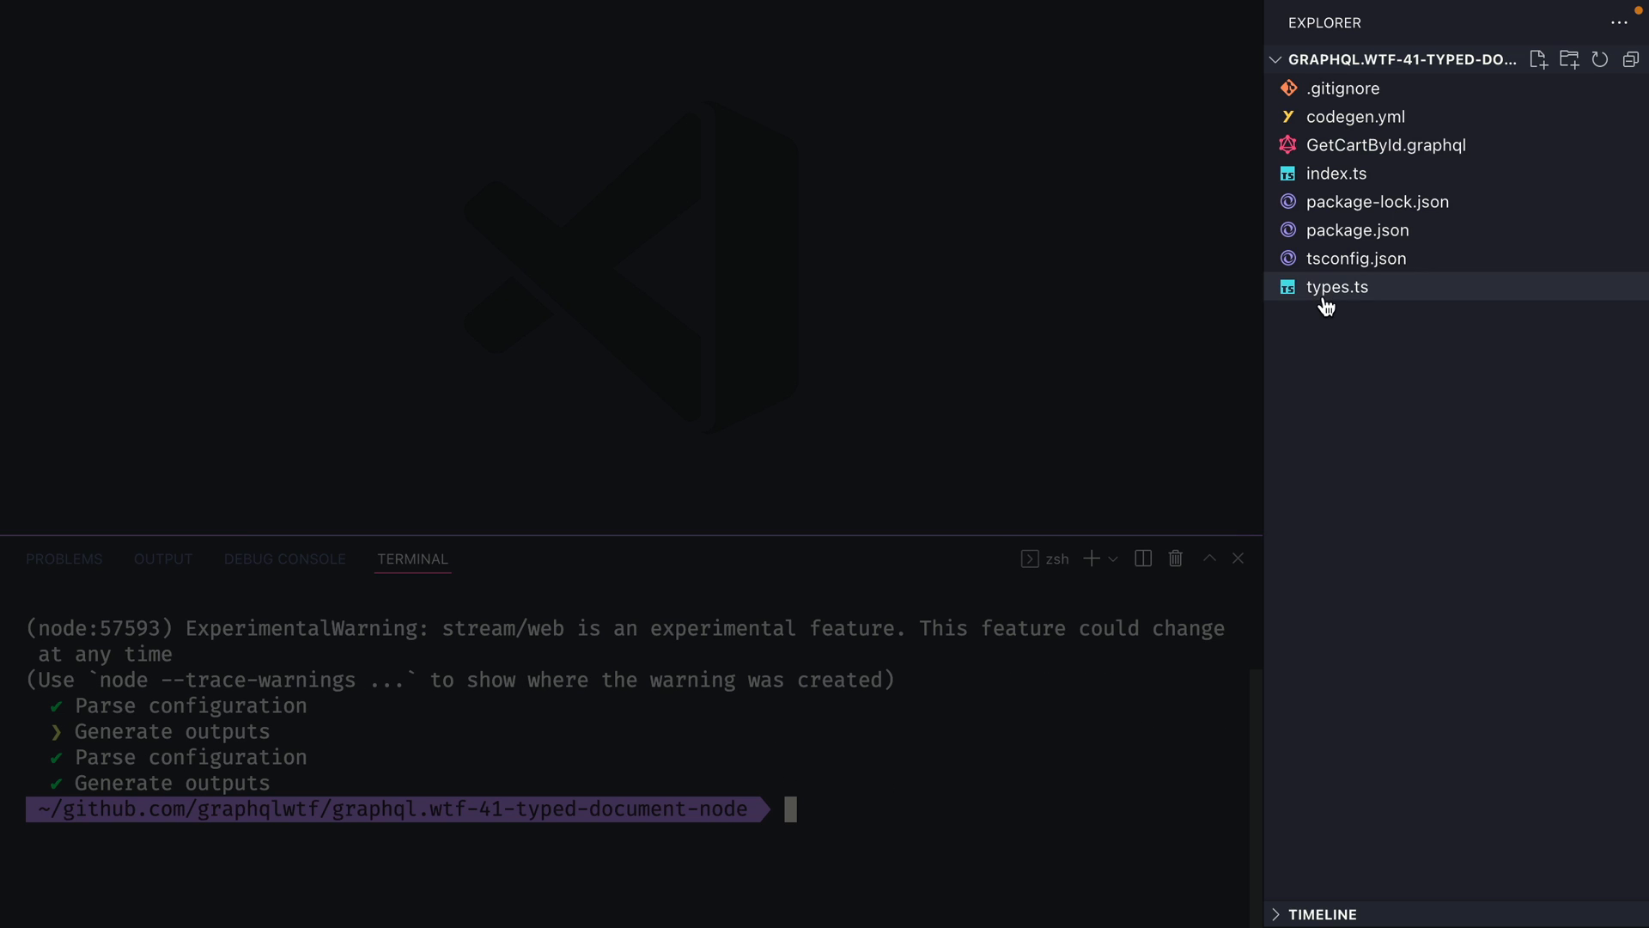
click(1336, 286)
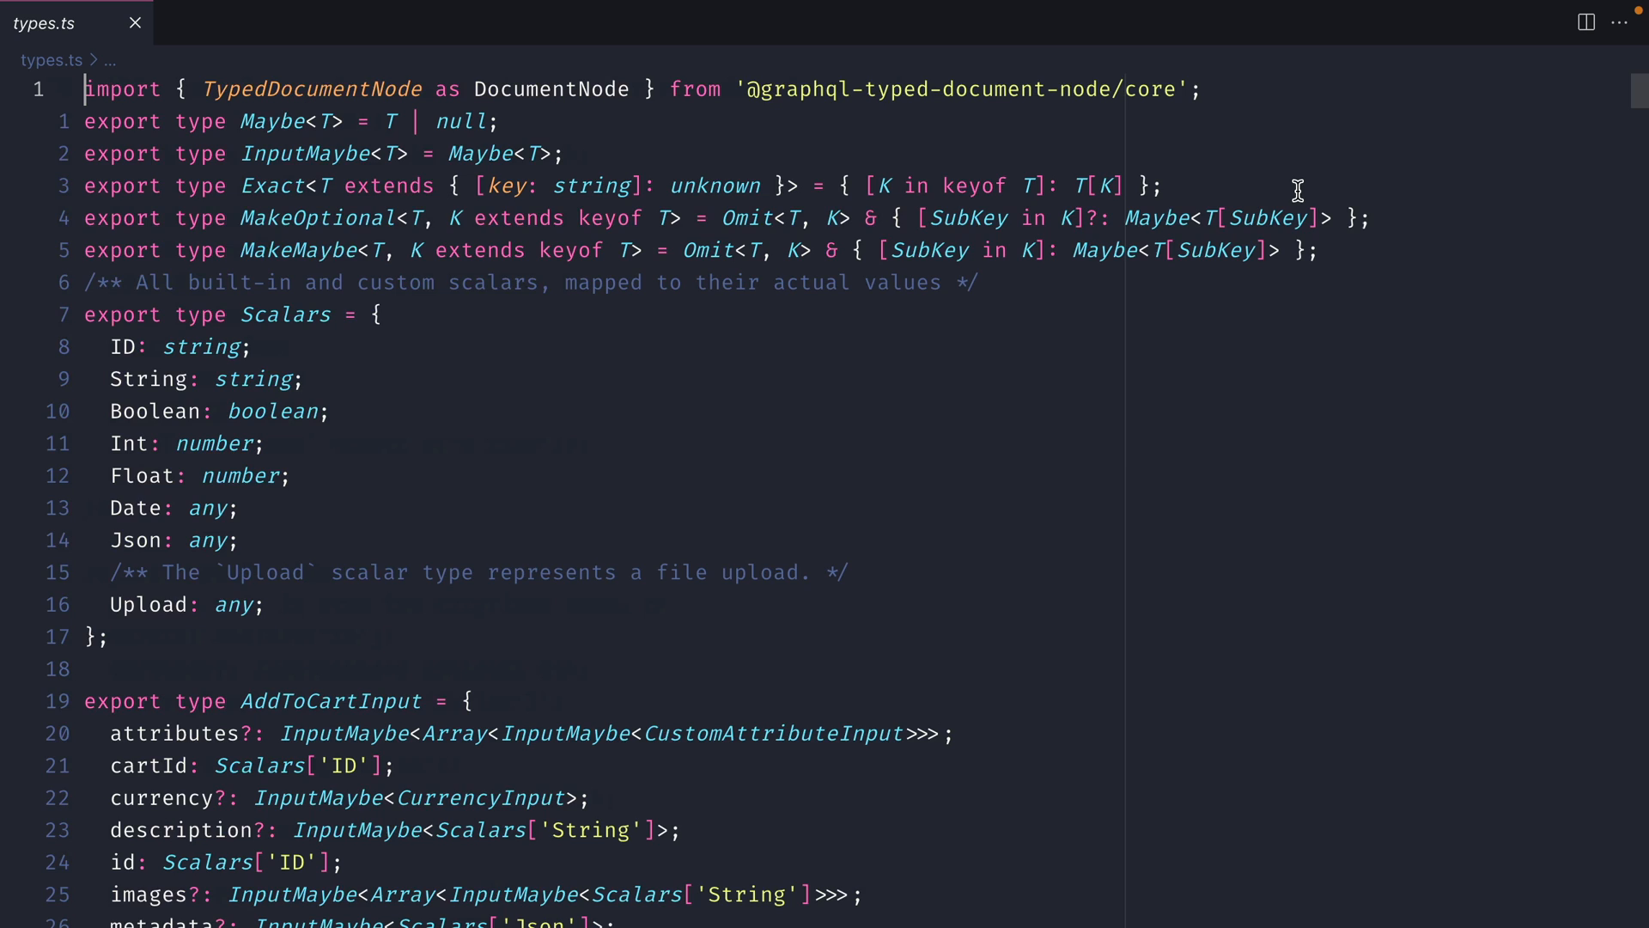
Inspect the generated GetCartByIdQuery types and GetCartByIdDocument constant in types.ts.
scroll(down, 3)
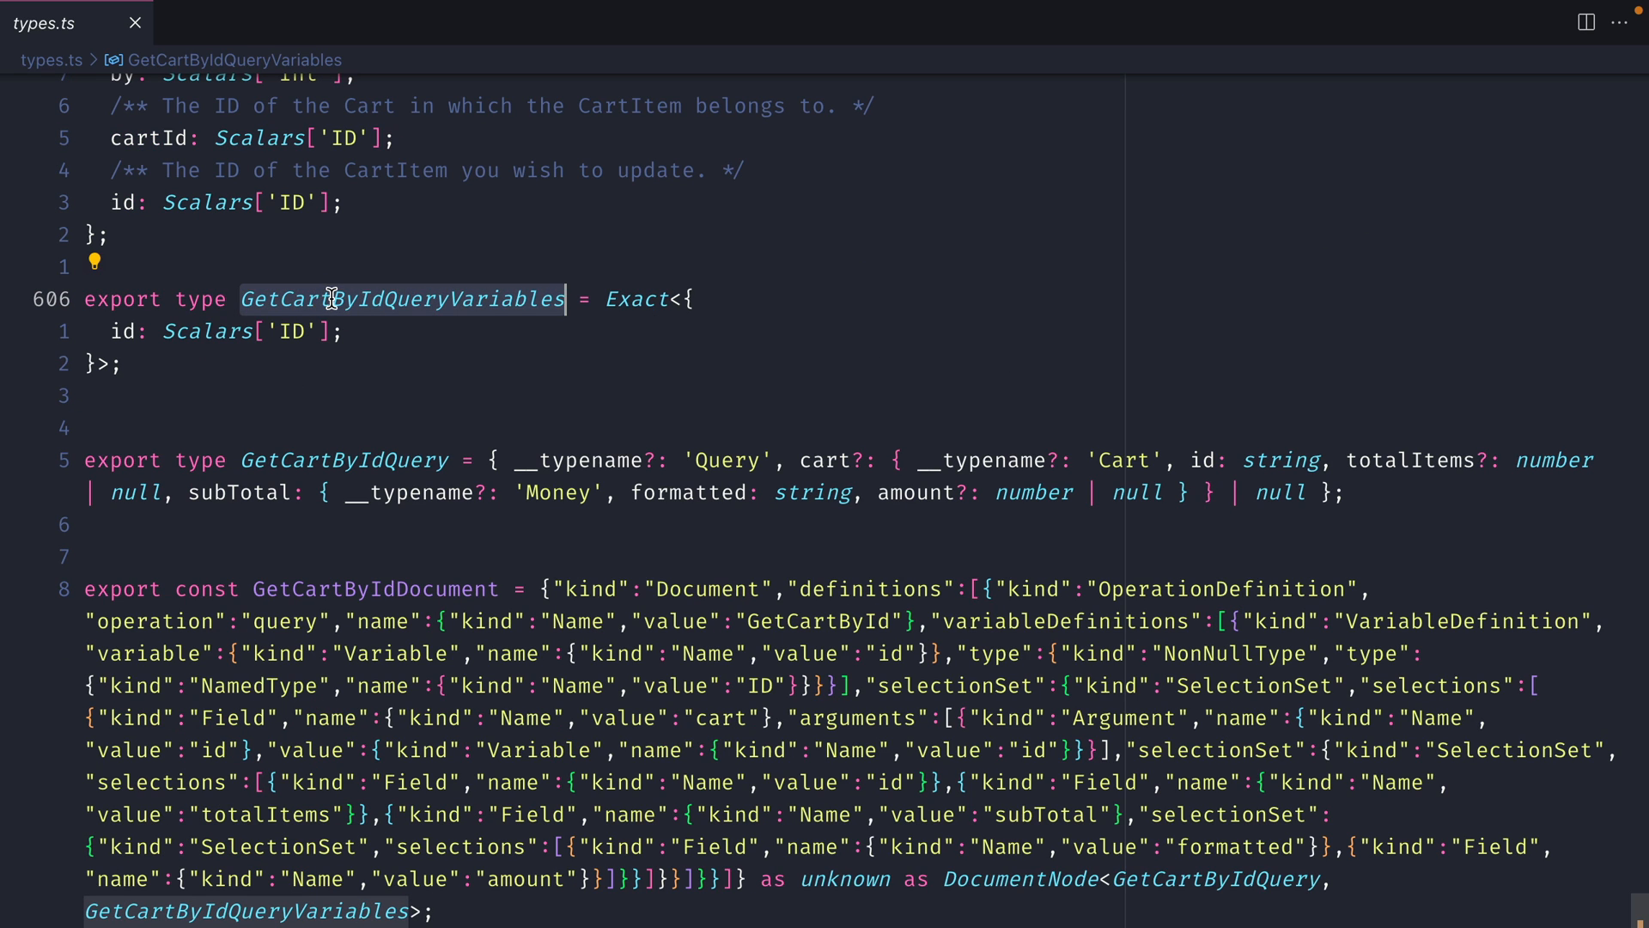
click(337, 461)
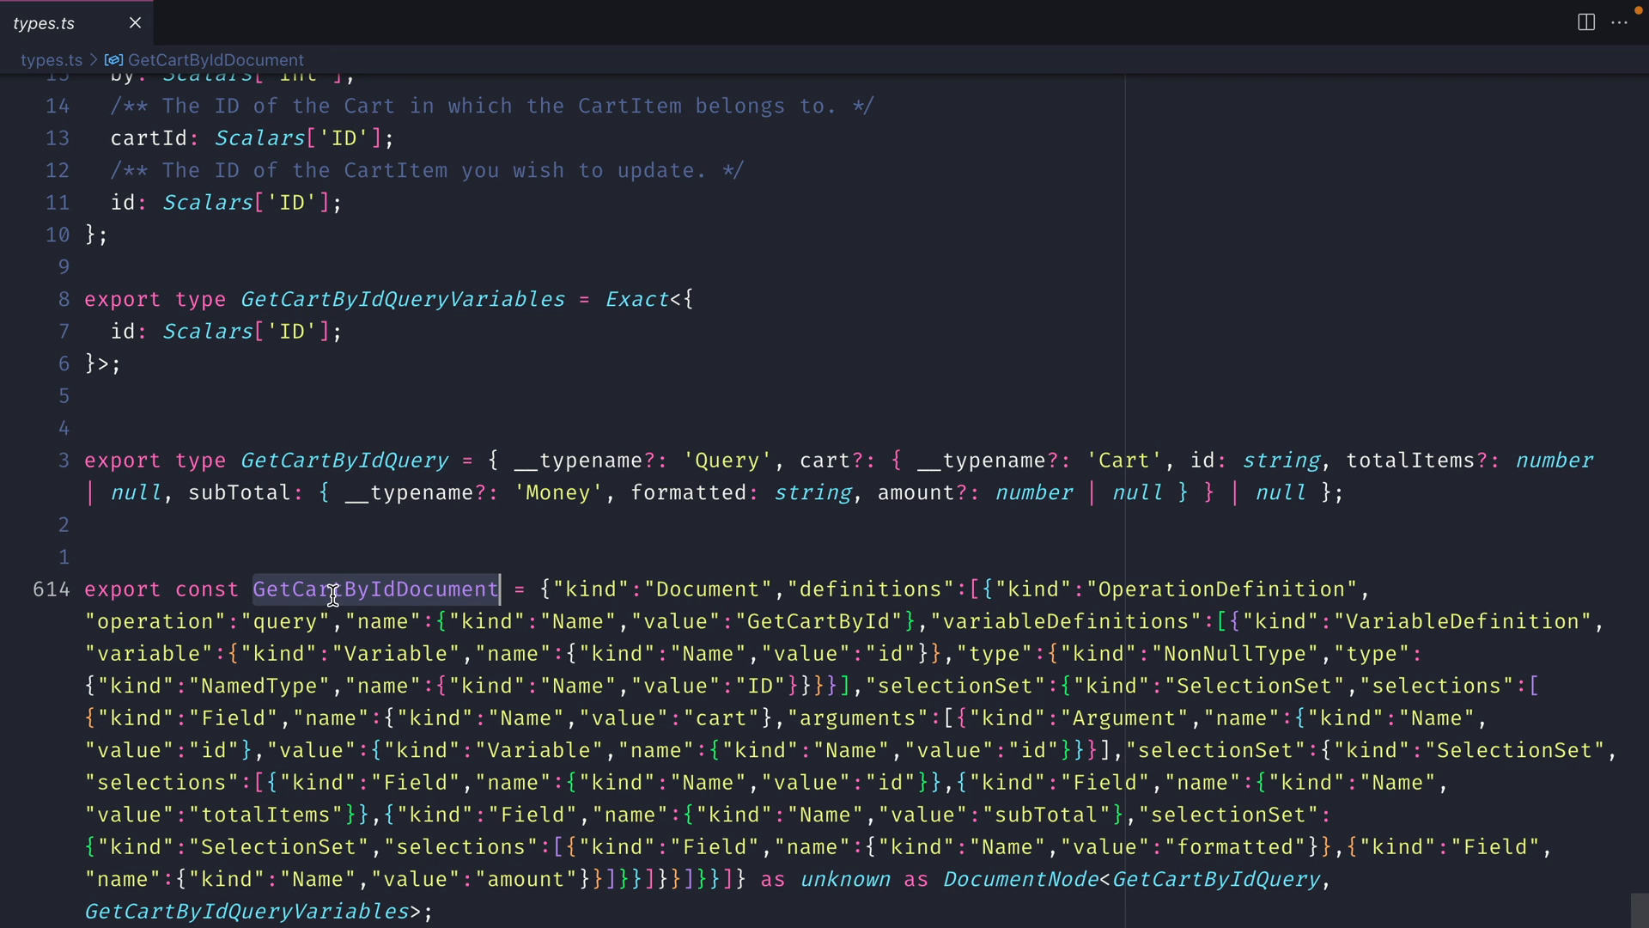
mouse_move(335, 589)
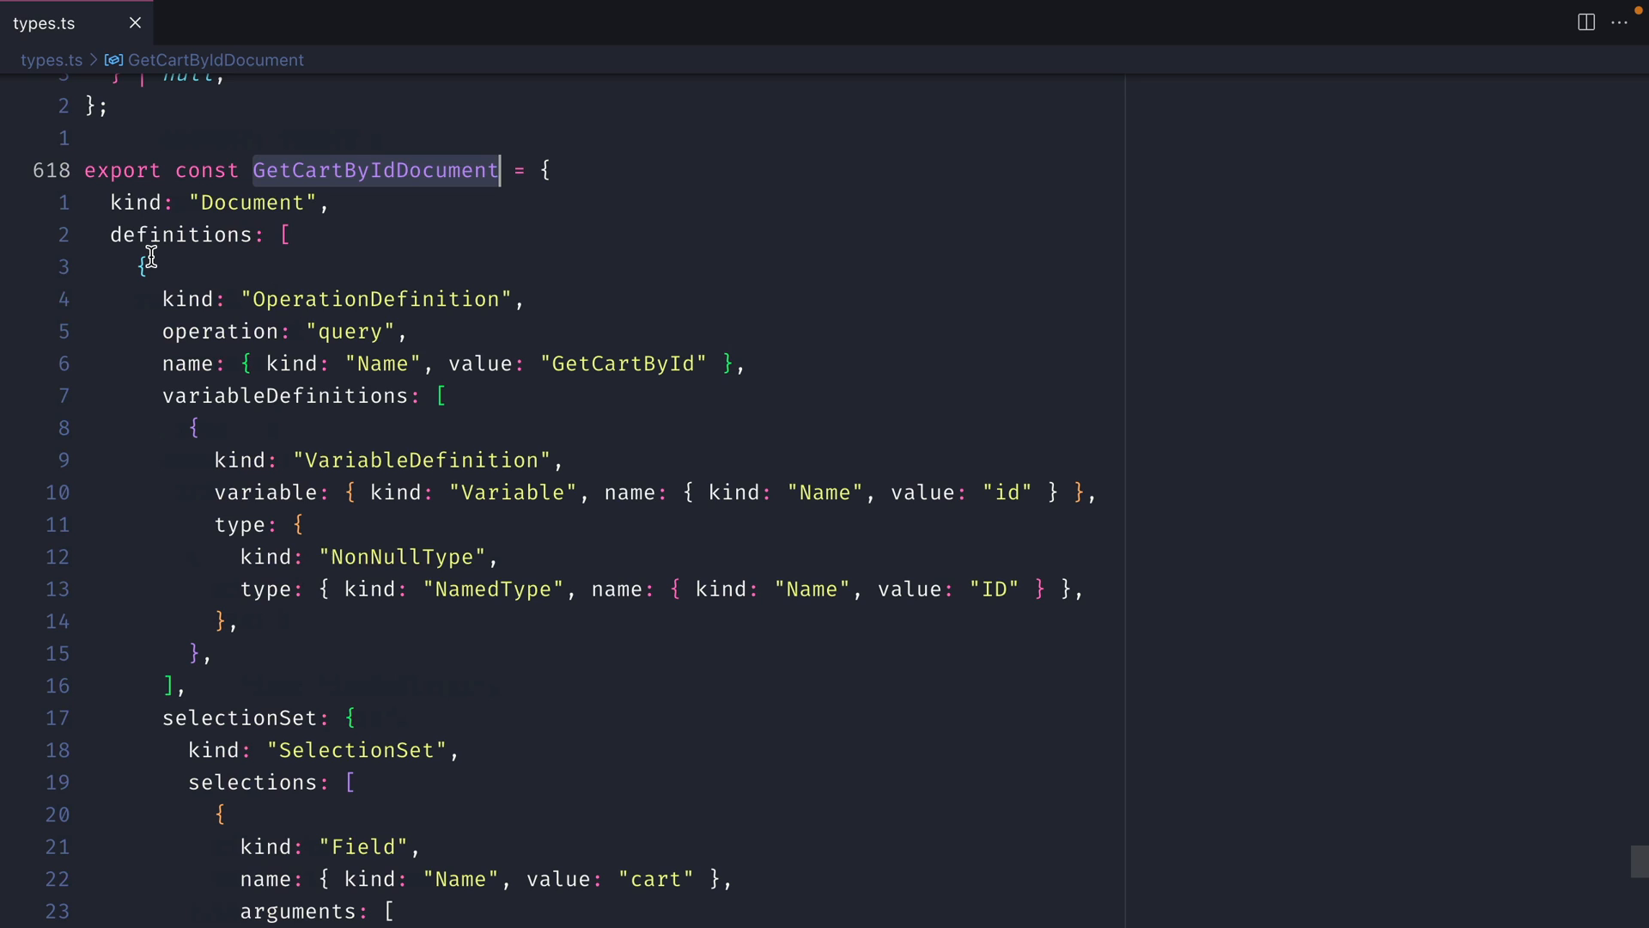
scroll(down, 3)
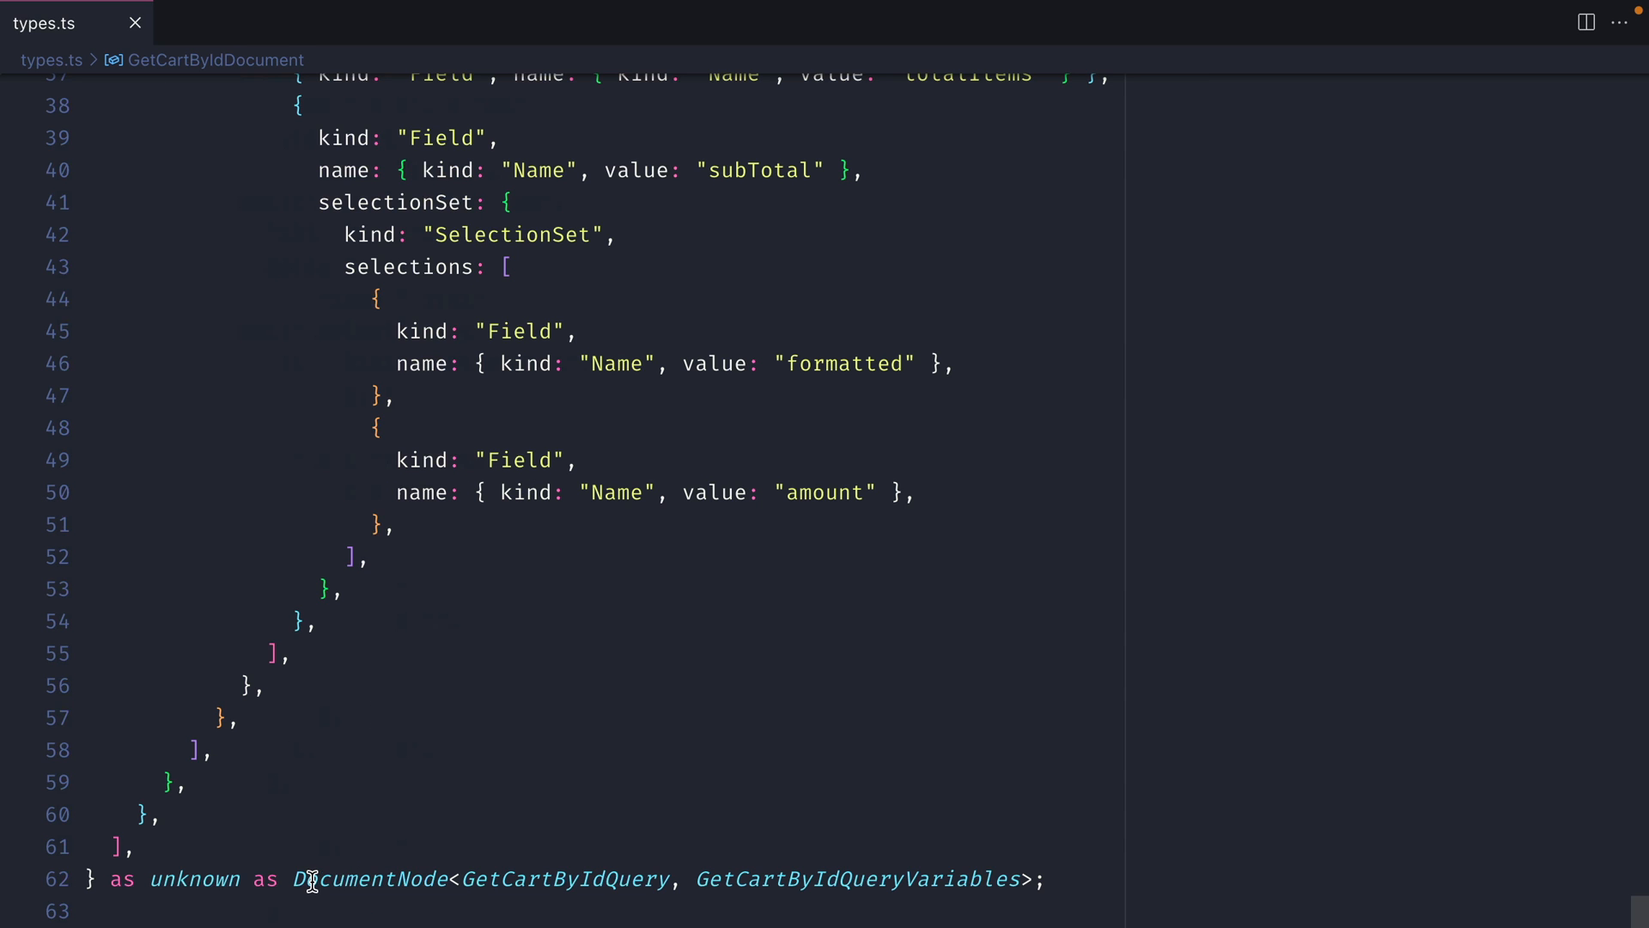
mouse_move(370, 877)
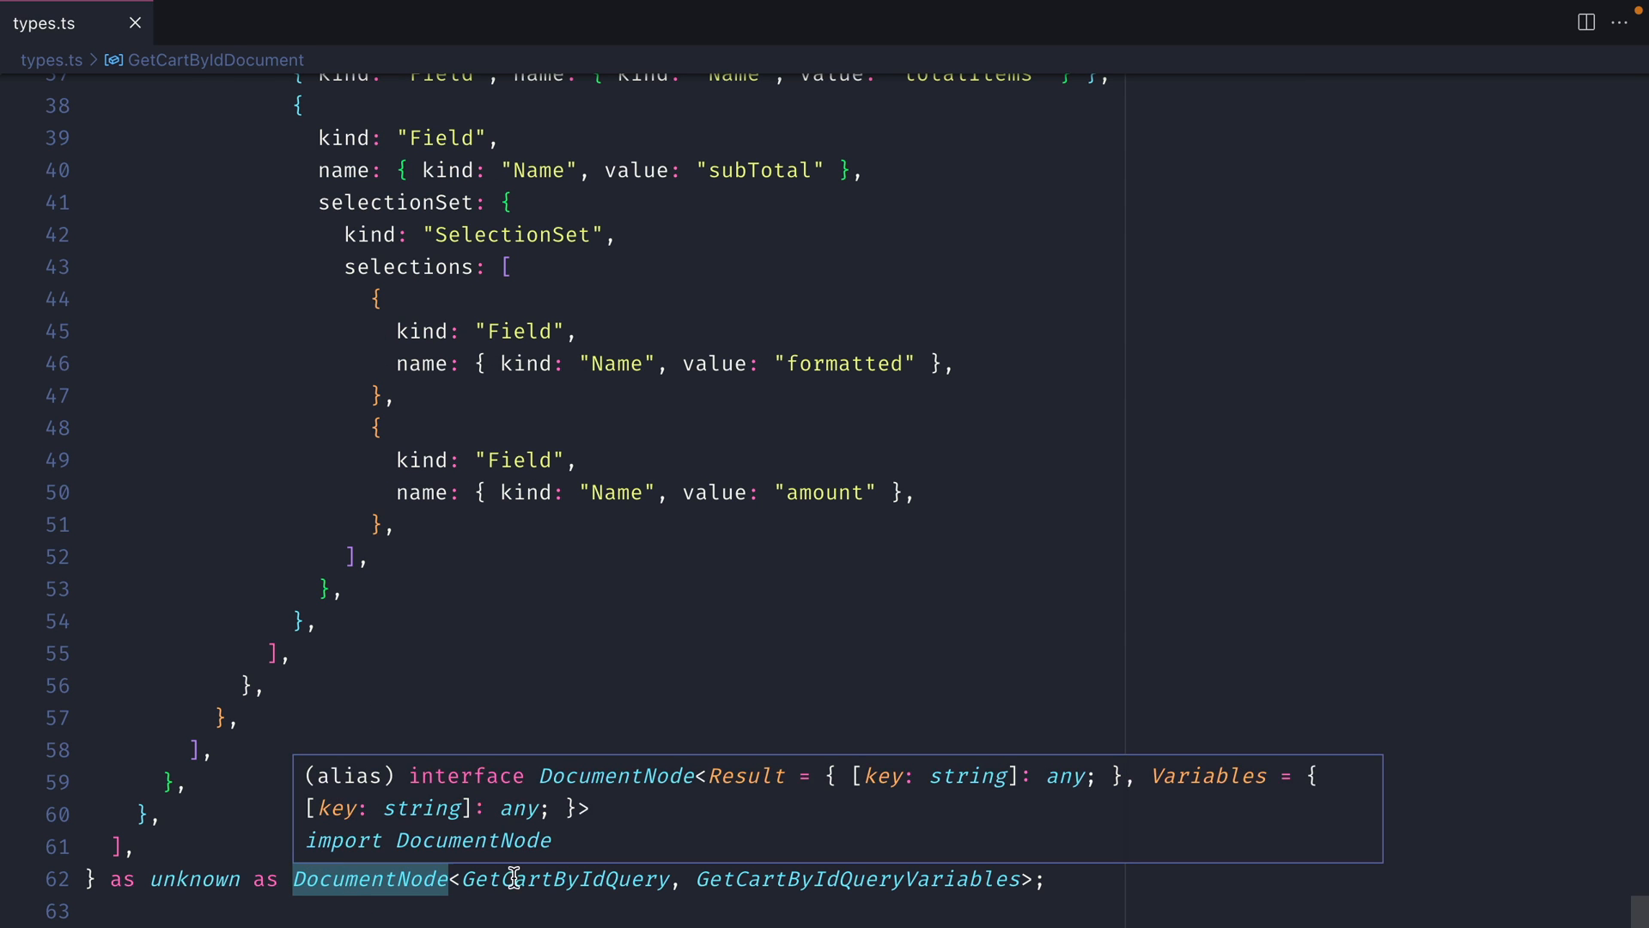
mouse_move(565, 877)
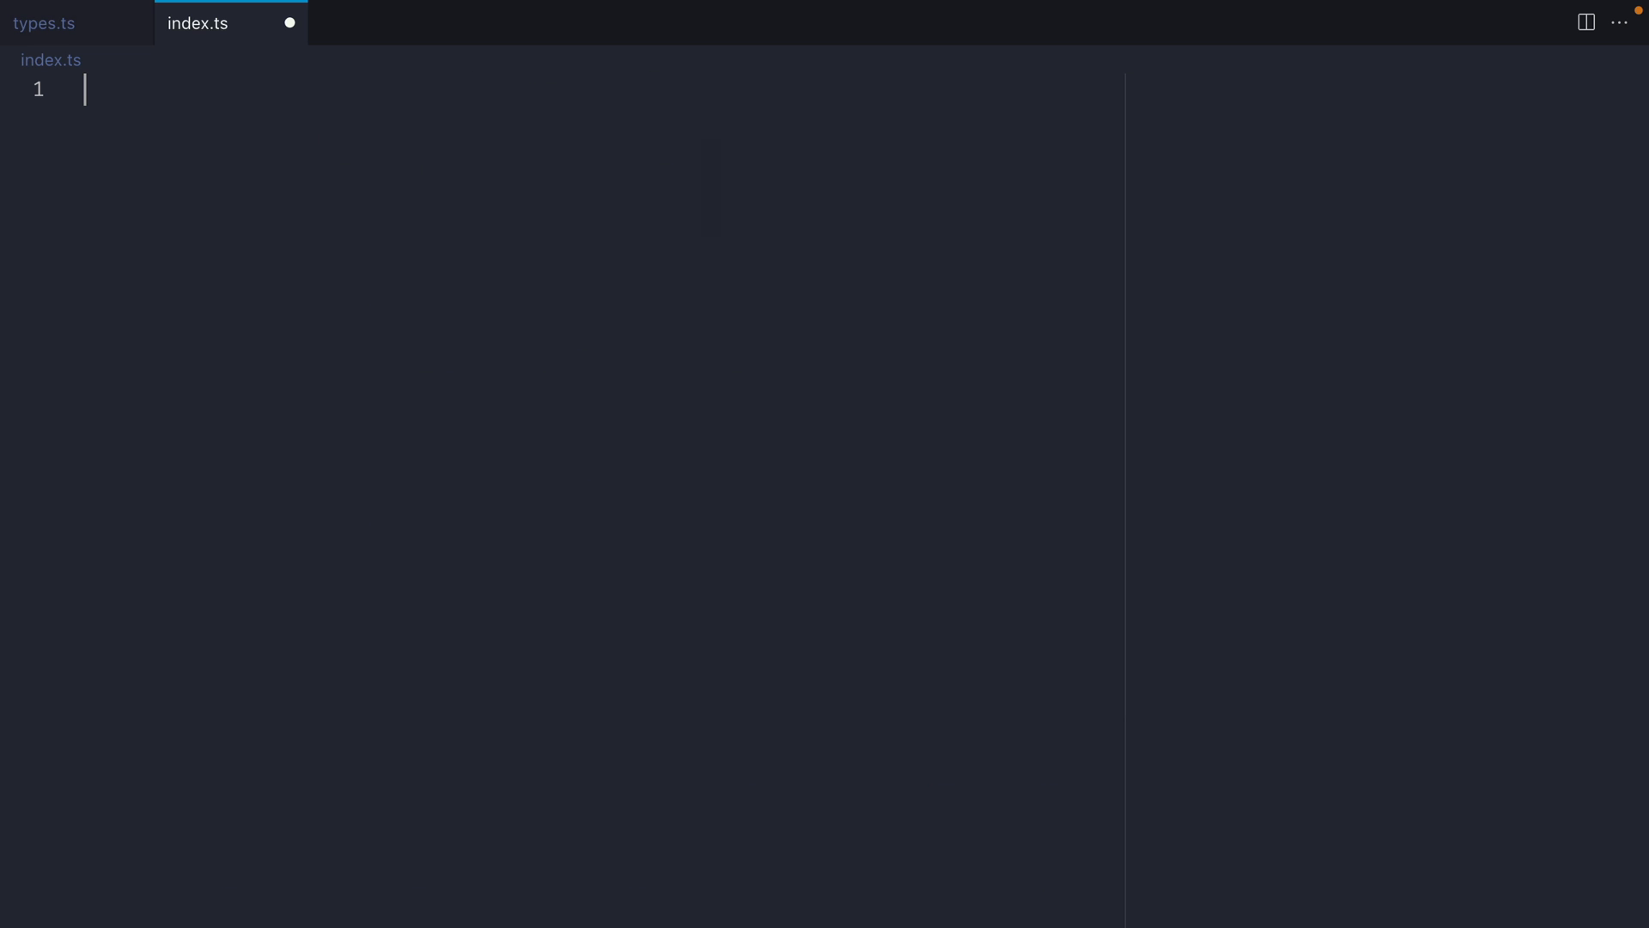
Write an Apollo Client in index.ts with cross-fetch and InMemoryCache, querying GetCartByIdDocument and logging data.
text(import fetch from "cross-fetch";)
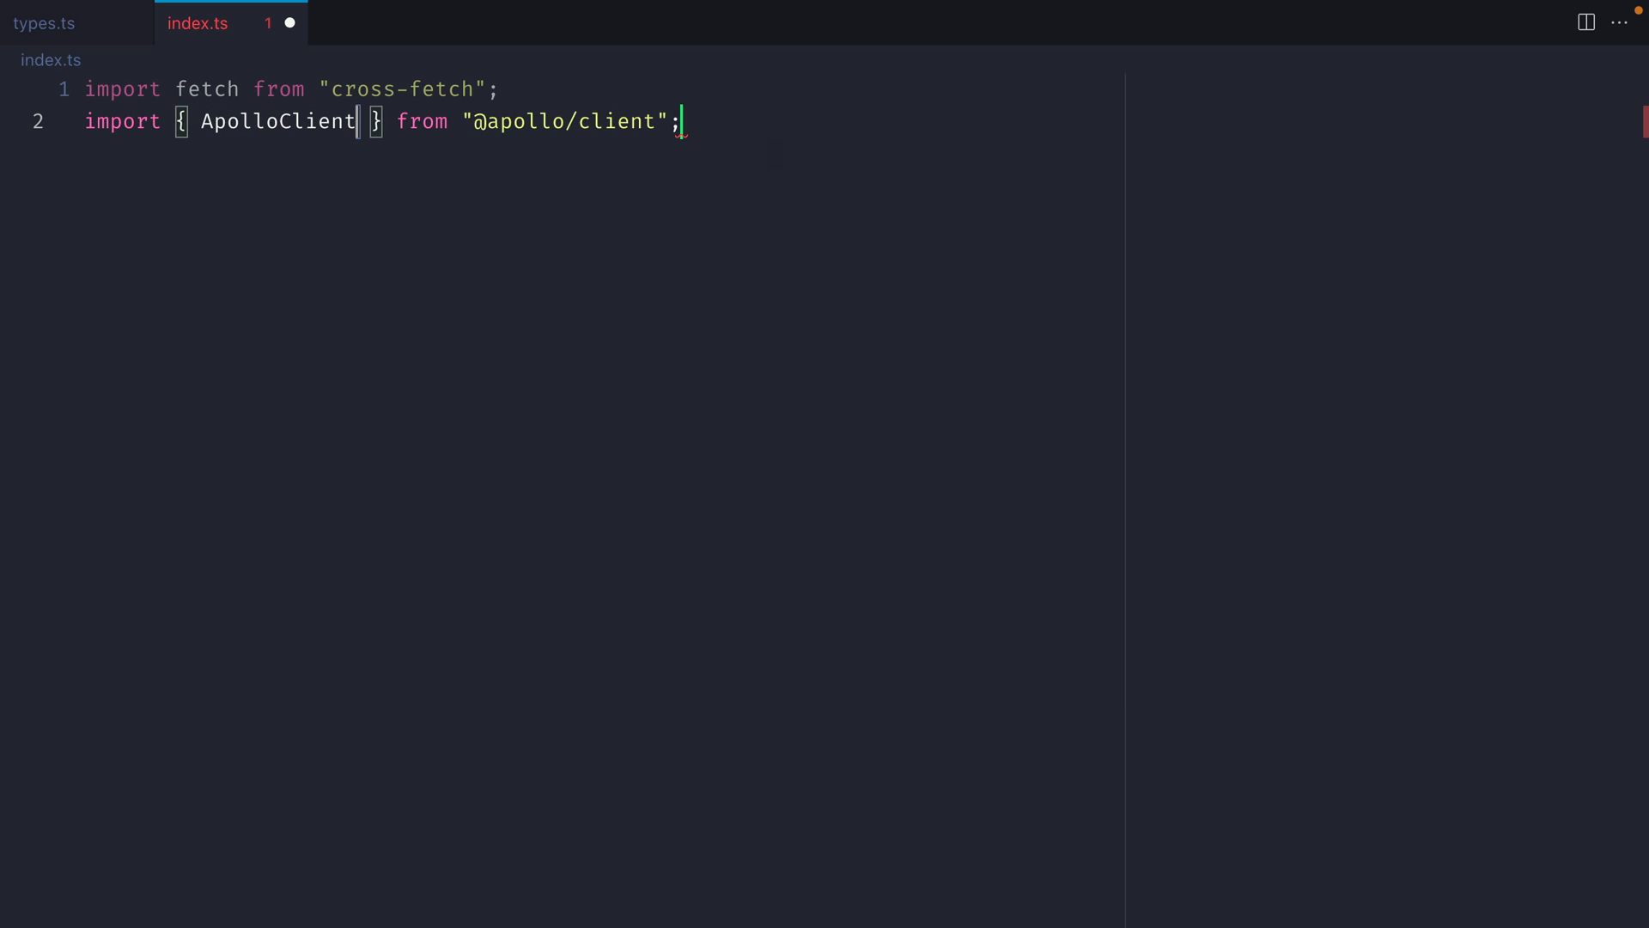
text(, InMemoryCache, HttpLink)
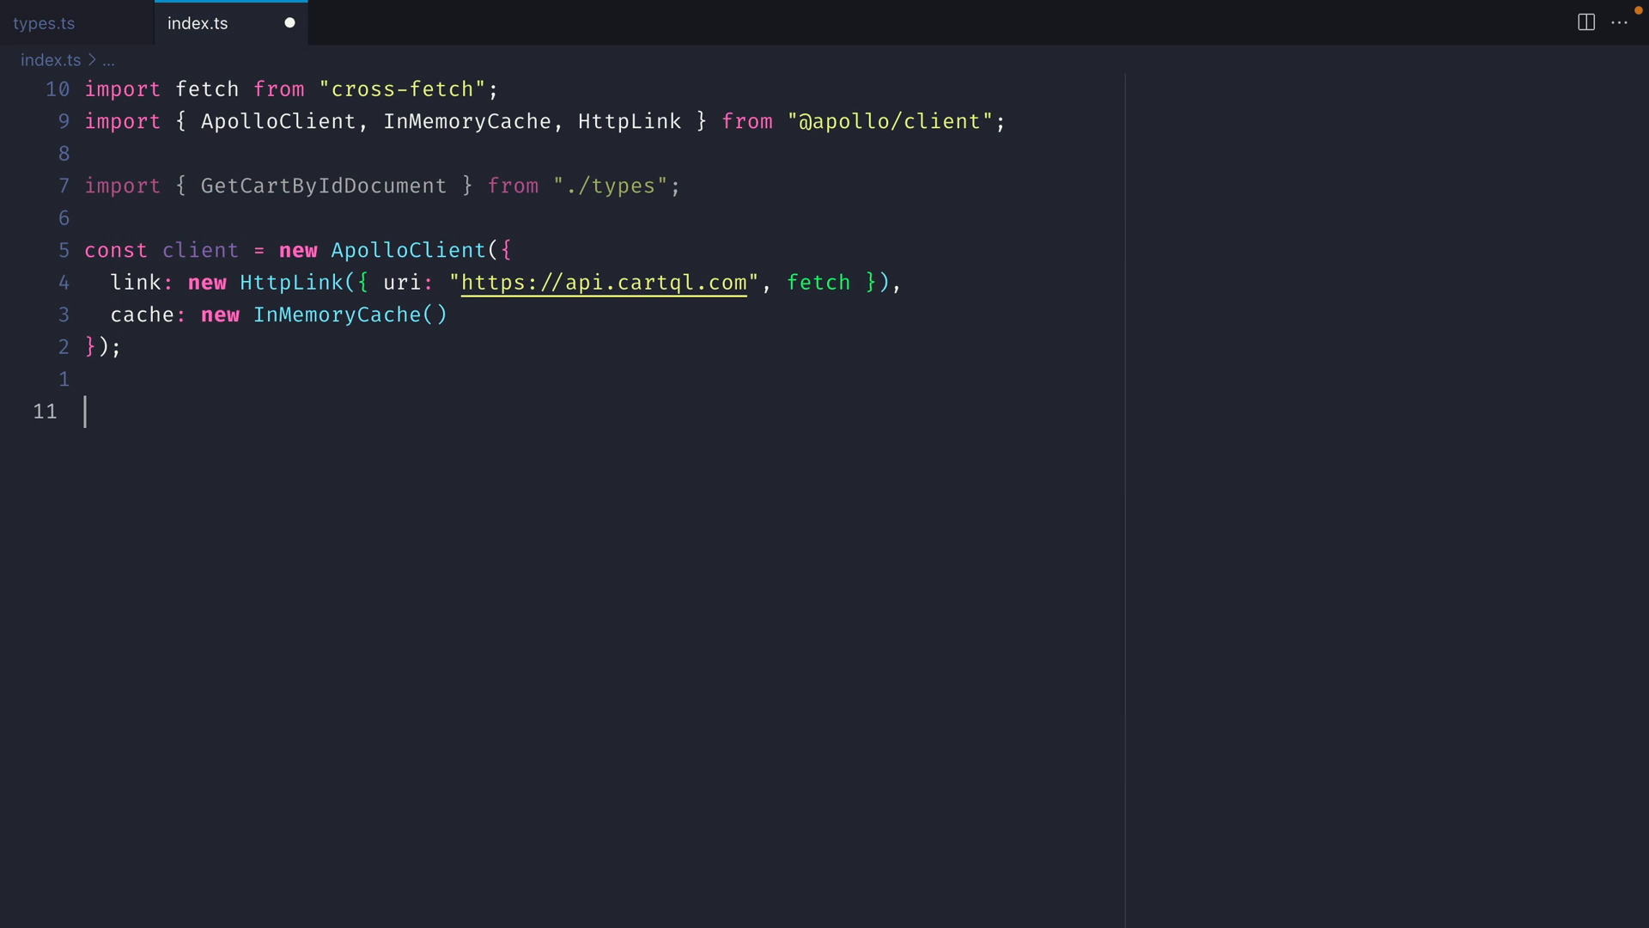
text(client.query({)
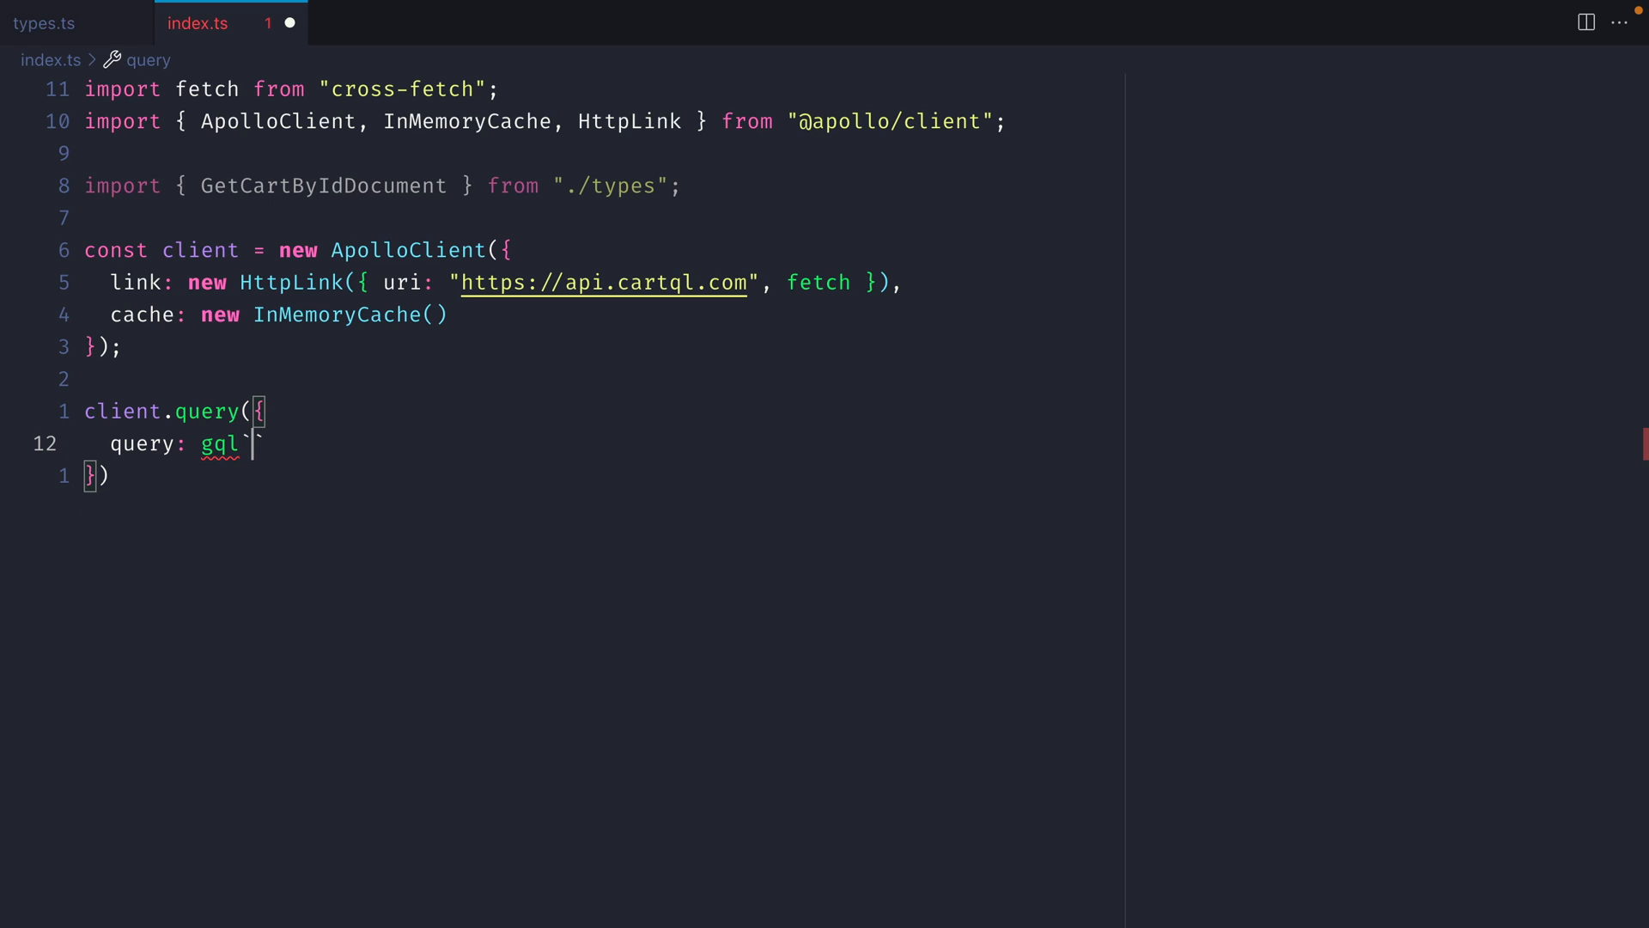
key(Backspace)
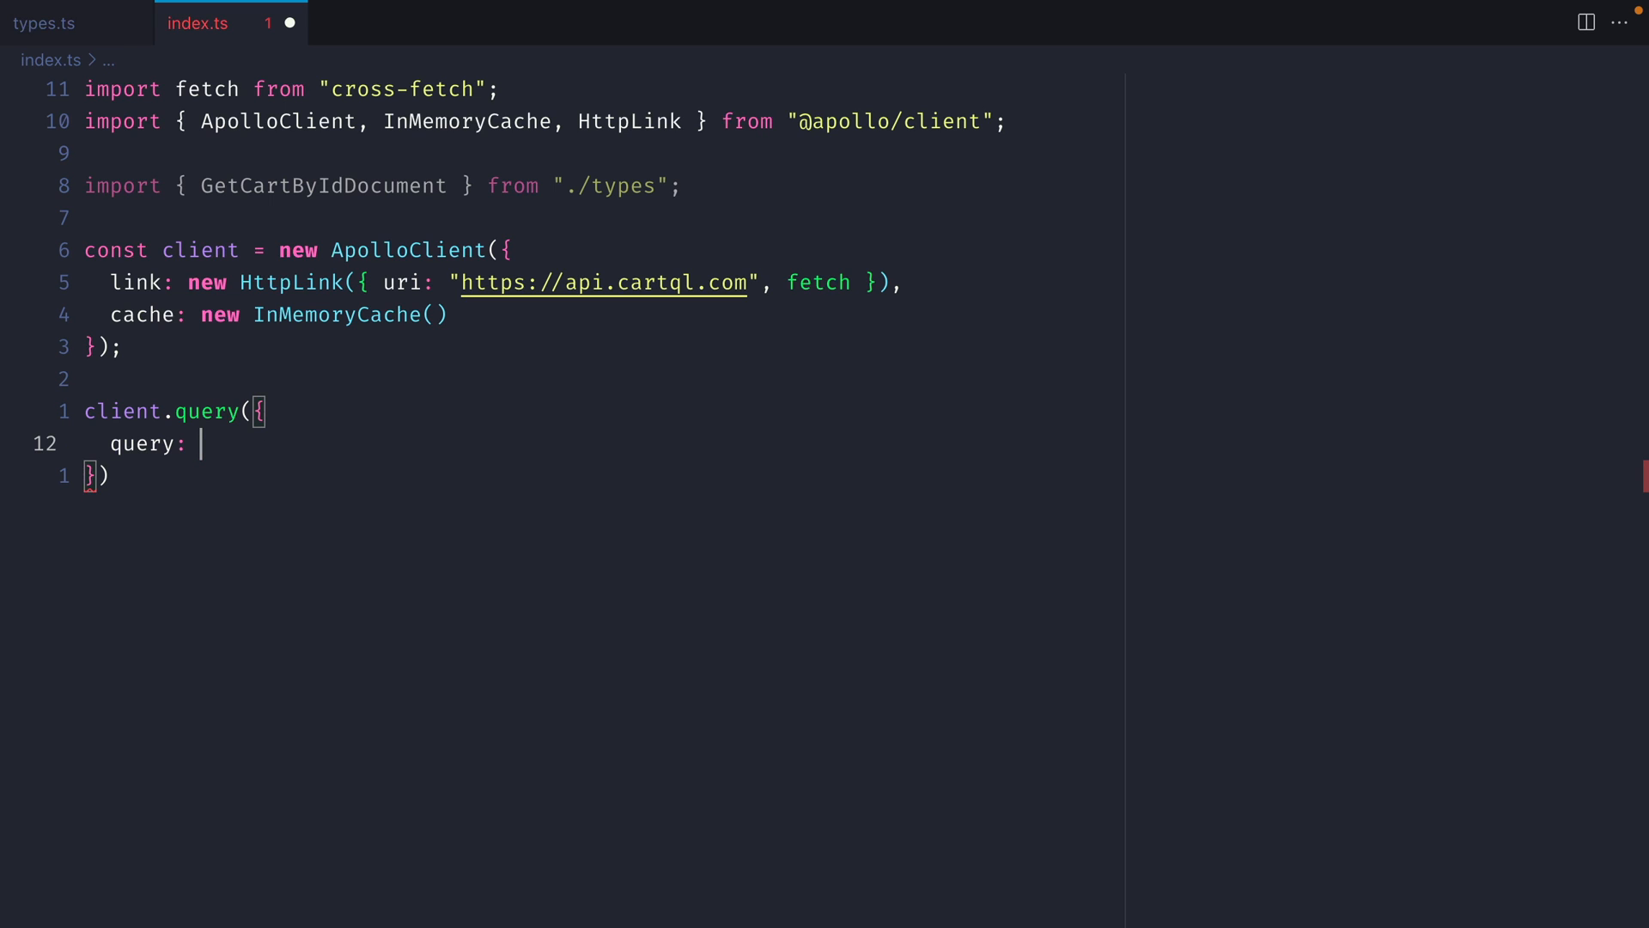
text(GetCartByIdDocumen)
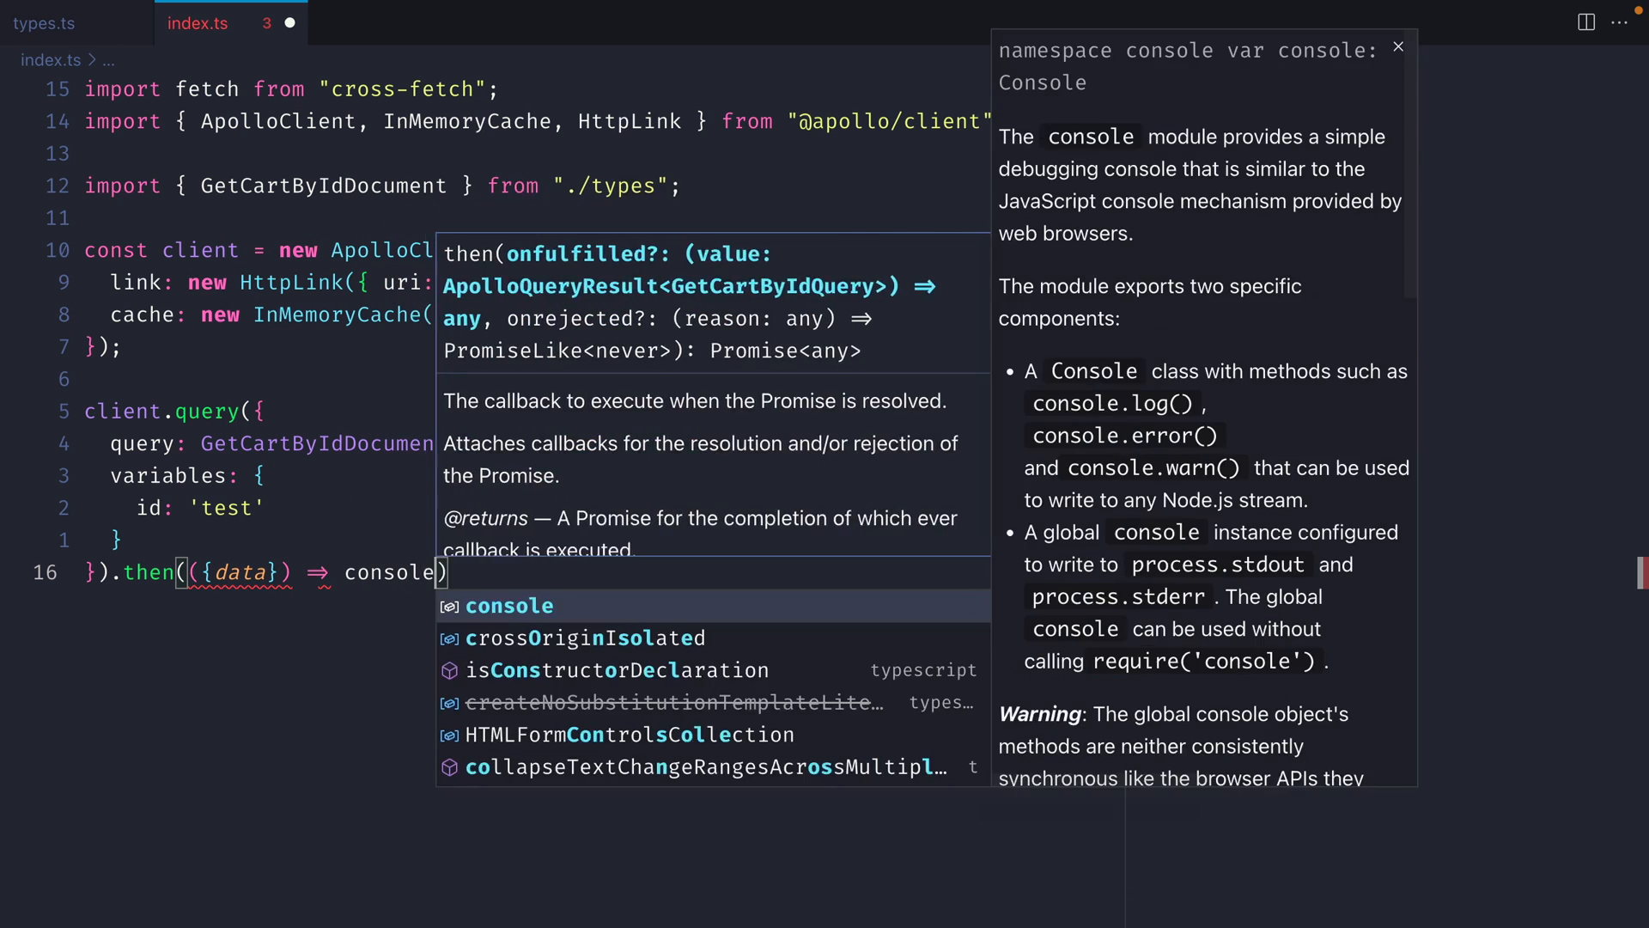
text(.log(data)
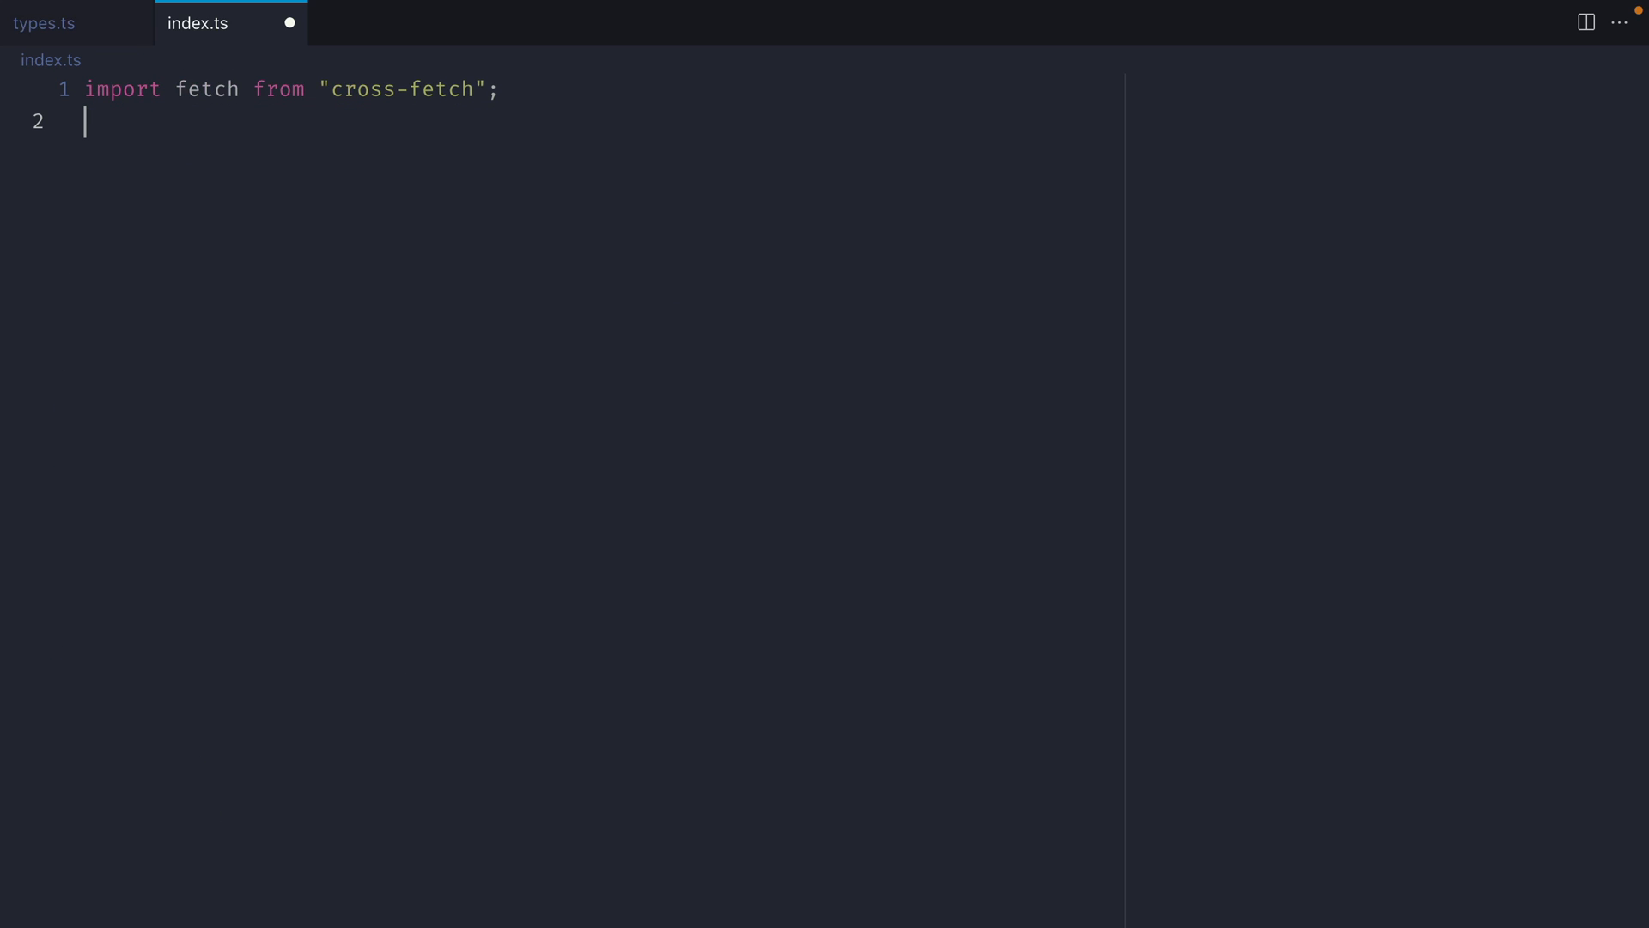
Write an urql client querying GetCartByIdDocument and logging data?.cart, then restart index.ts imports.
text(import {createClient } from "@urql/core";)
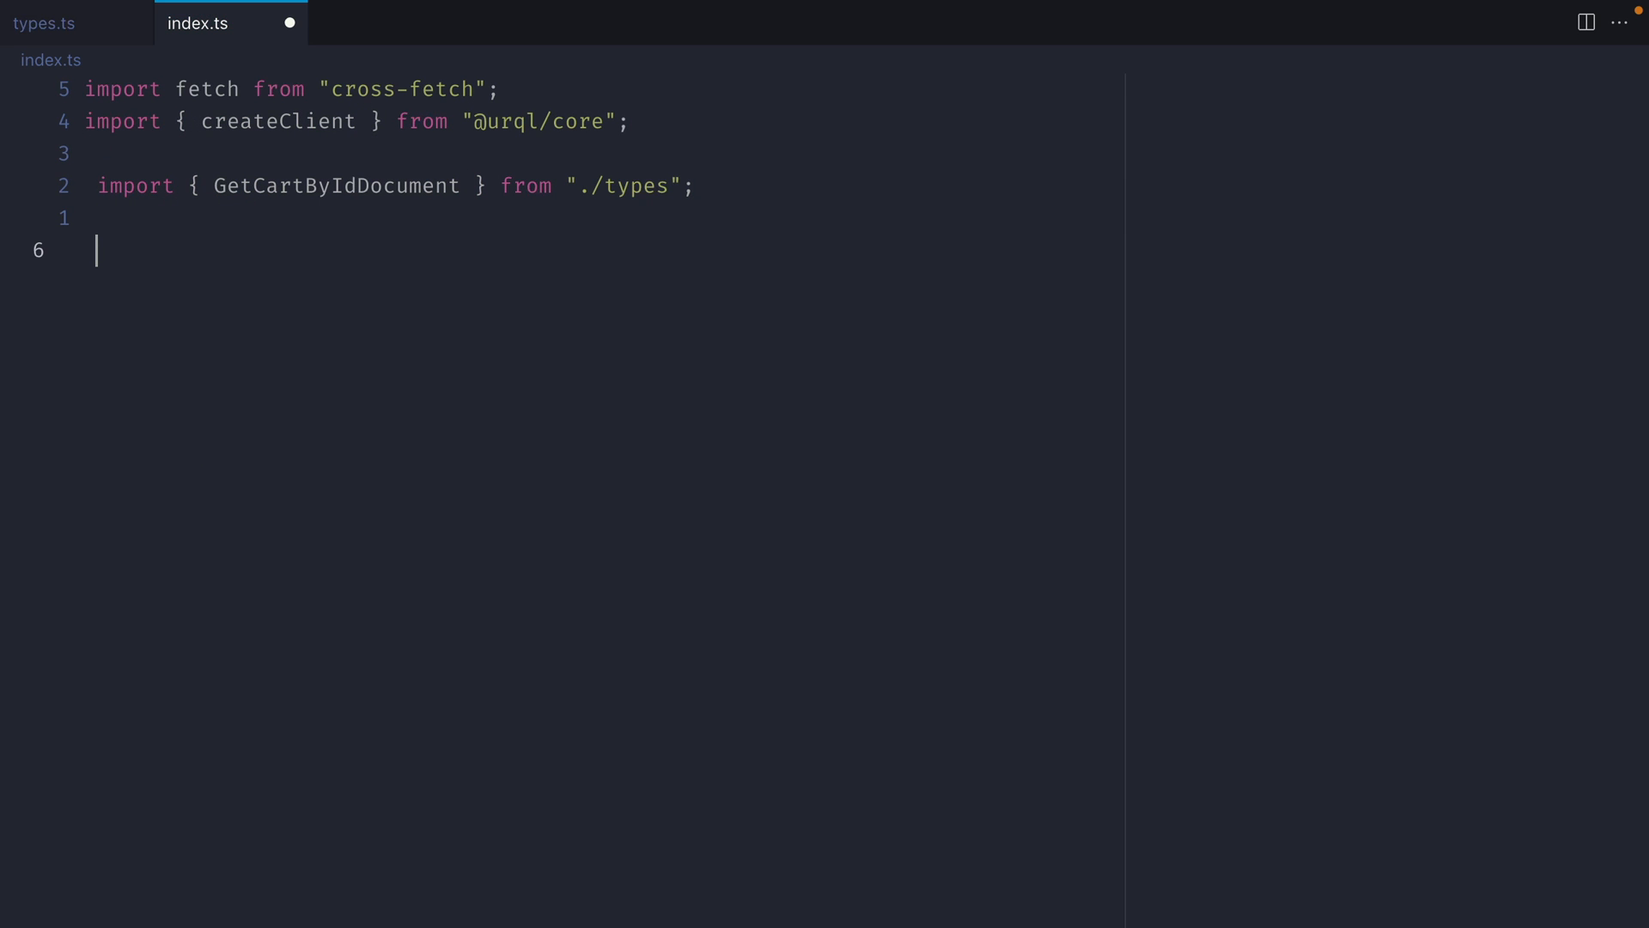
text(const client = createClient({)
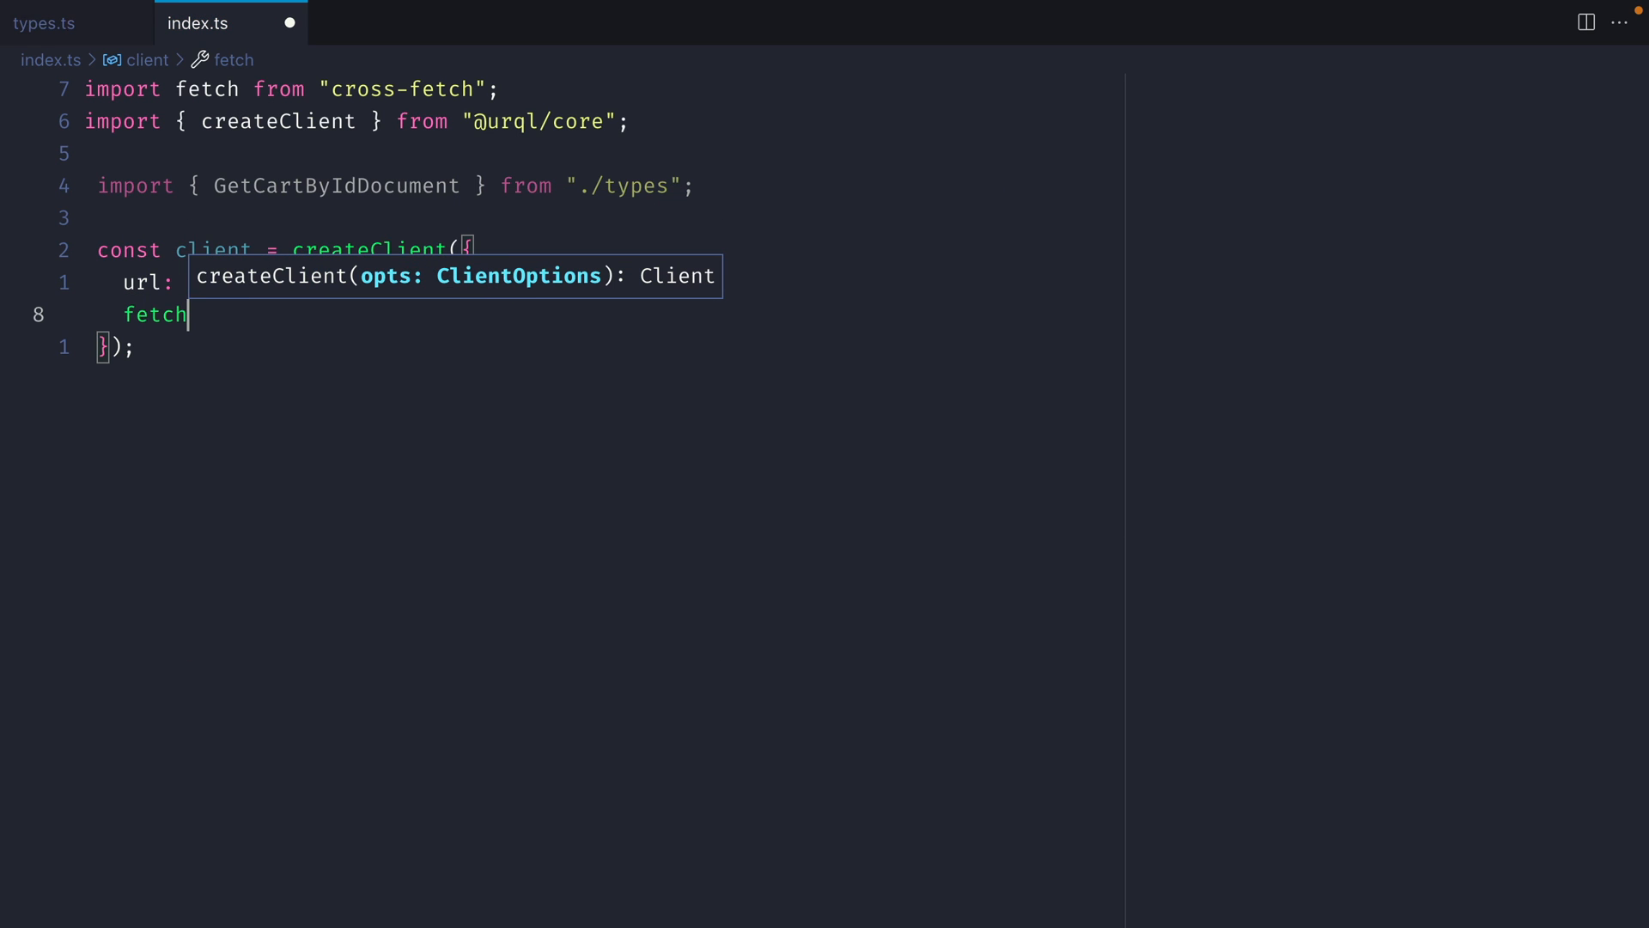
text(clien)
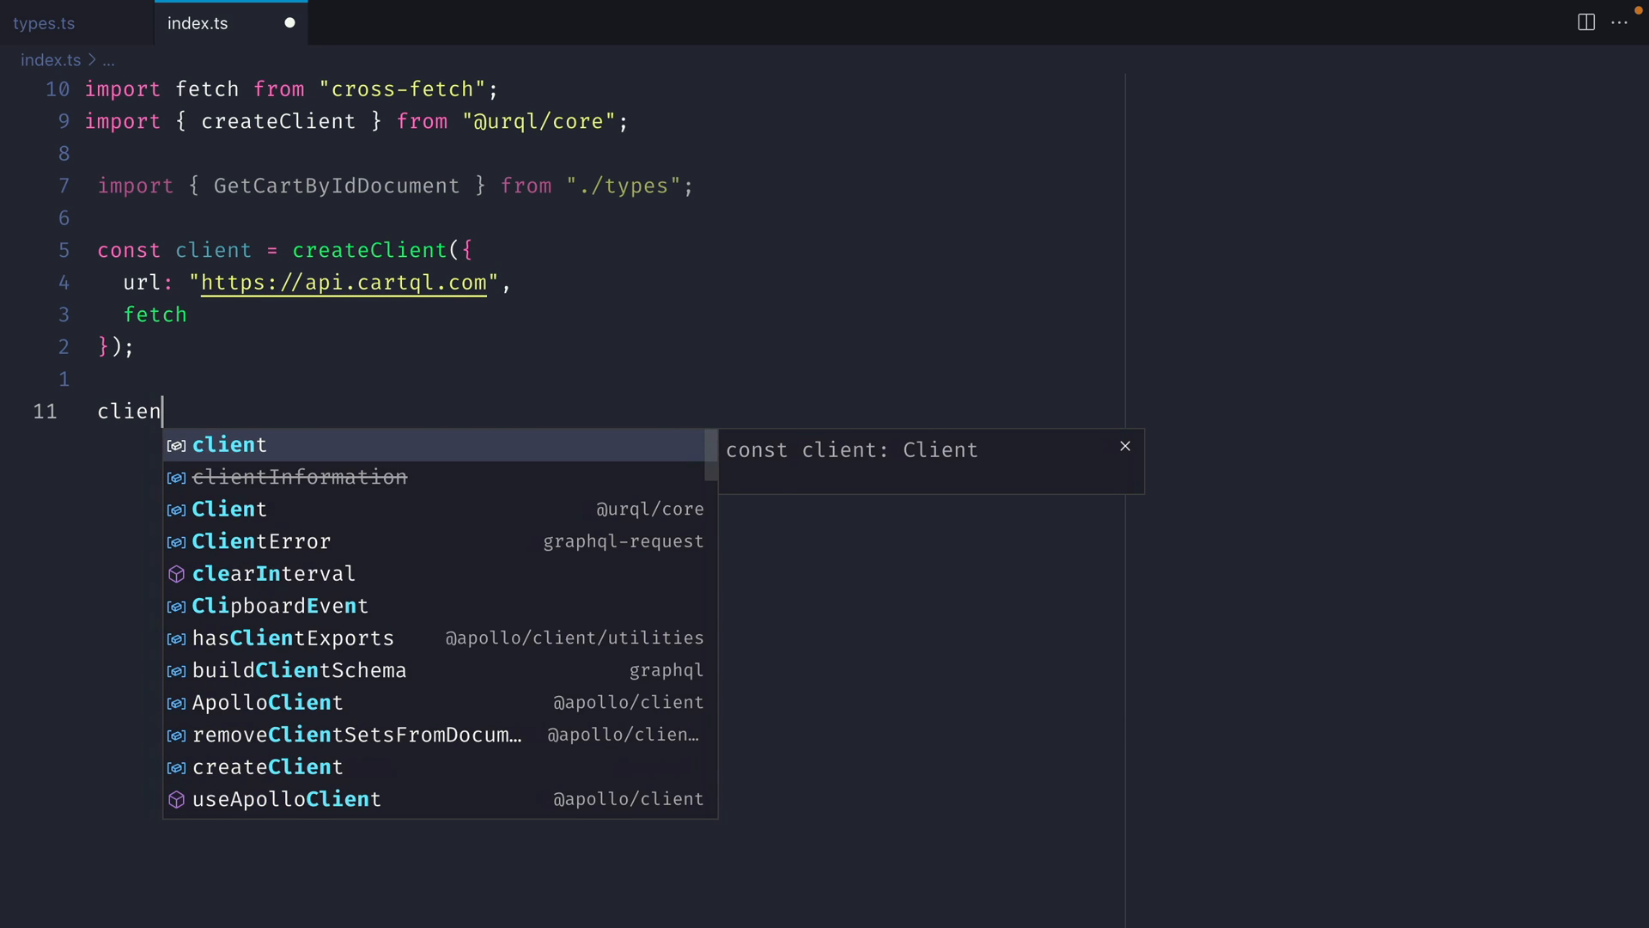
text(t.query)
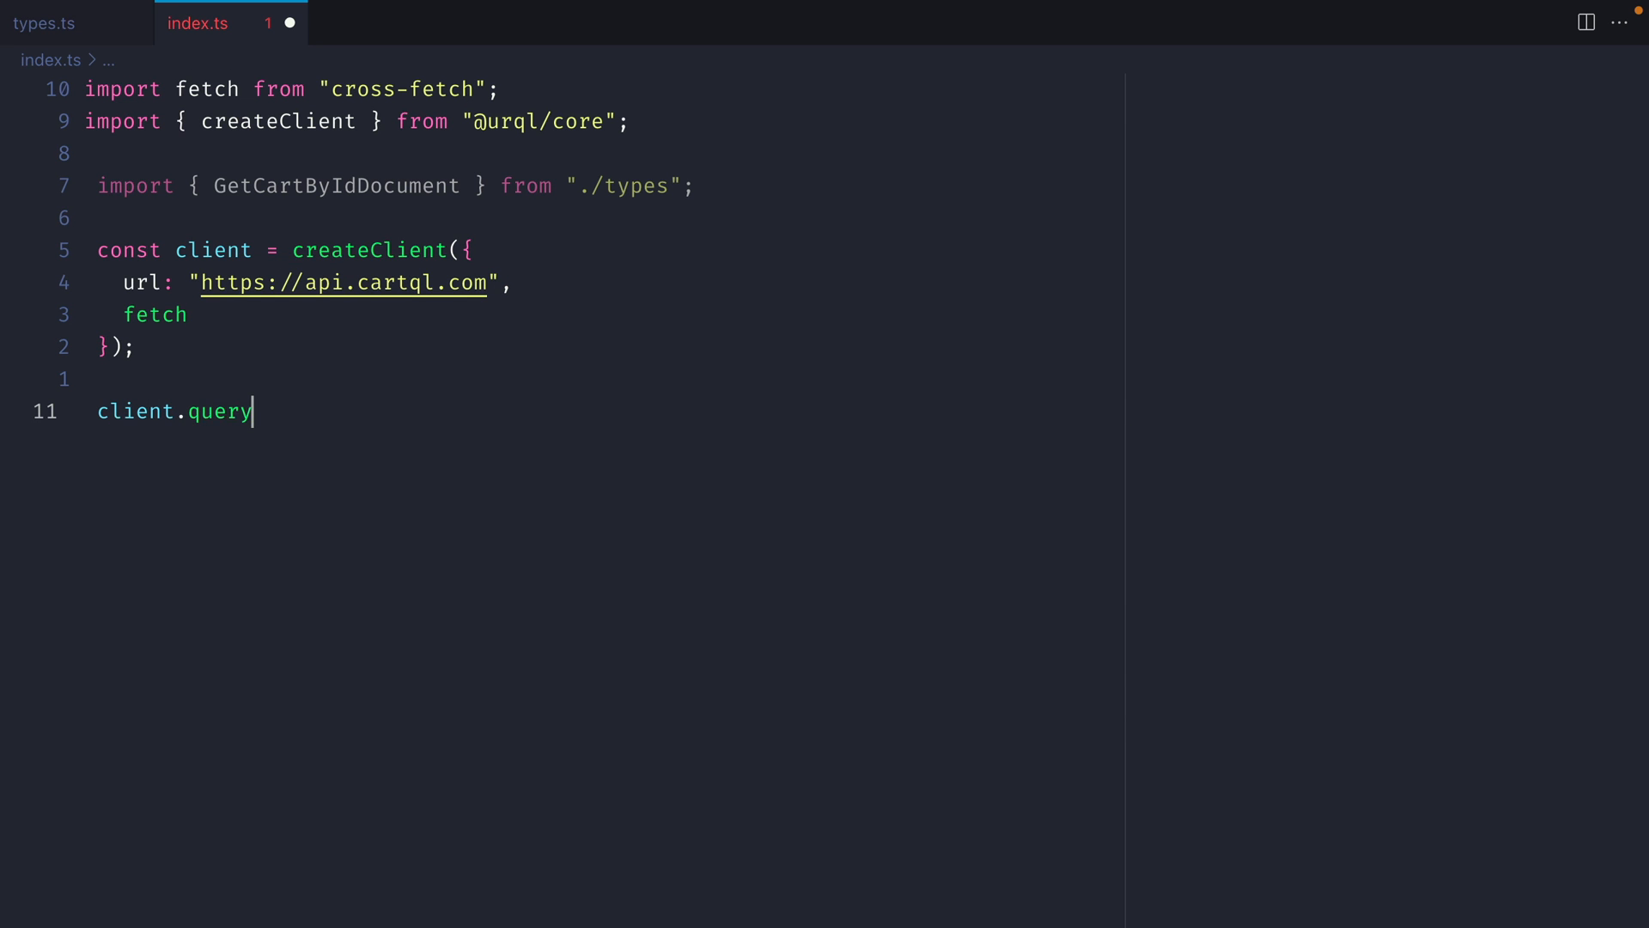
text(())
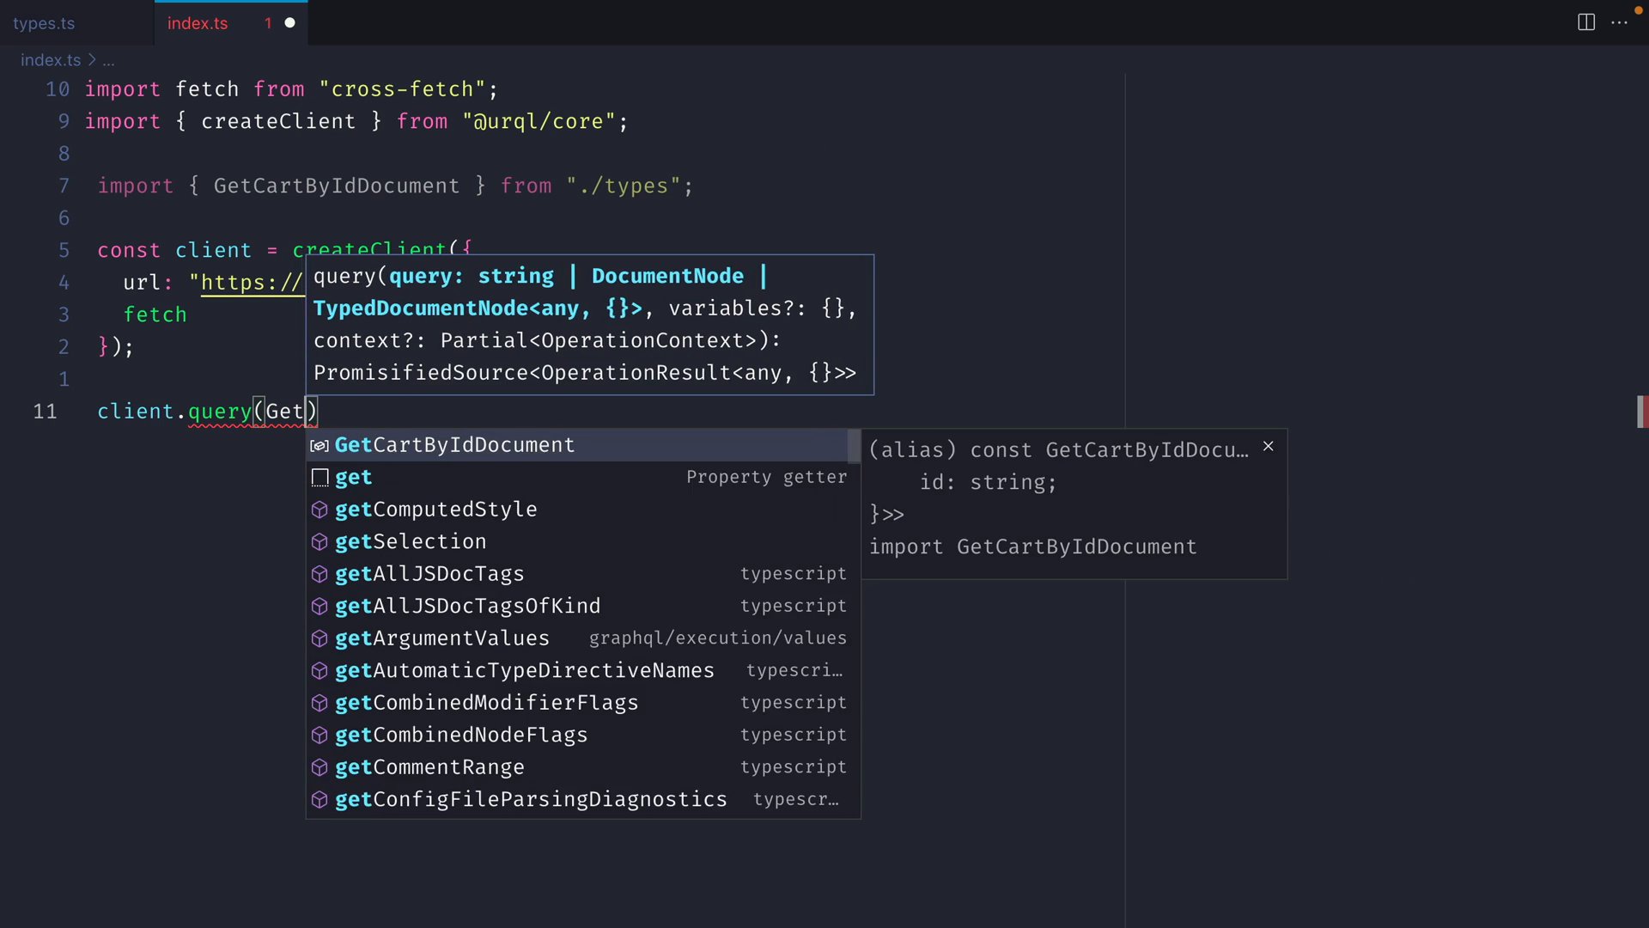
click(456, 444)
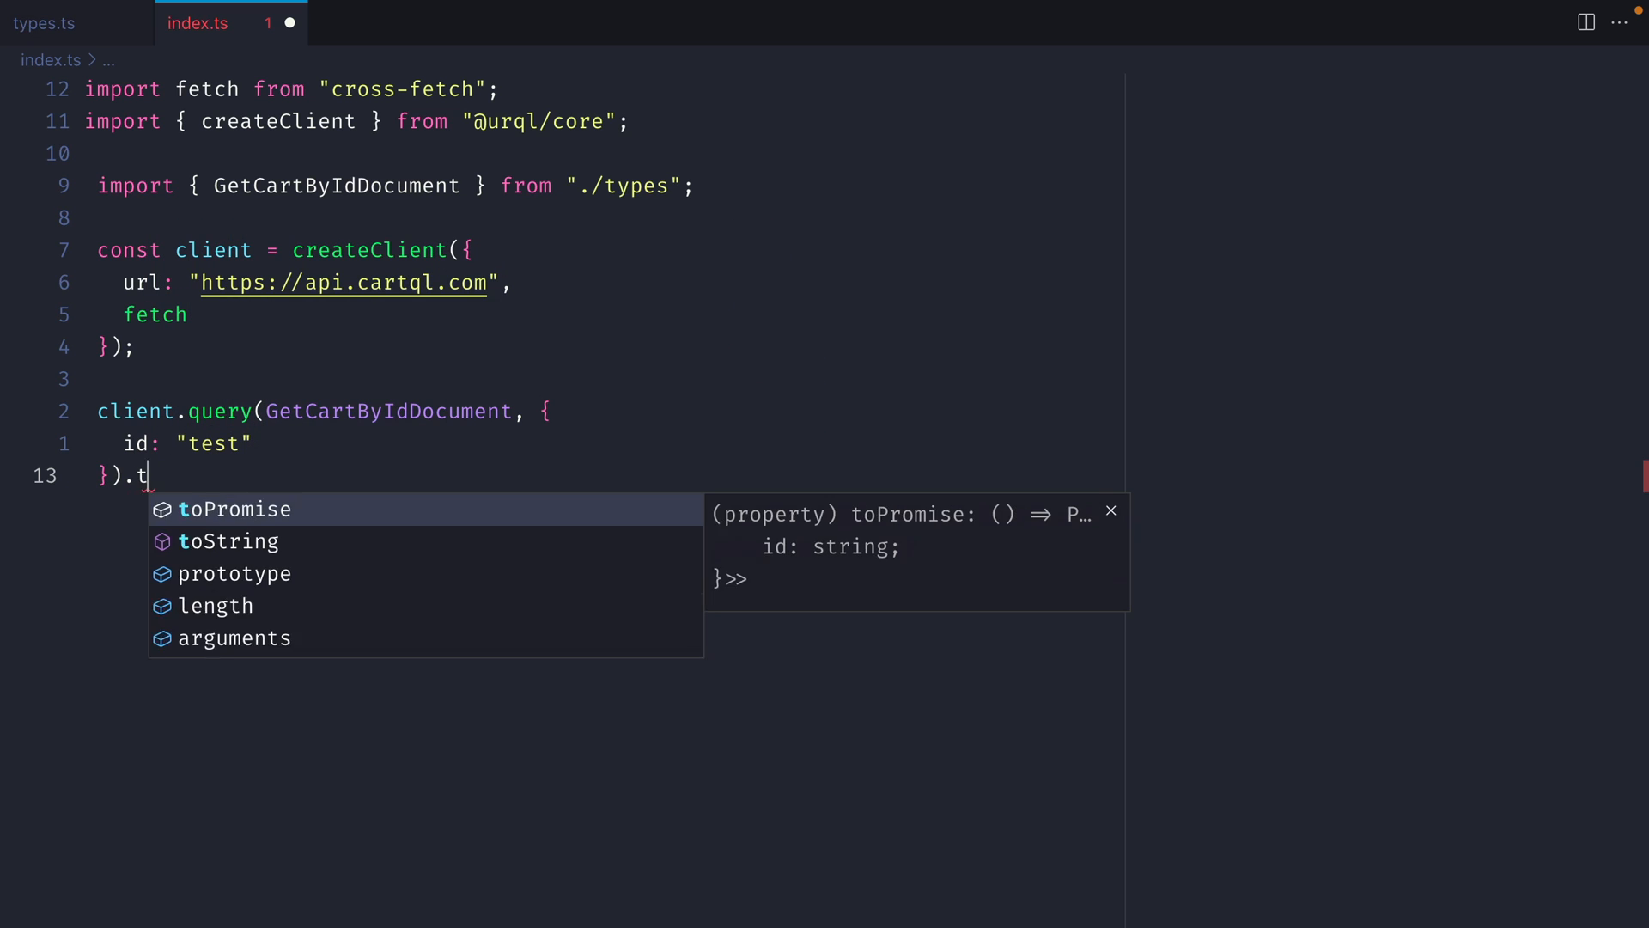
text(oPromise().then(({data}) => console)
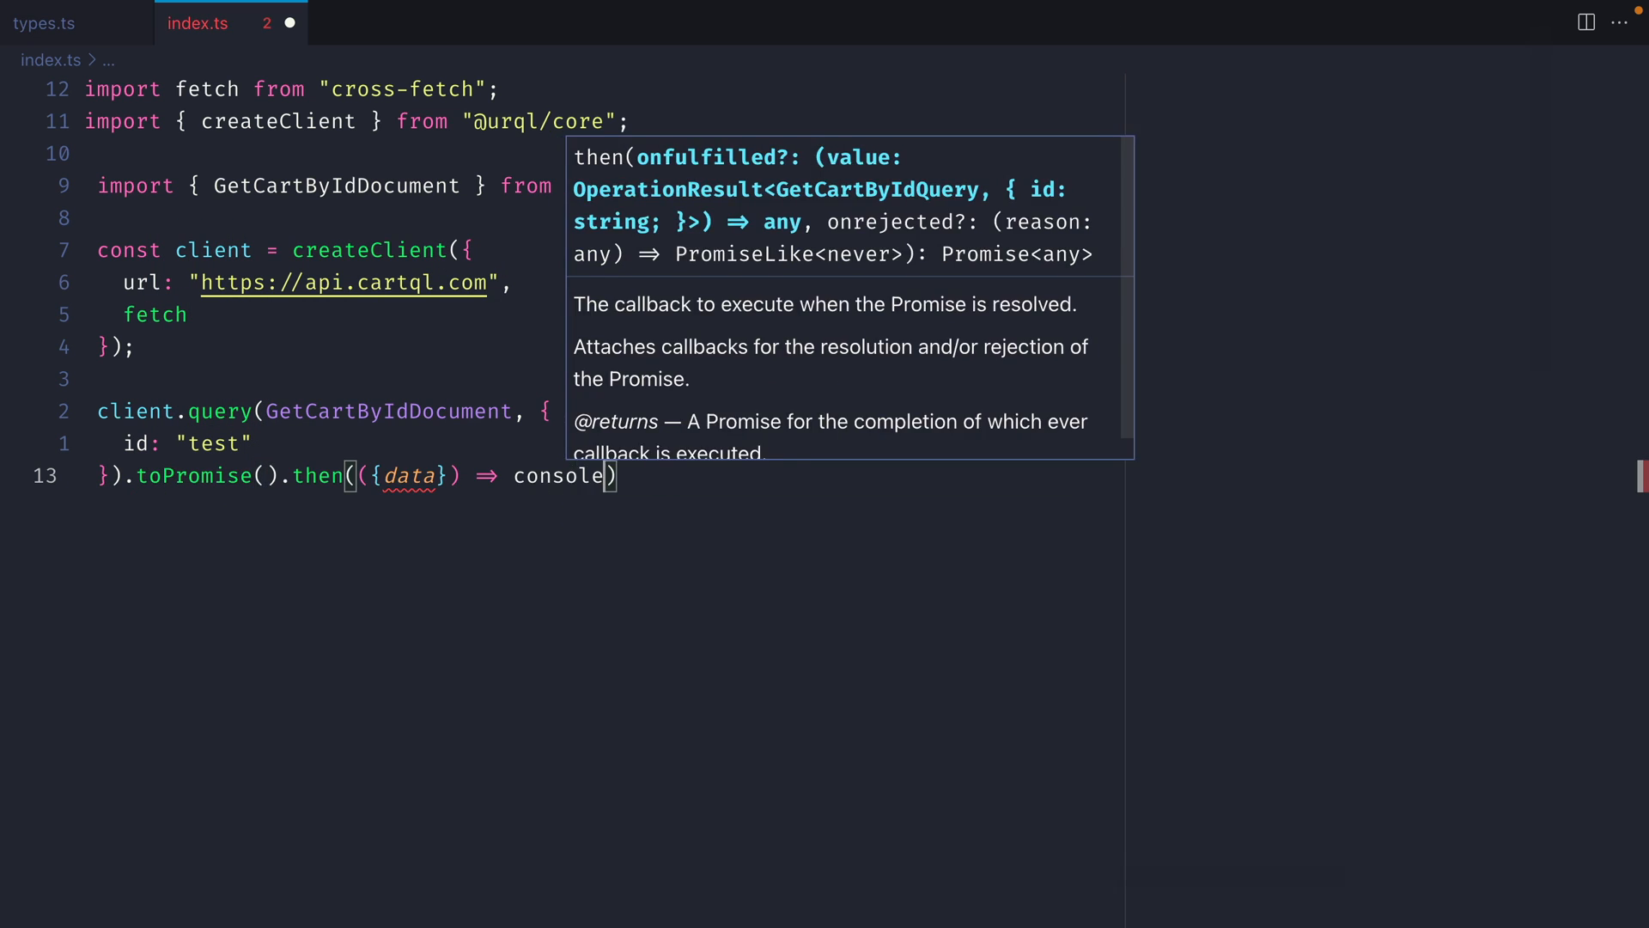
text(.log(d)
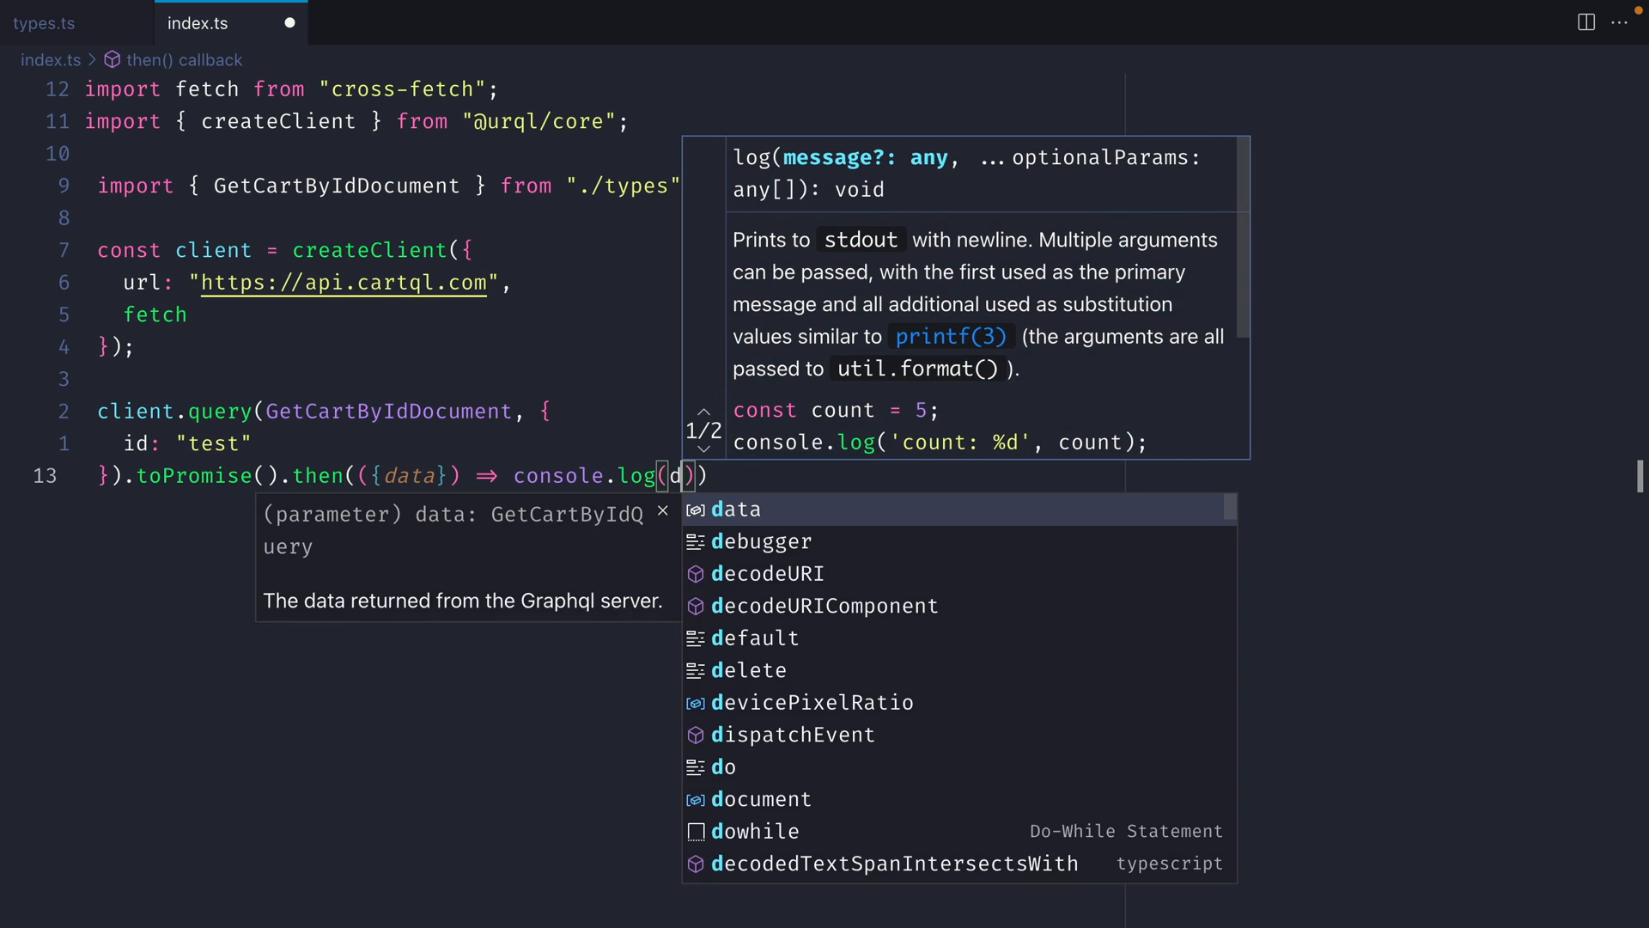
text(ata?.cart)
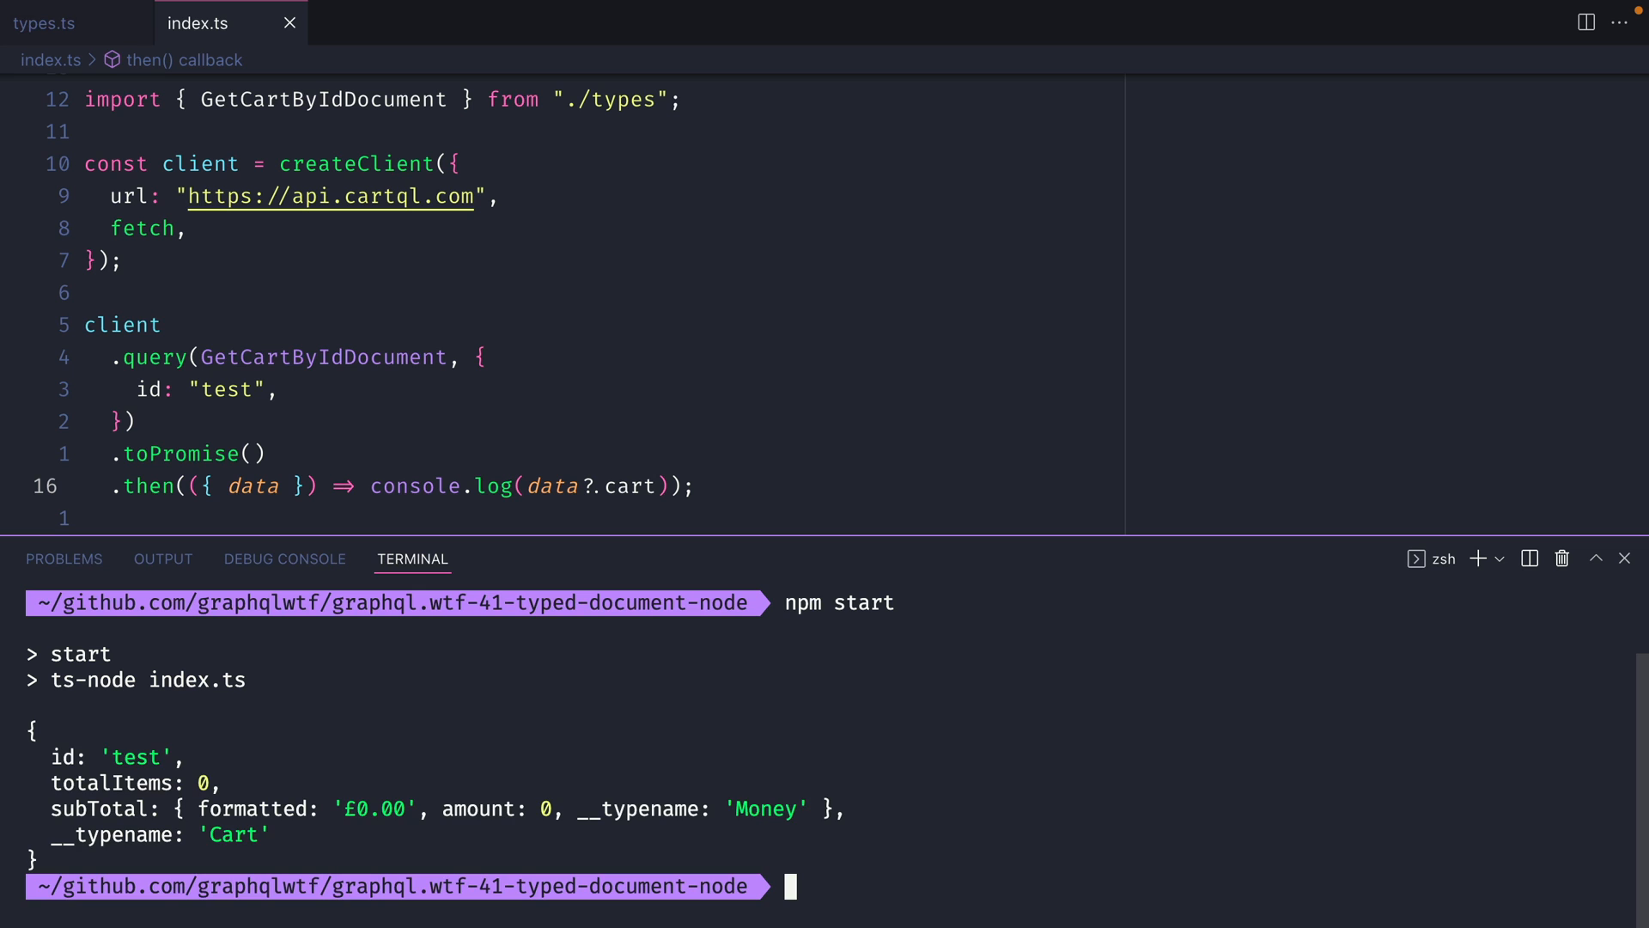
text(impor)
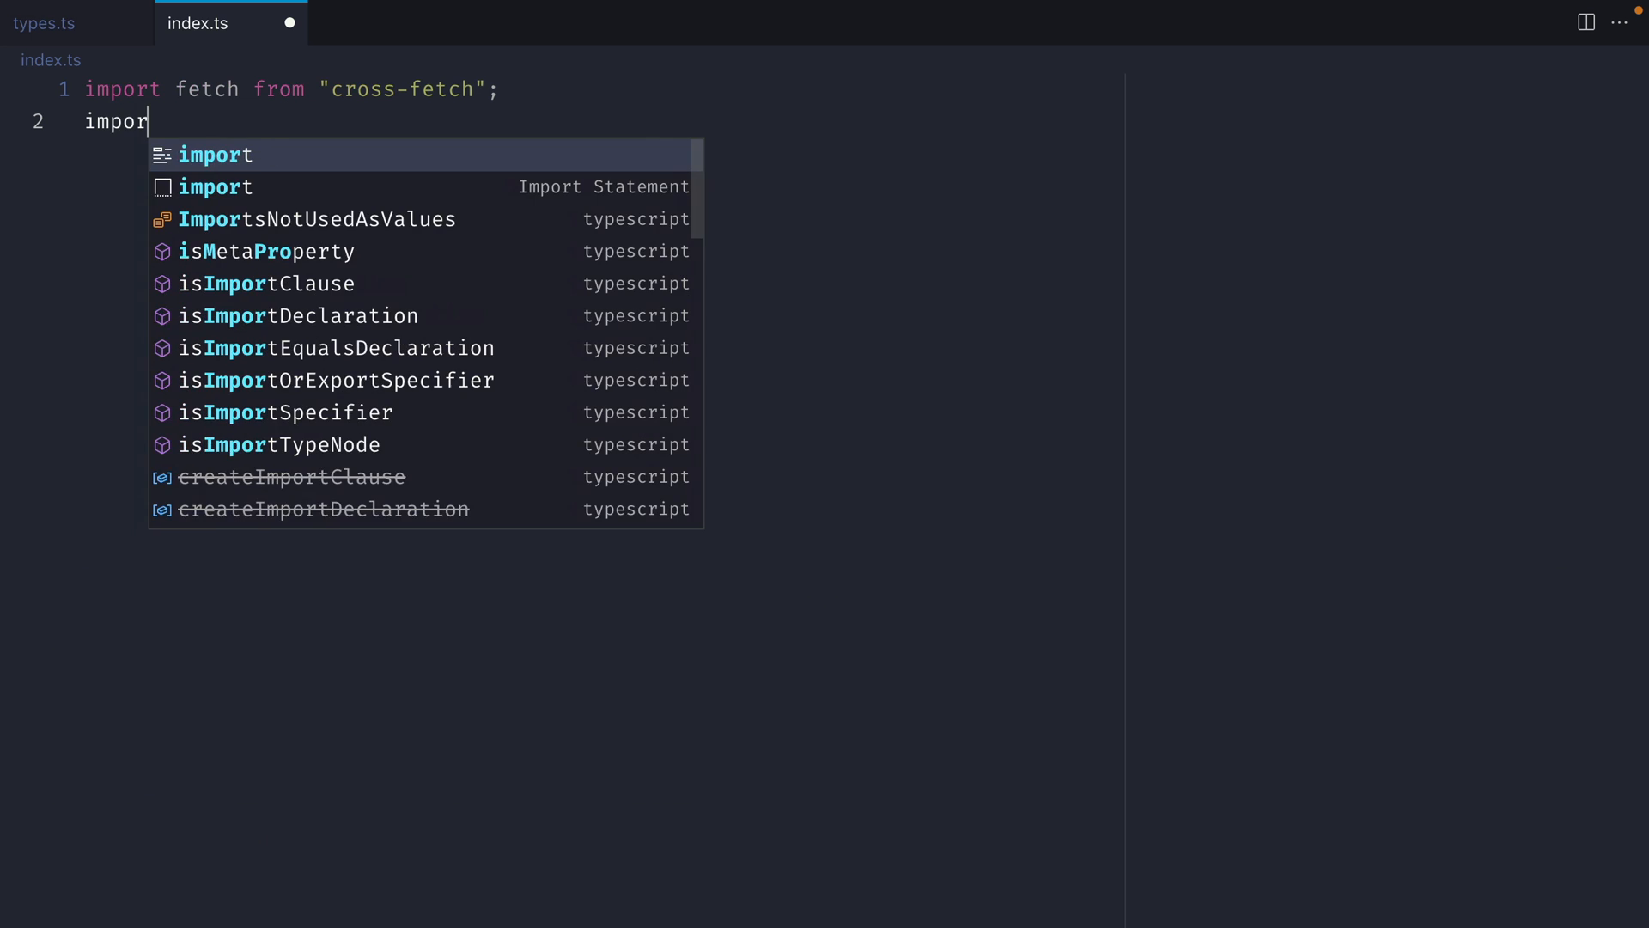
text({GraphQLClient } from "graphql-request";)
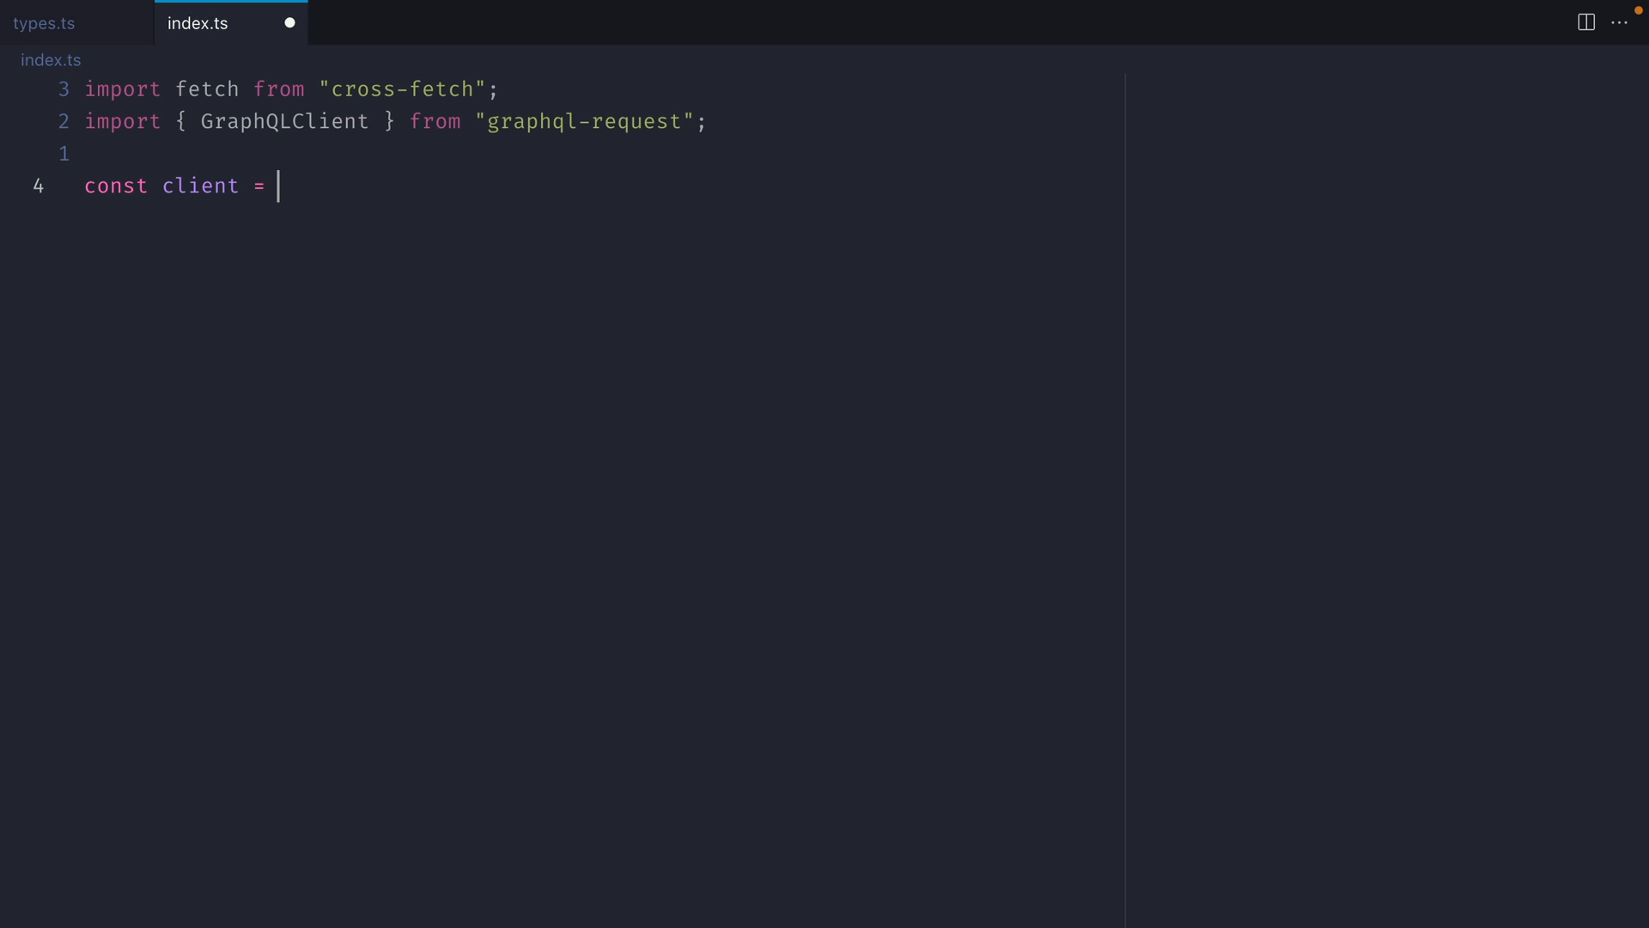
text(new GraphQLClient)
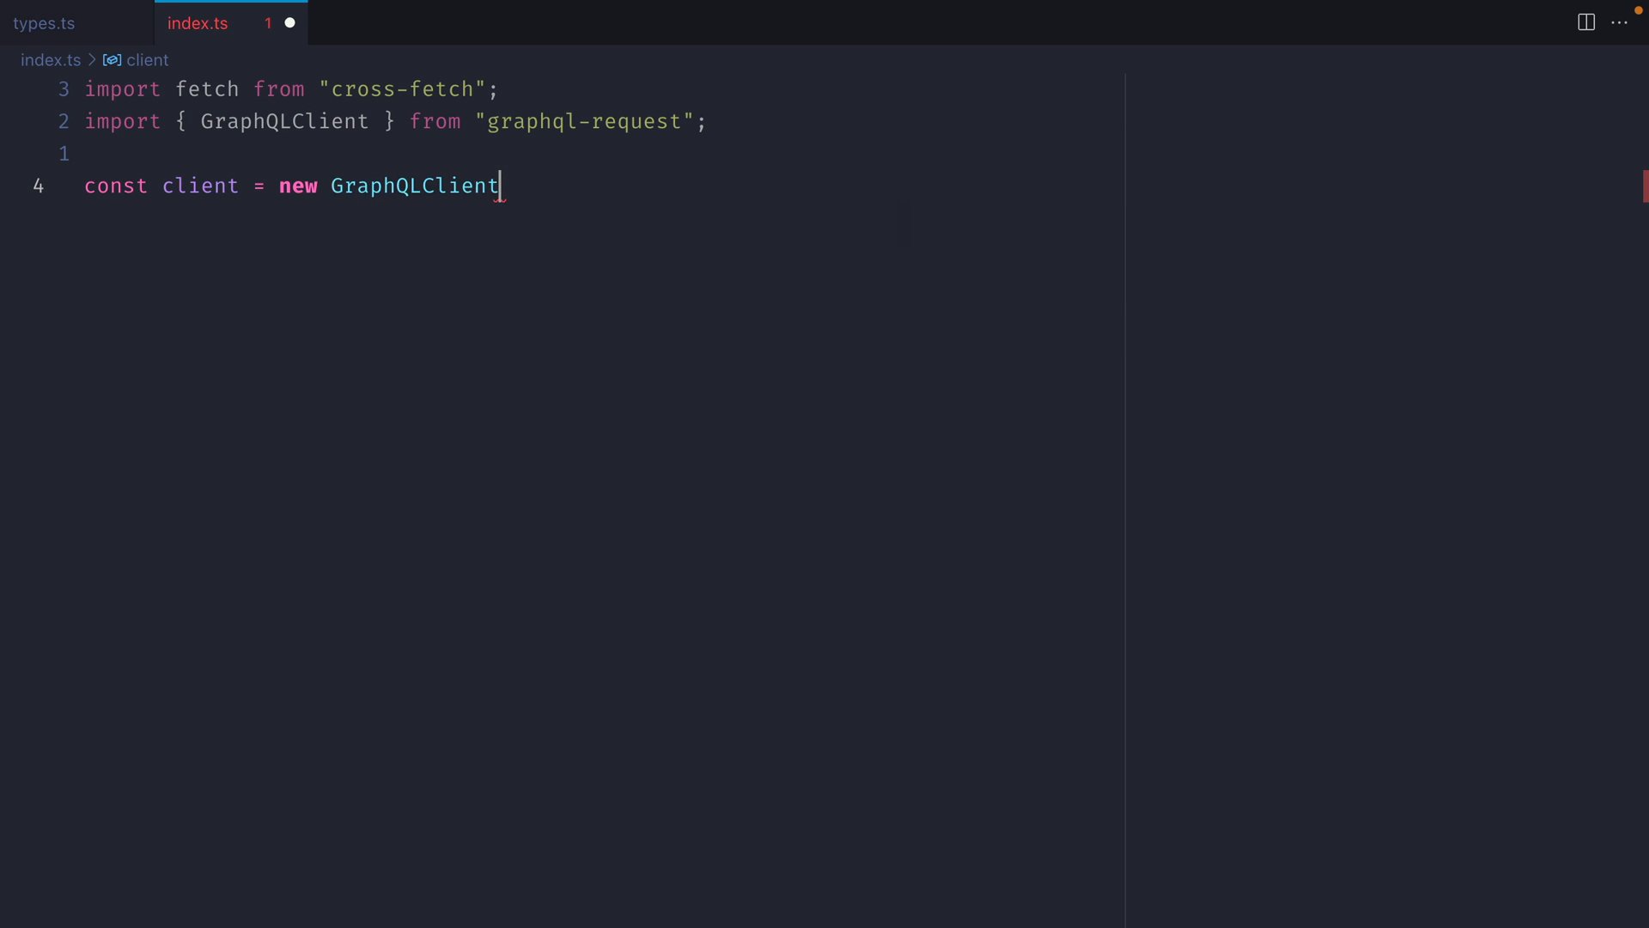
text(("https://api.cartql.com"))
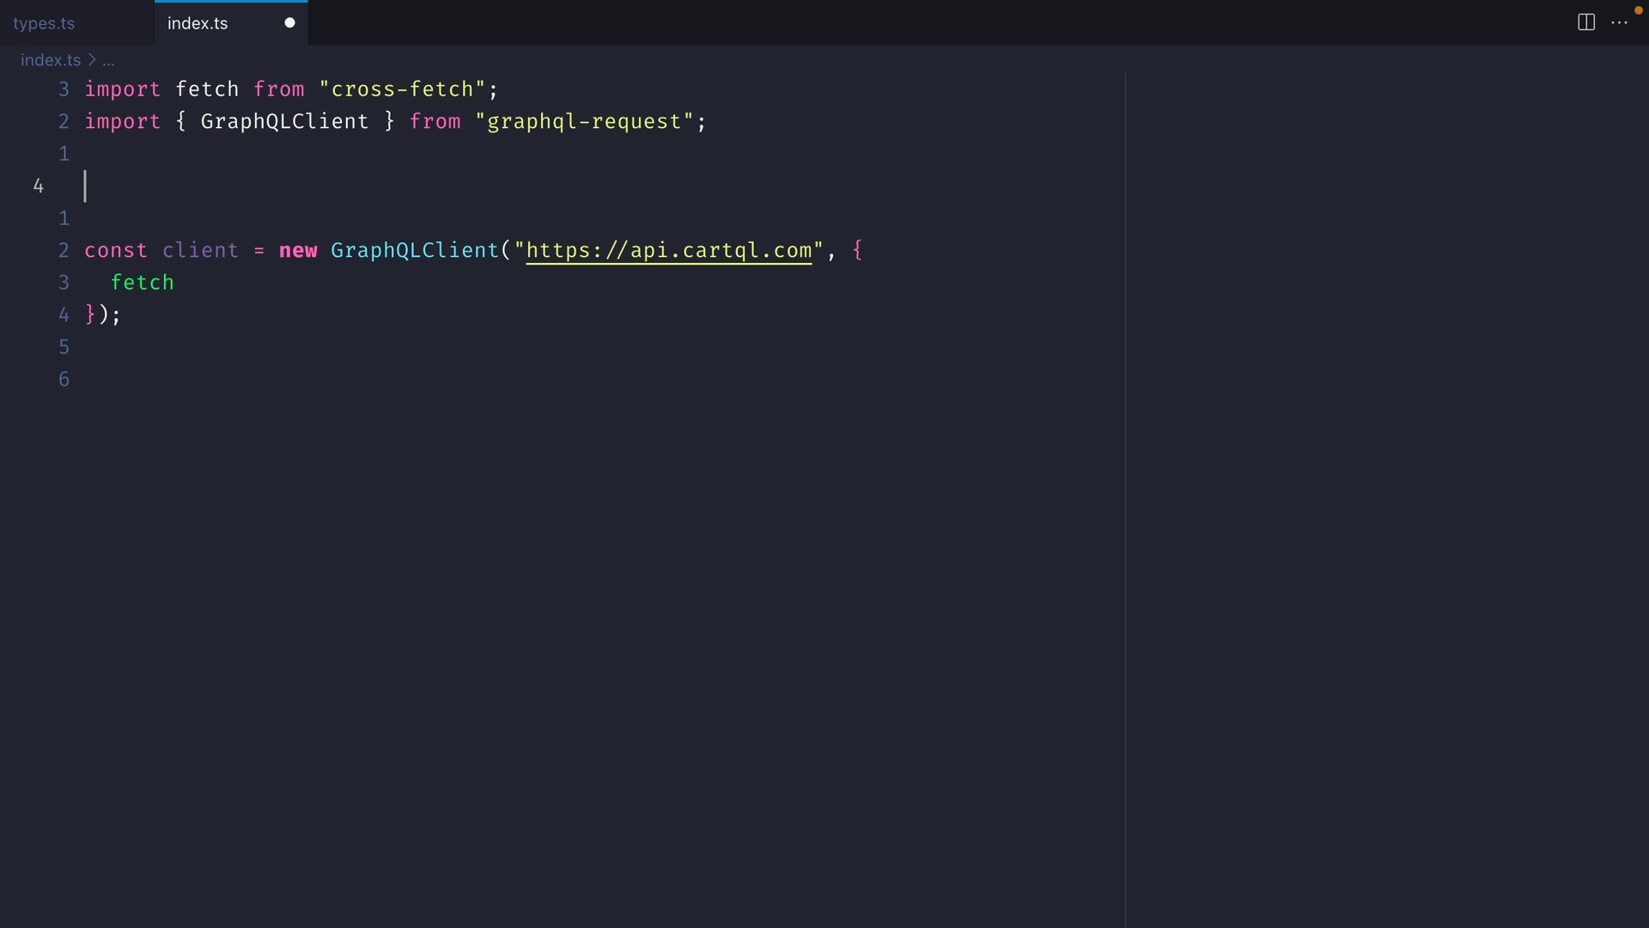
click(44, 24)
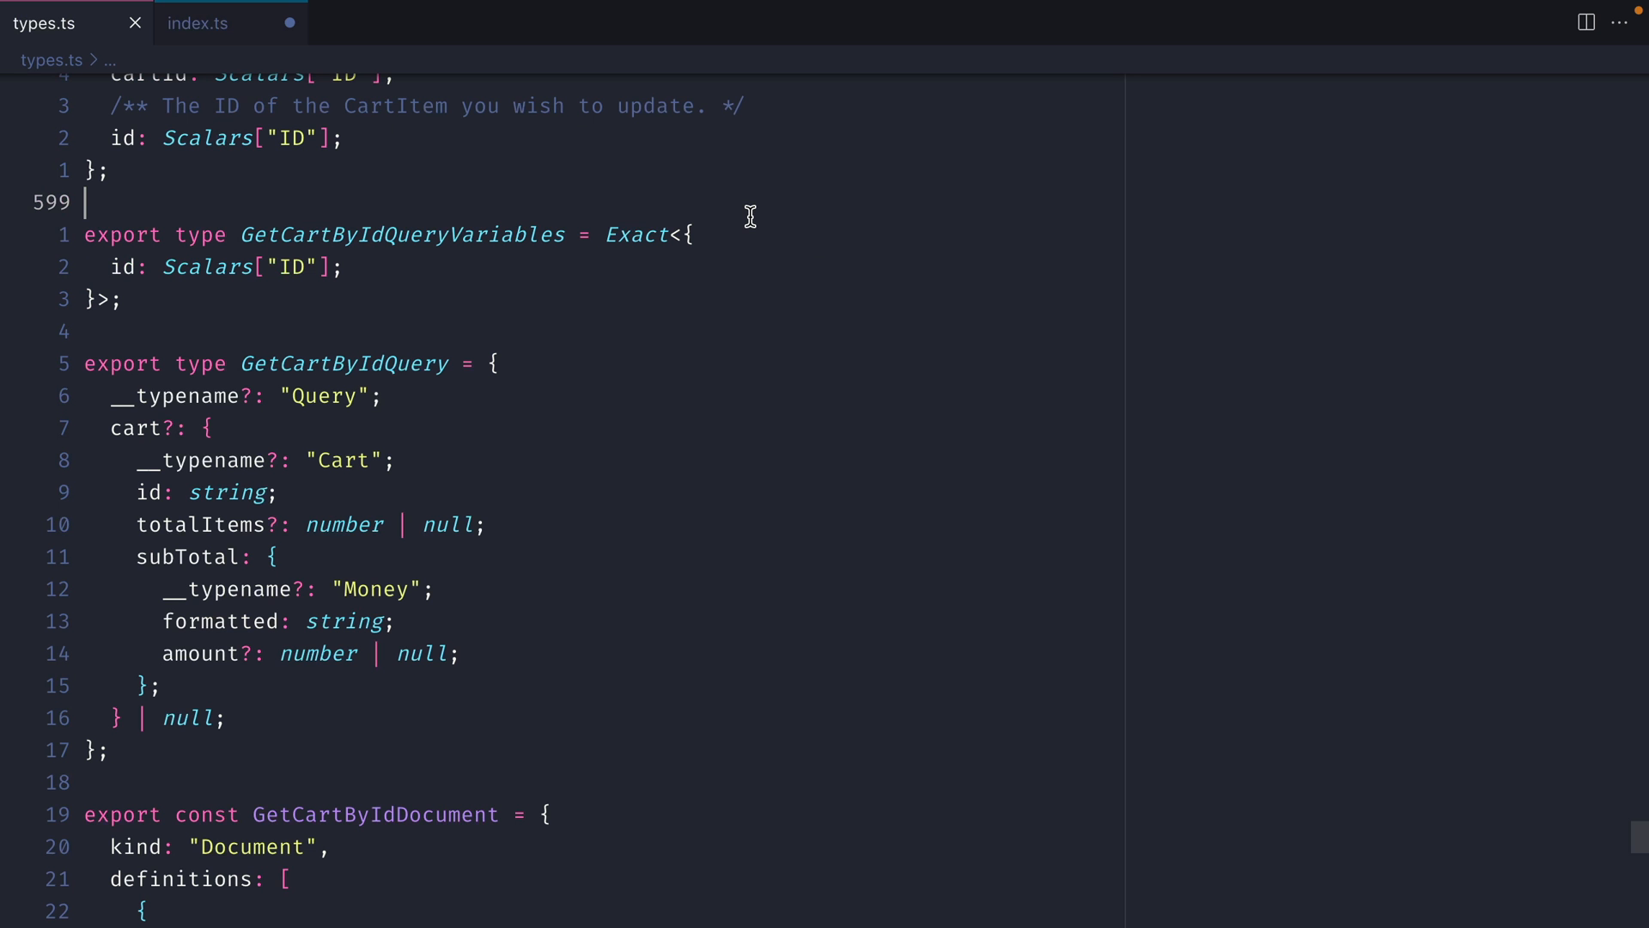
Add GetCartByIdQuery and GetCartByIdQueryVariables to the ./types import and return to index.ts.
double_click(401, 233)
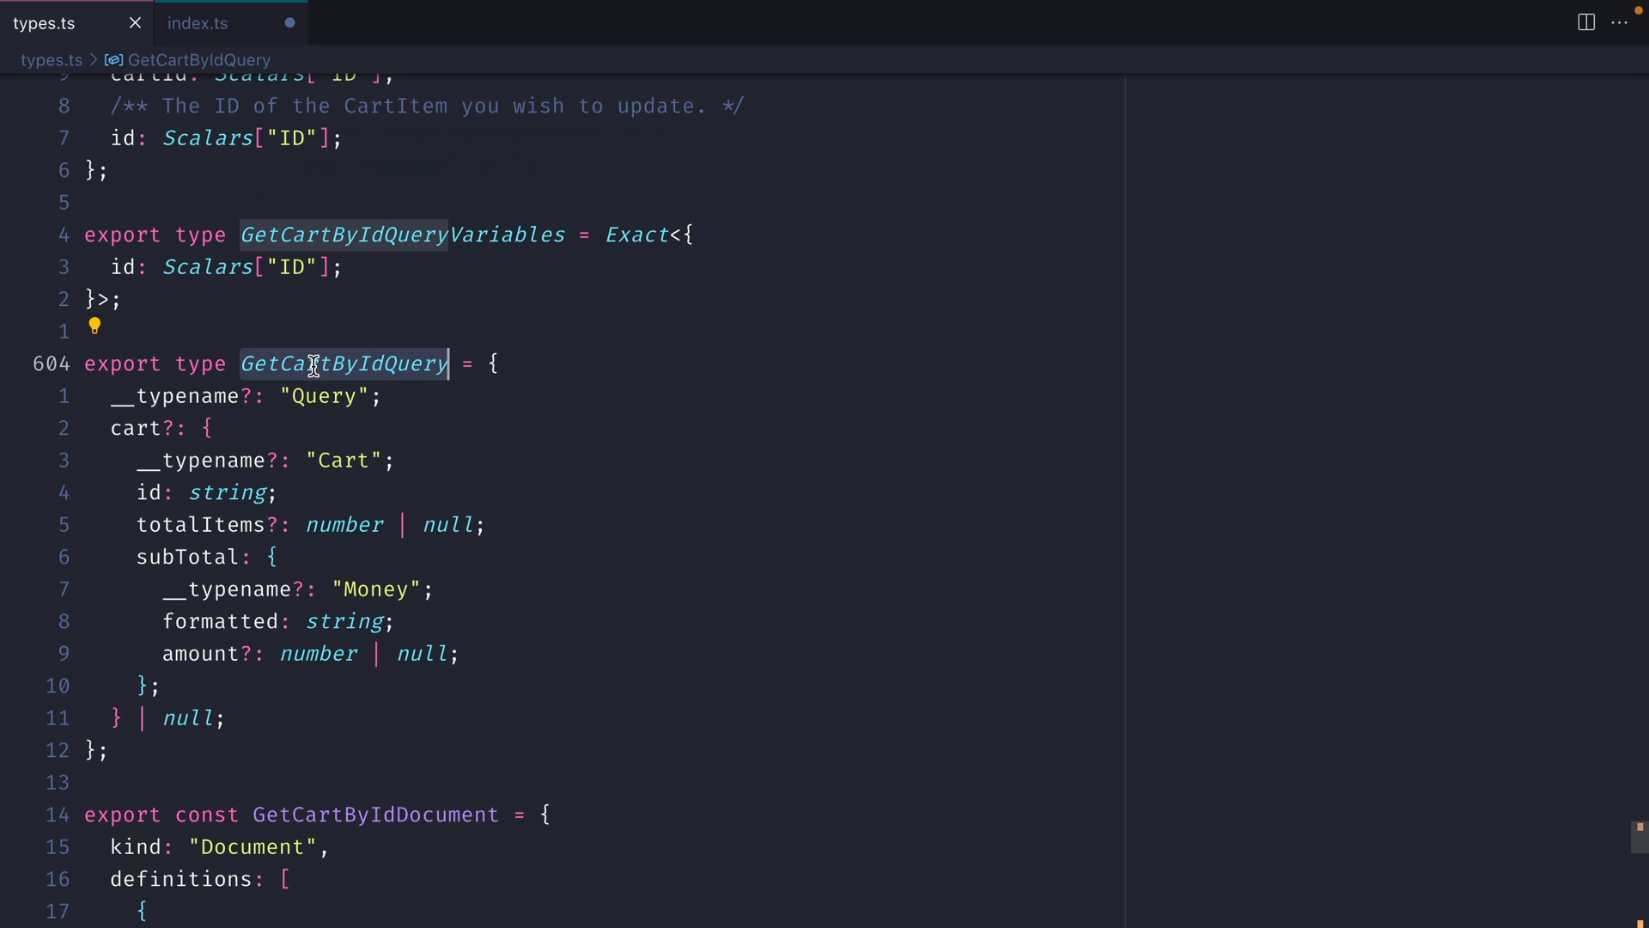
click(198, 24)
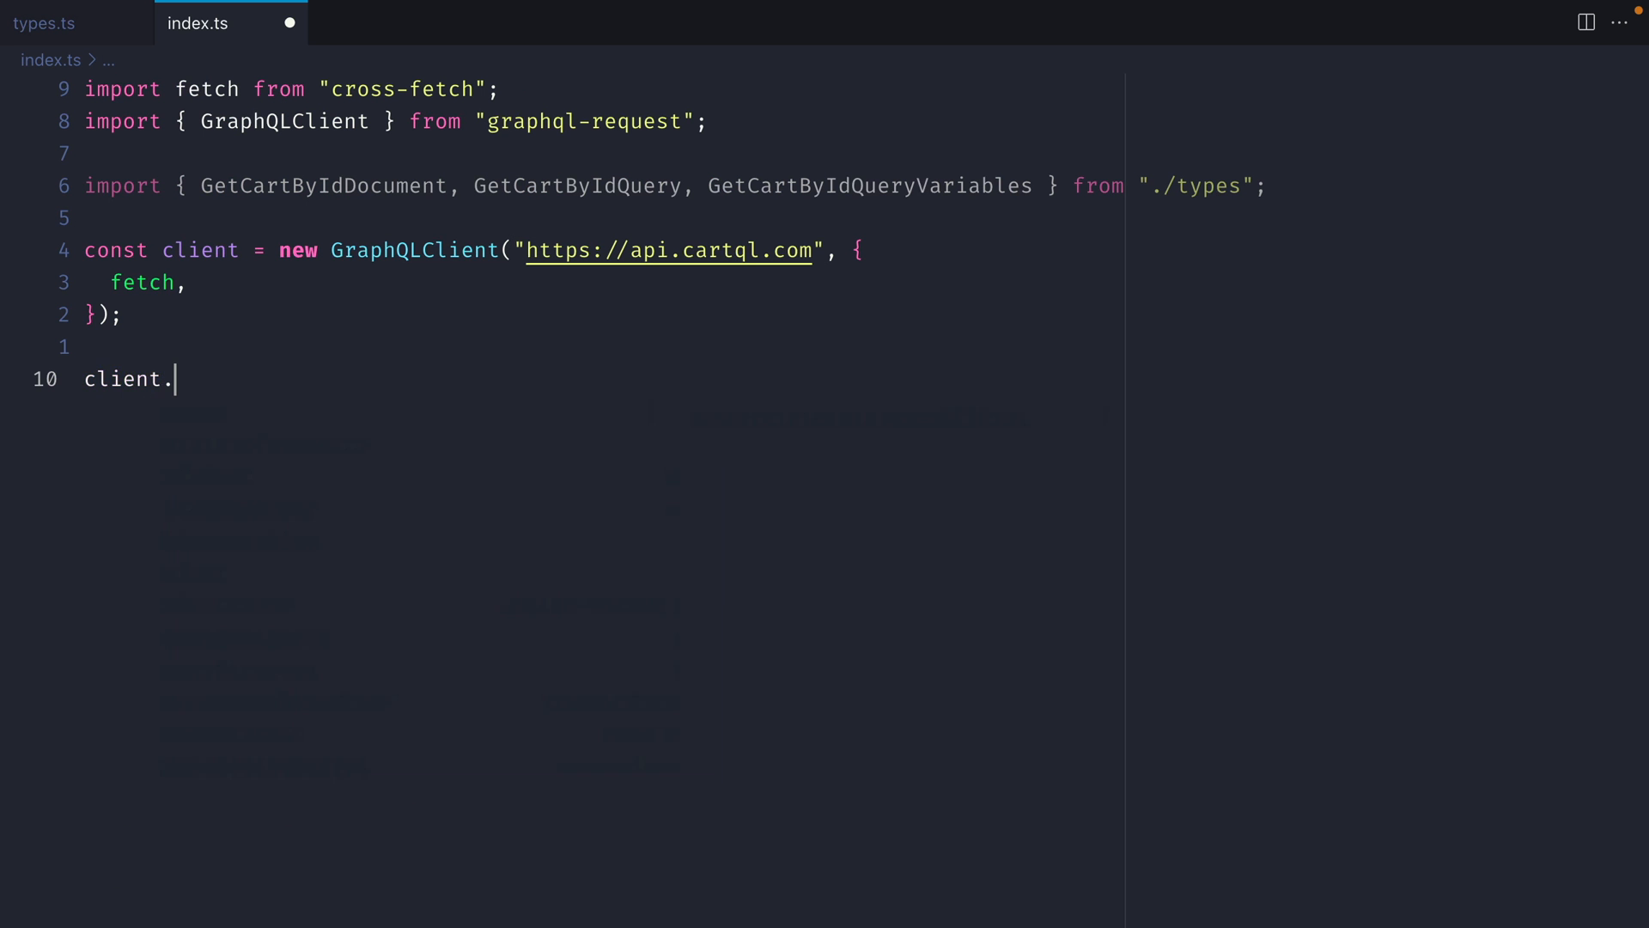
Write client.request<GetCartByIdQuery, GetCartByIdQueryVariables> for GetCartByIdDocument with id "test".
text(request)
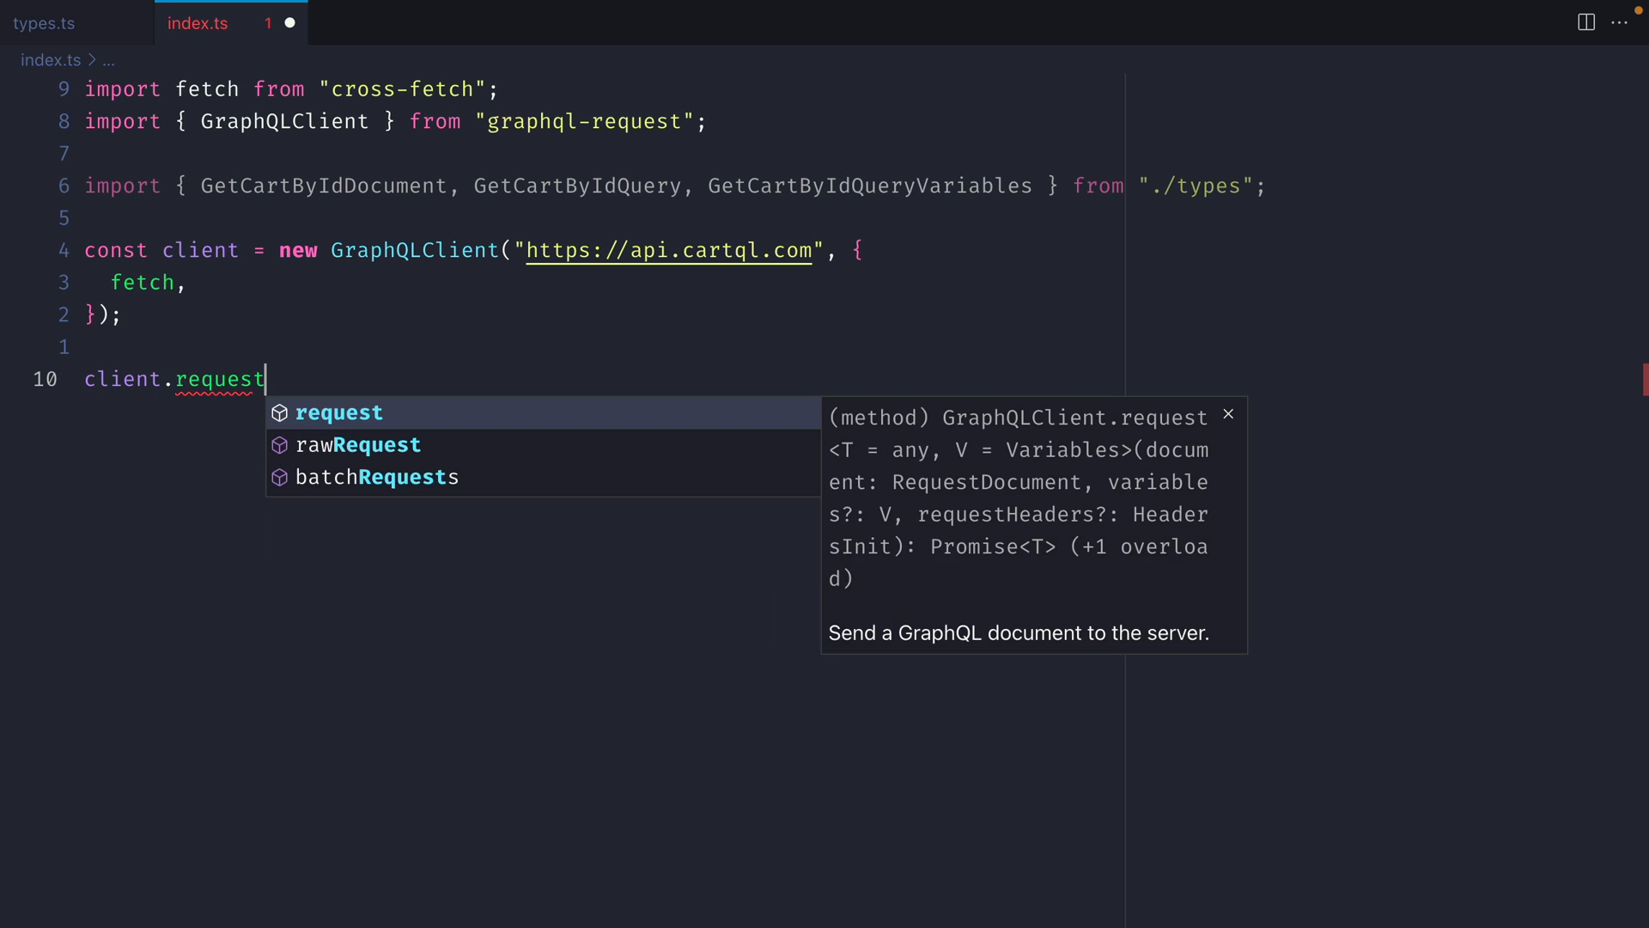
text(<)
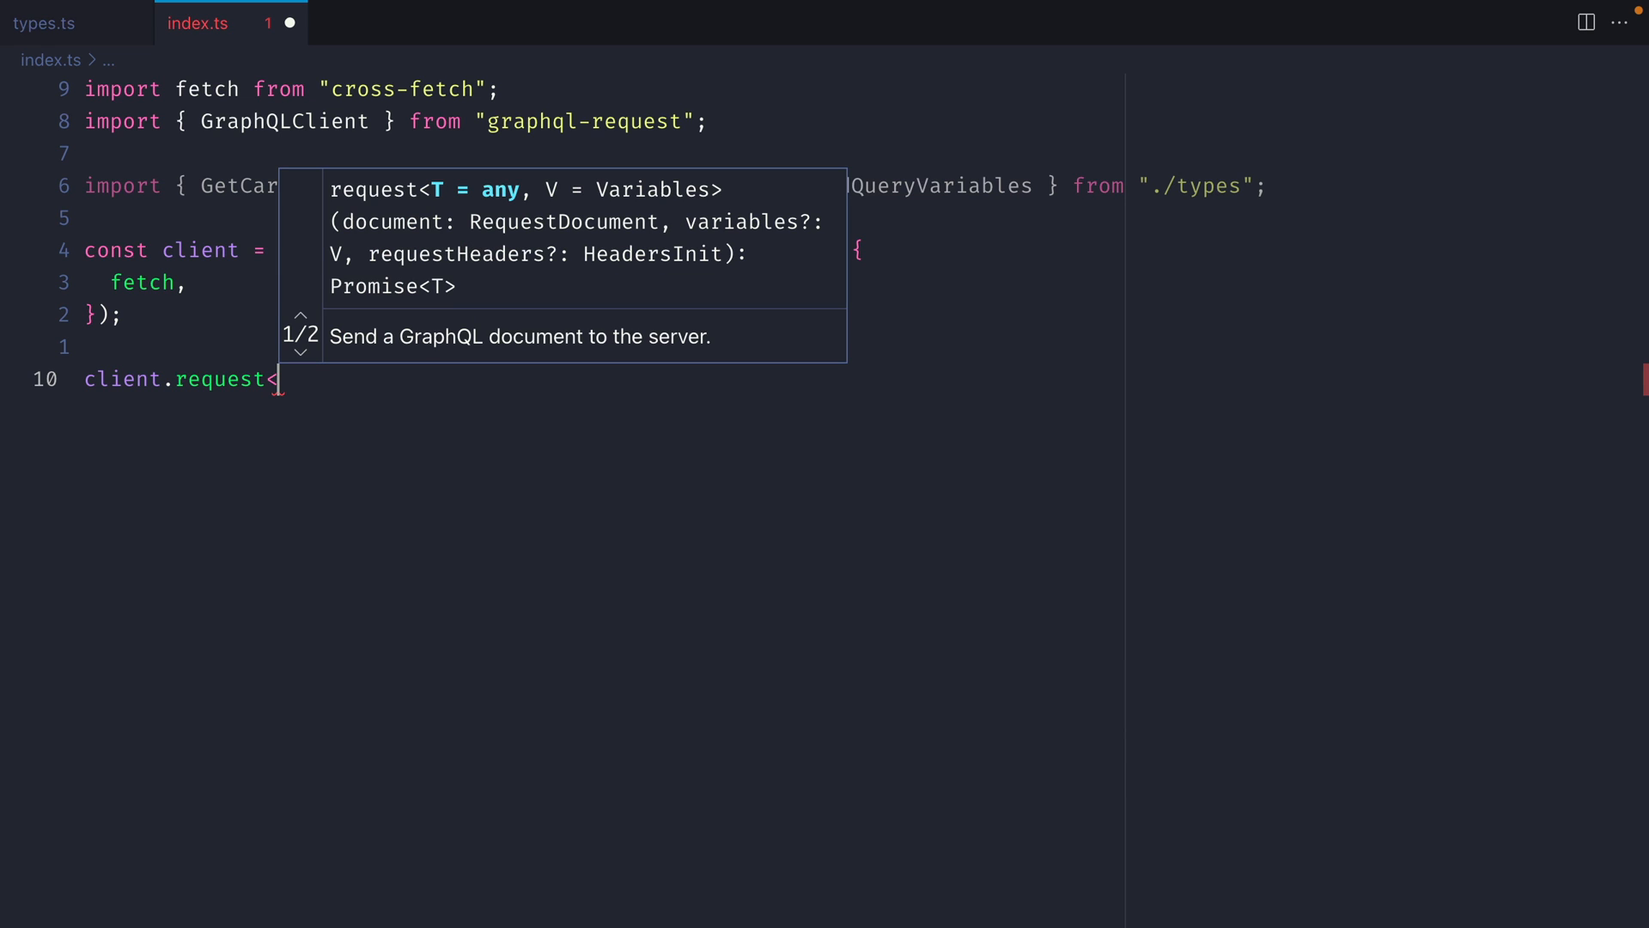
text(GetCartByIdQuery,)
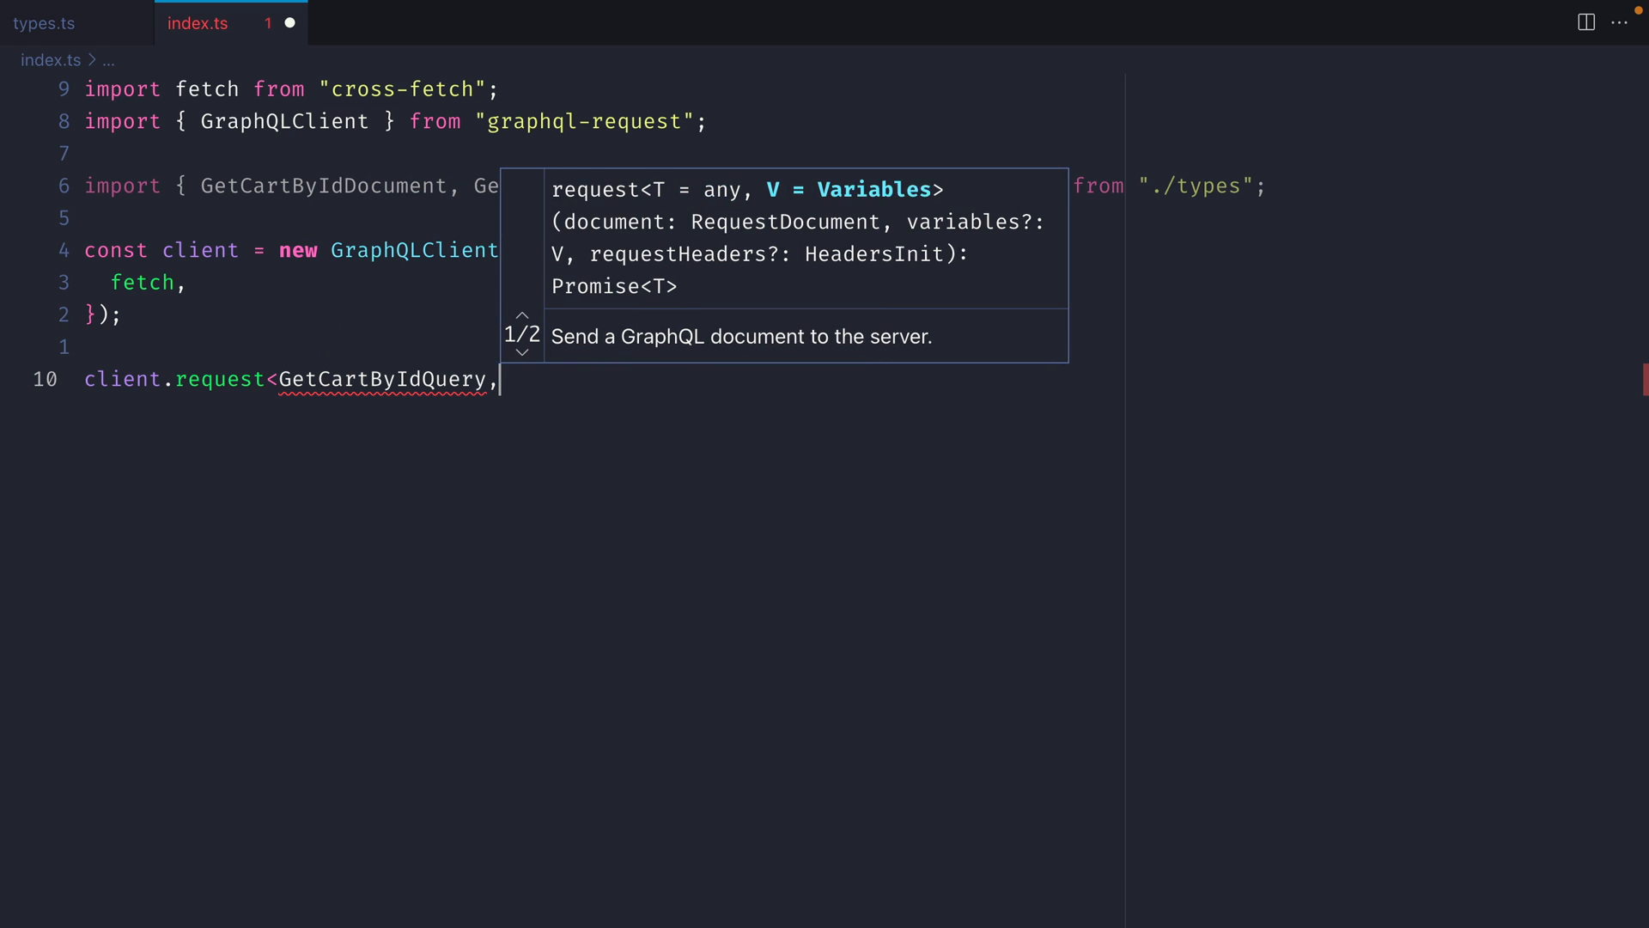
text(Ge)
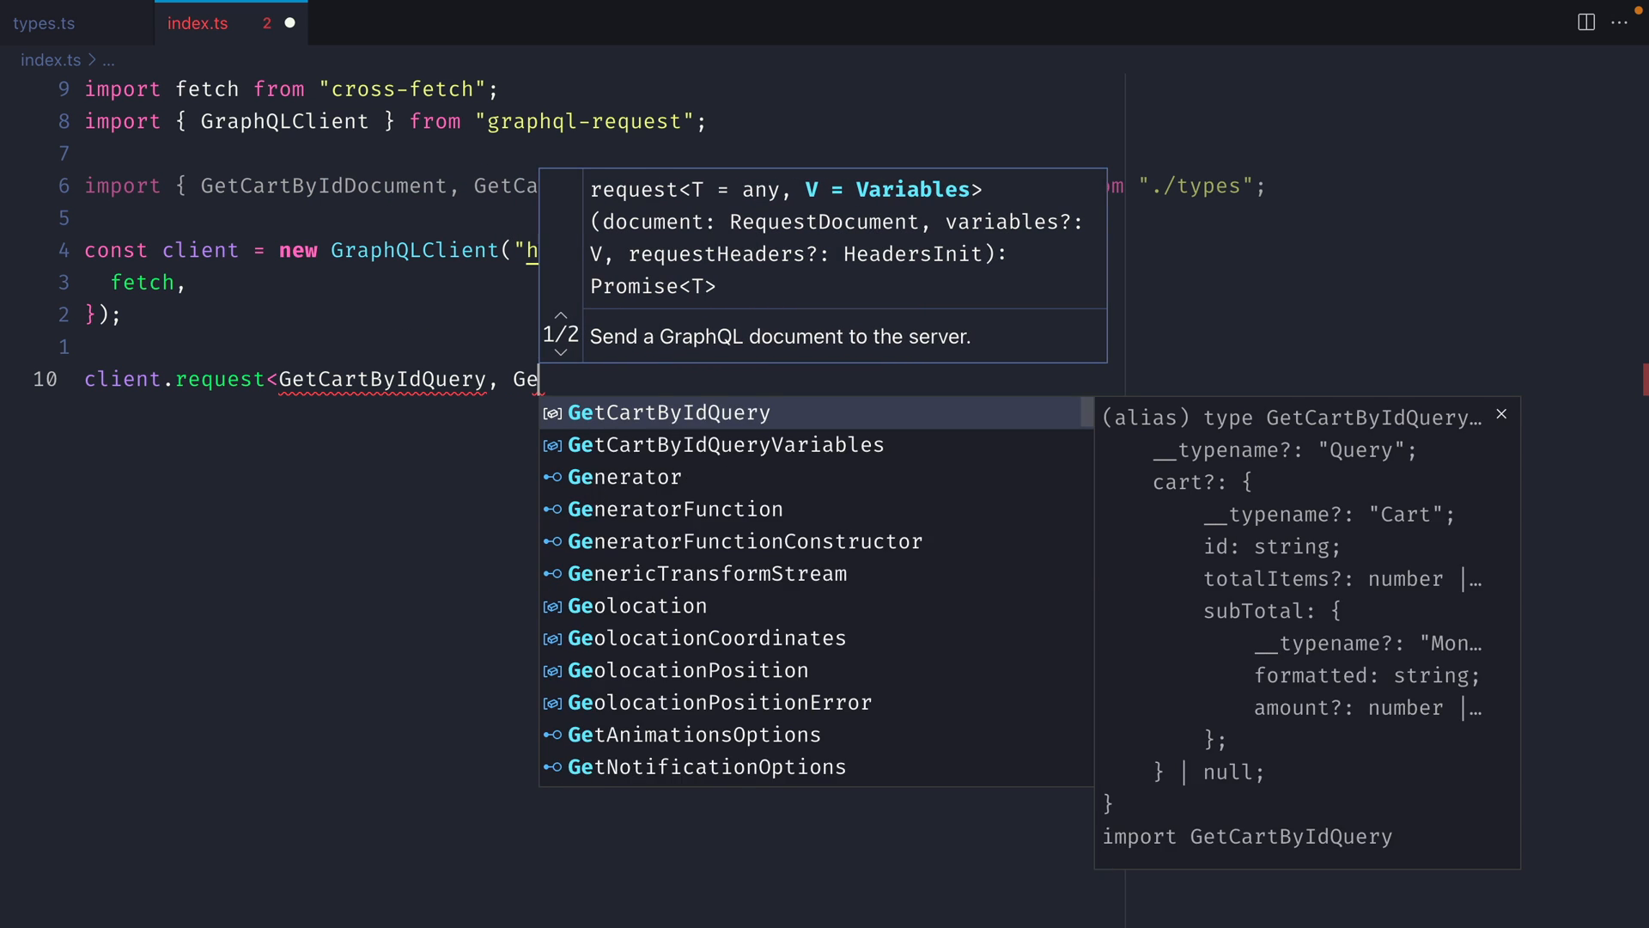
click(725, 445)
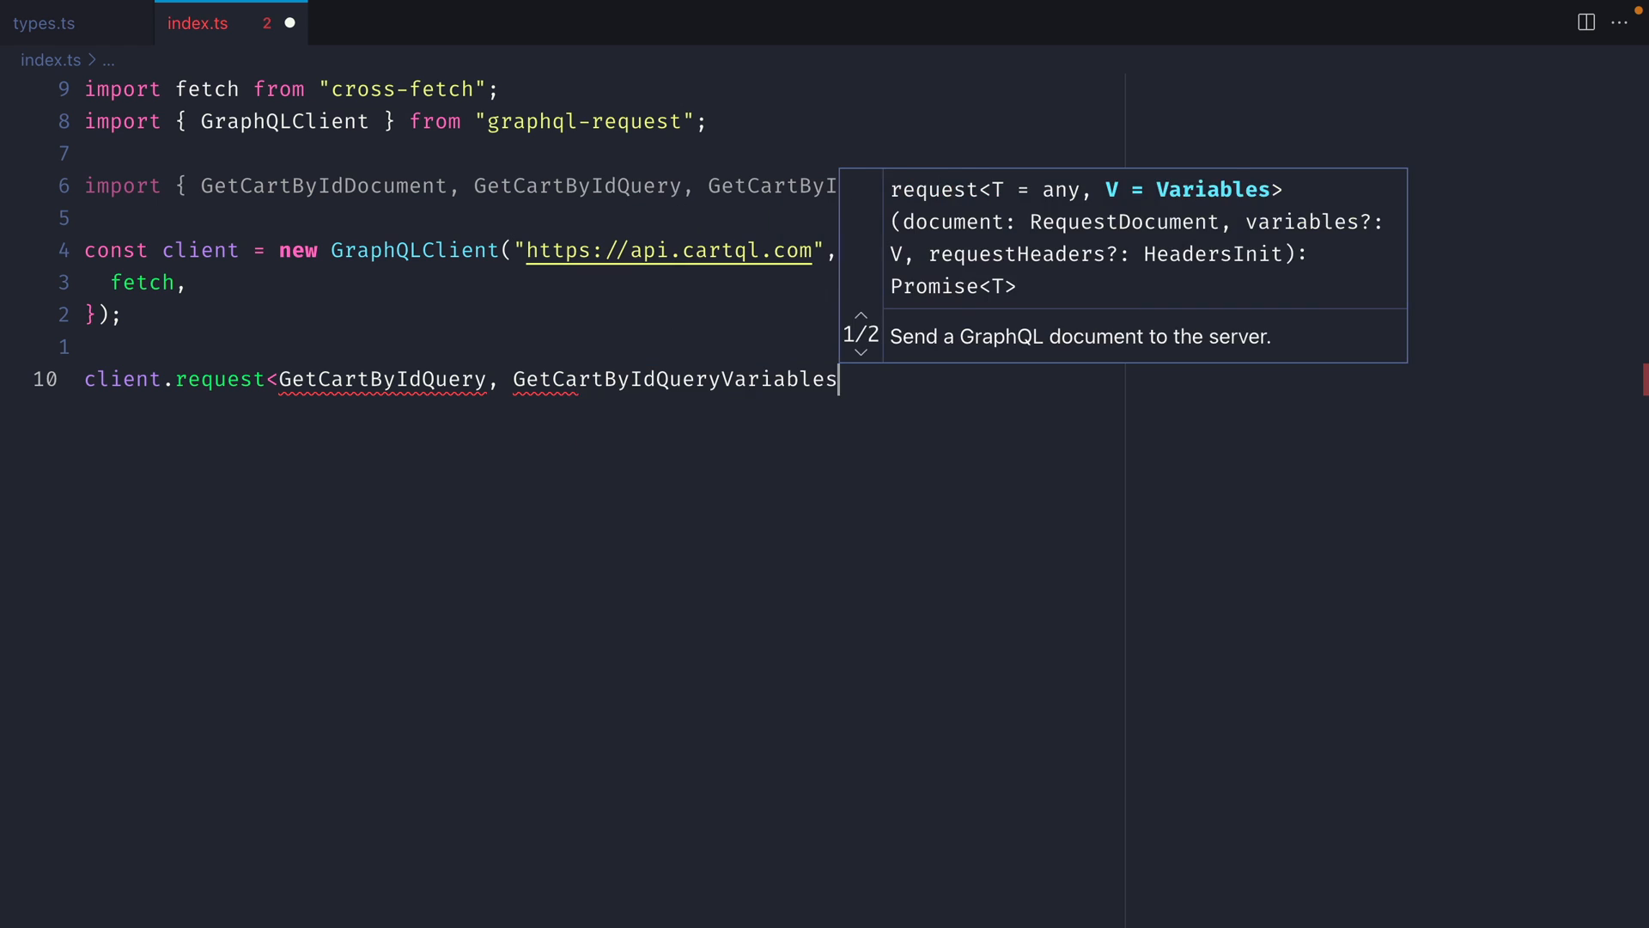
text((G)
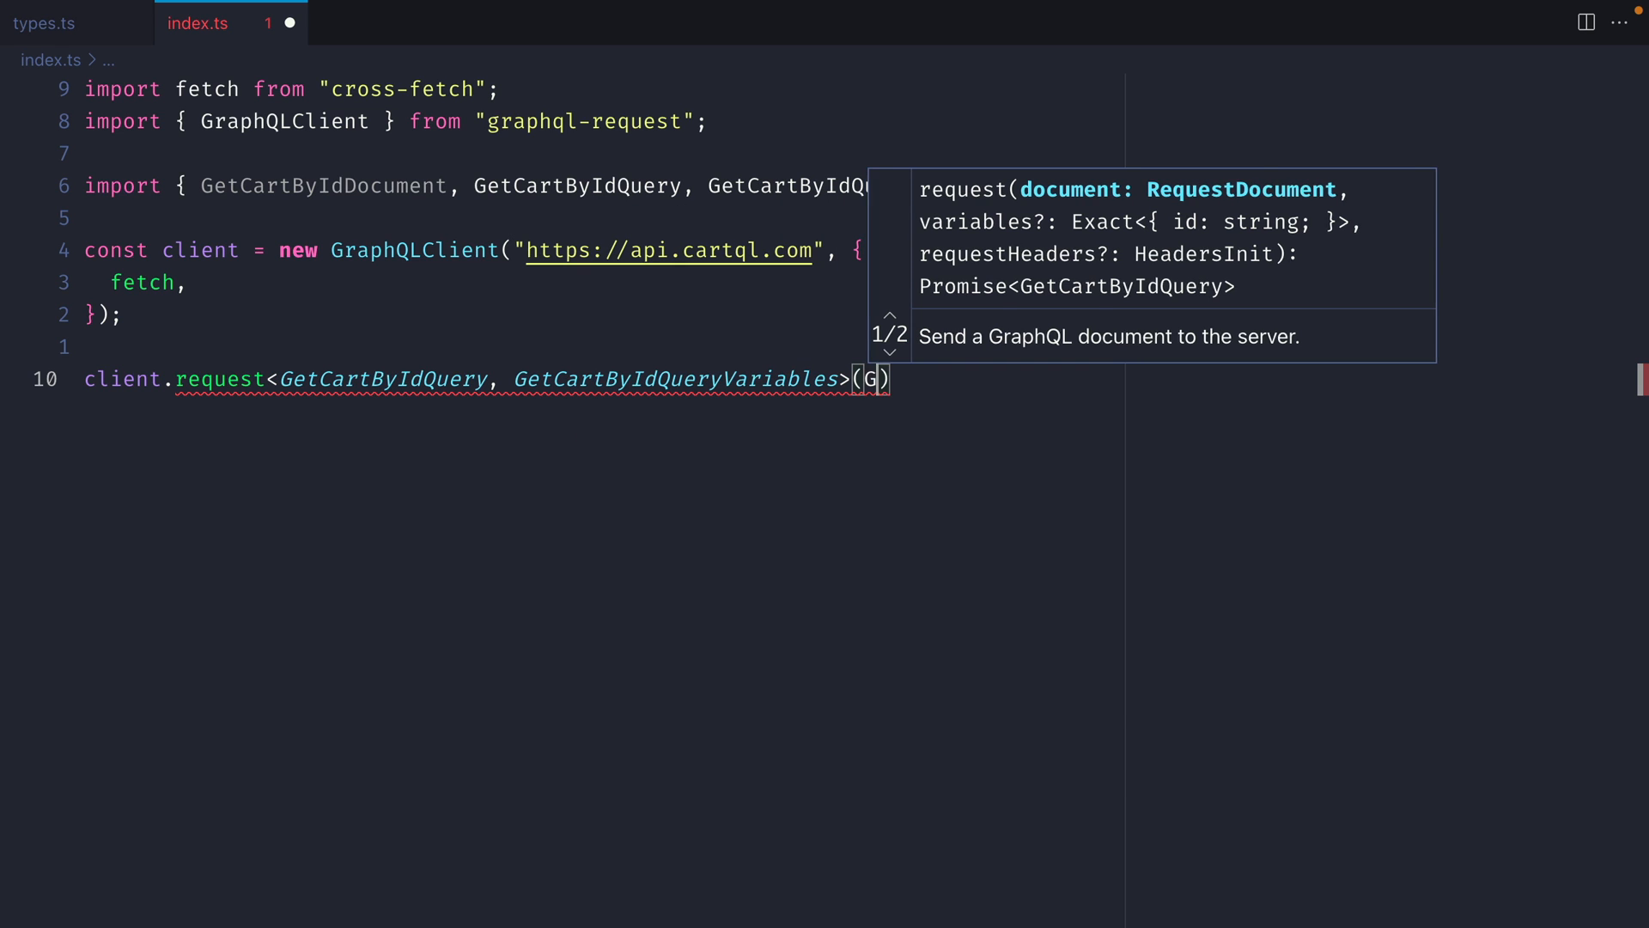
text(GetCartByIdDocument, {)
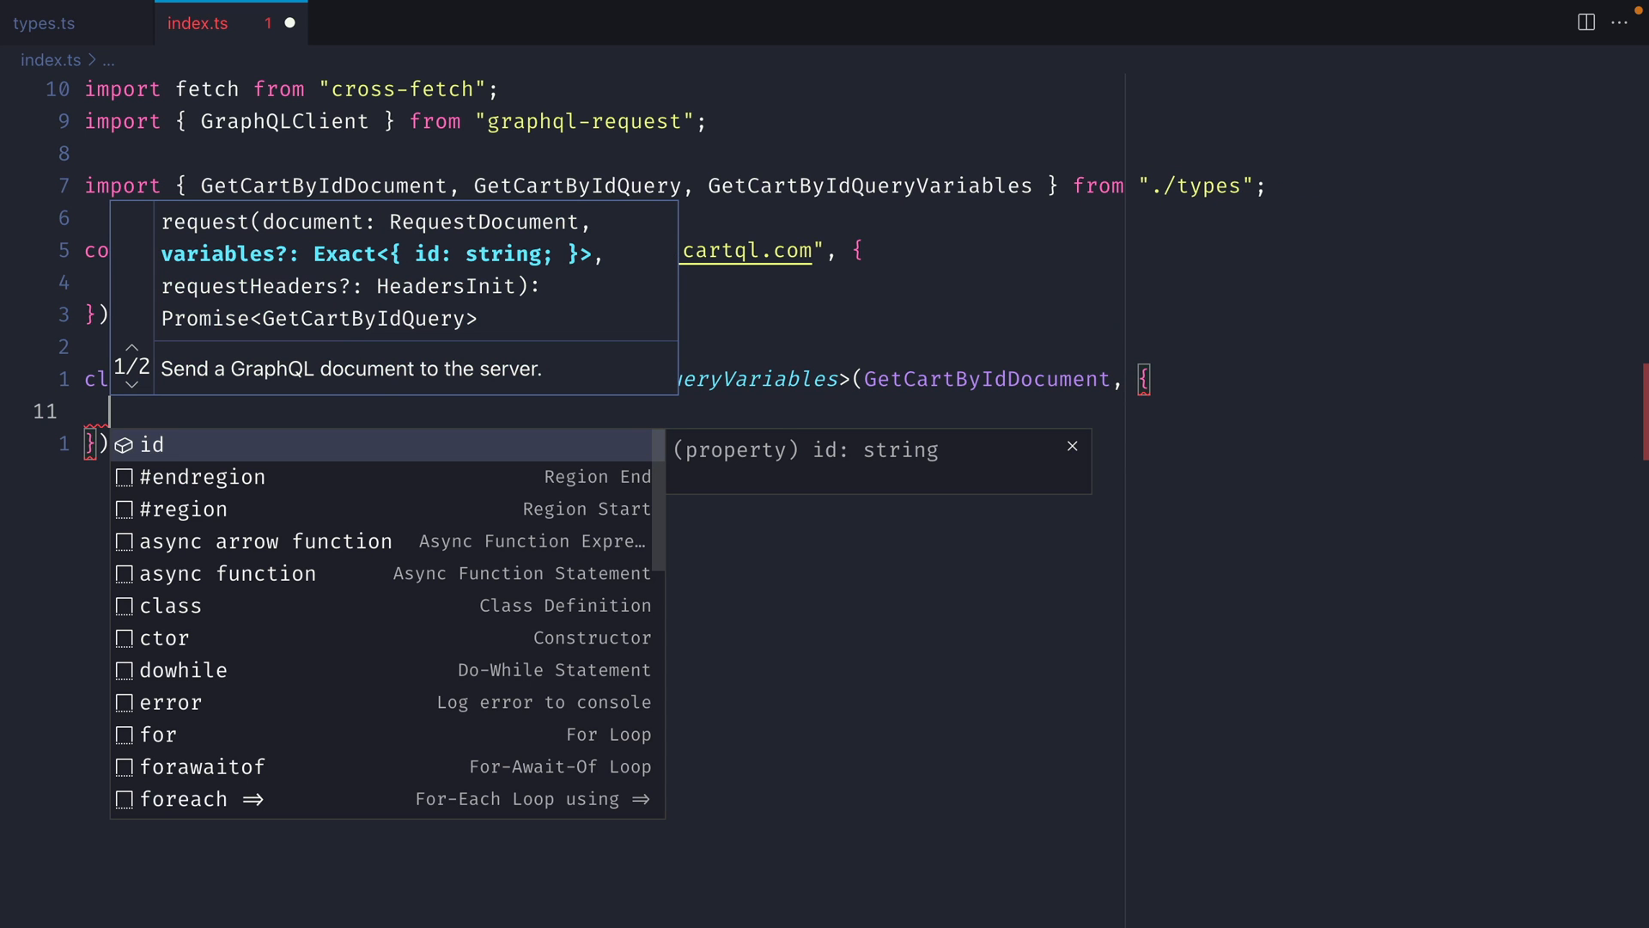
key(Escape)
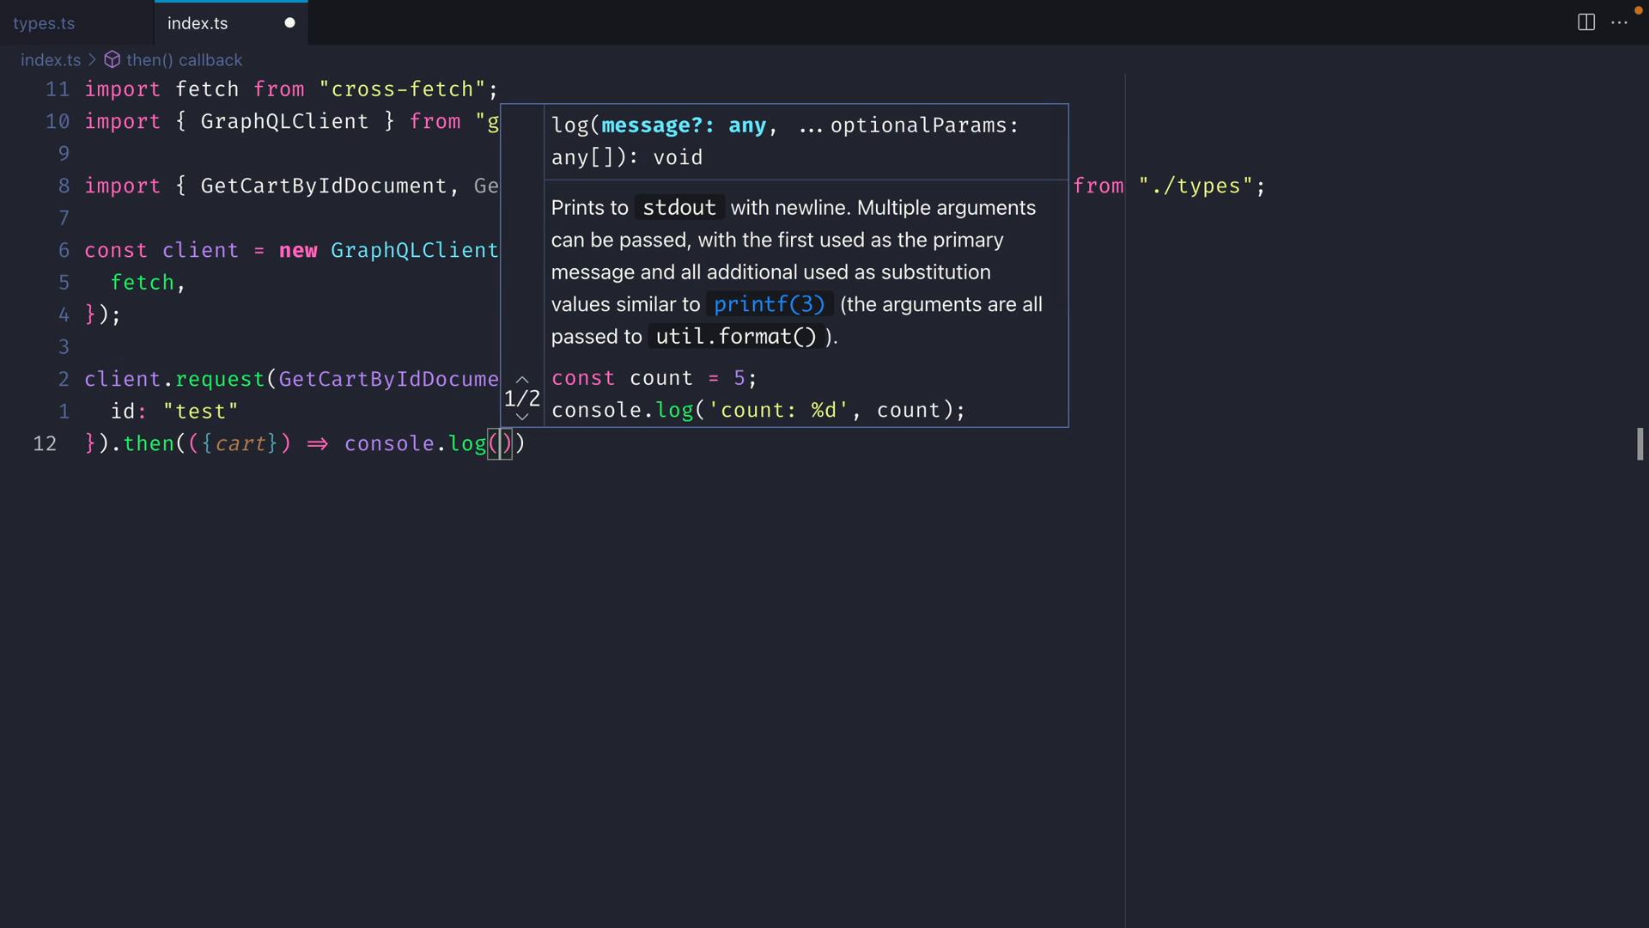
Log the returned cart and run npm start in the terminal.
text(cart)
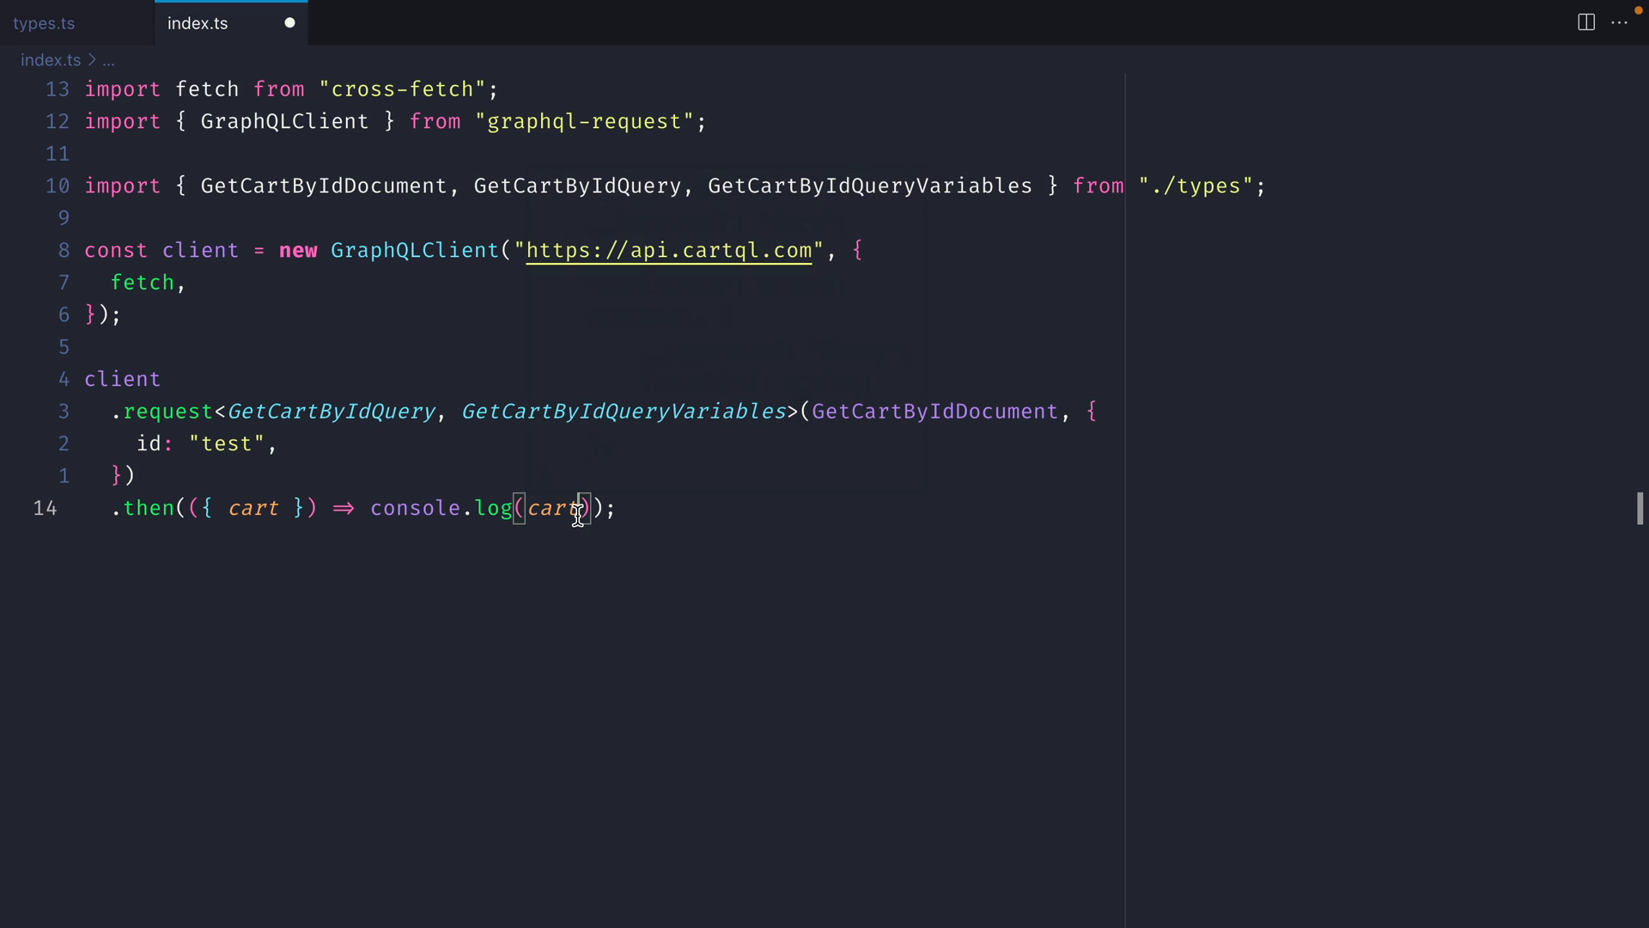
text(.)
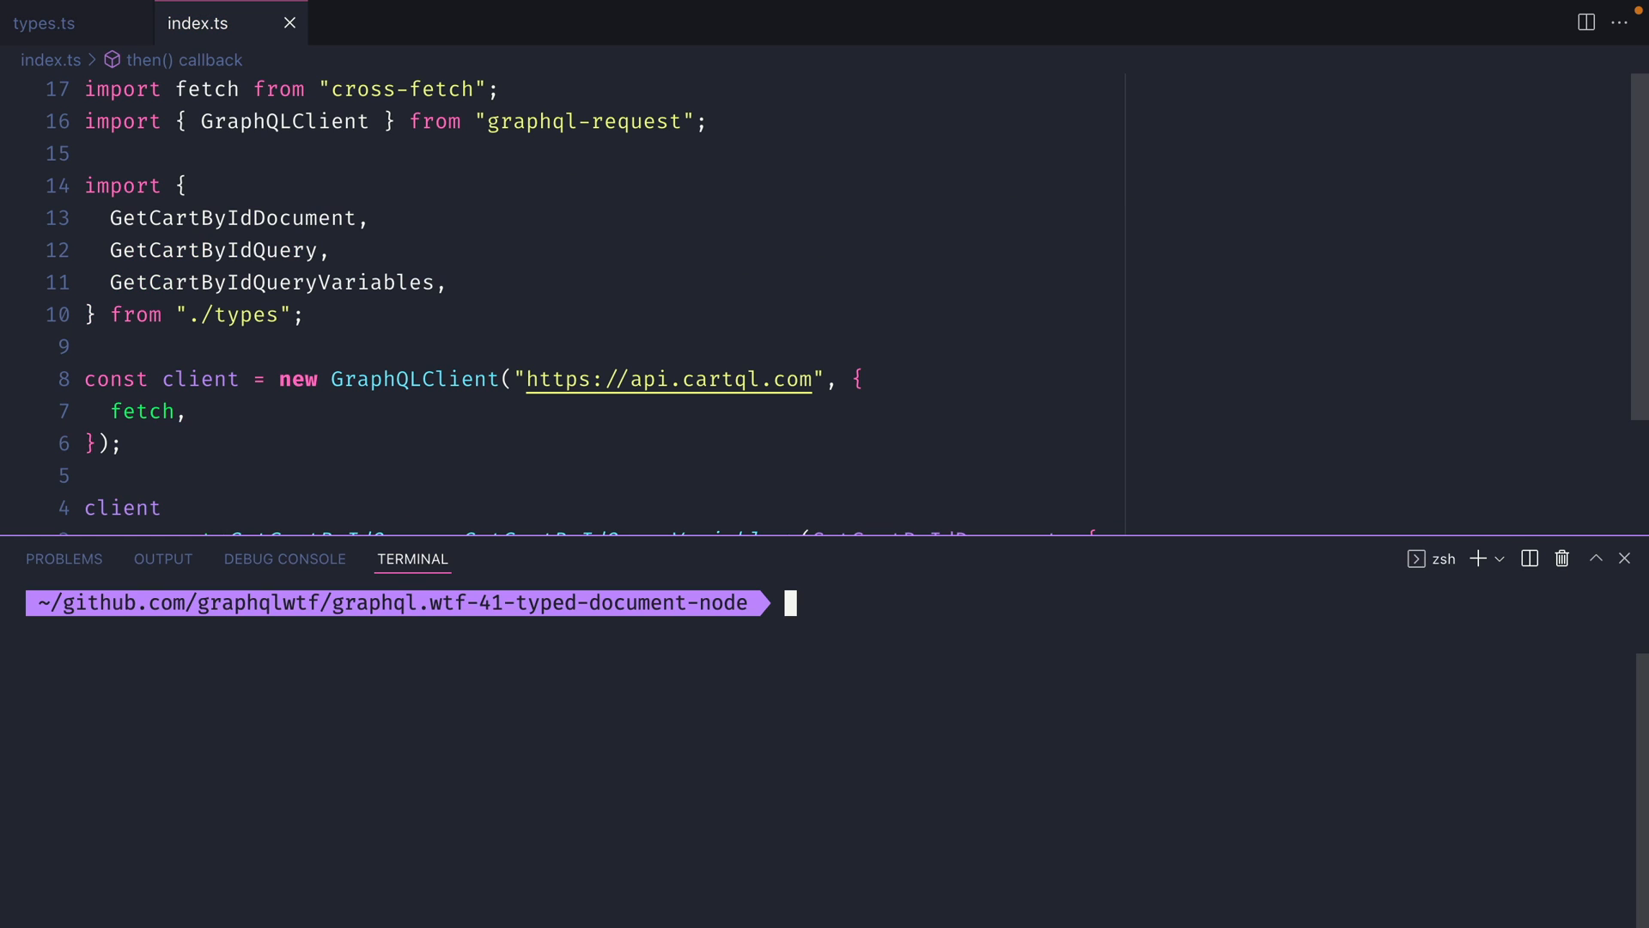
text(npm start)
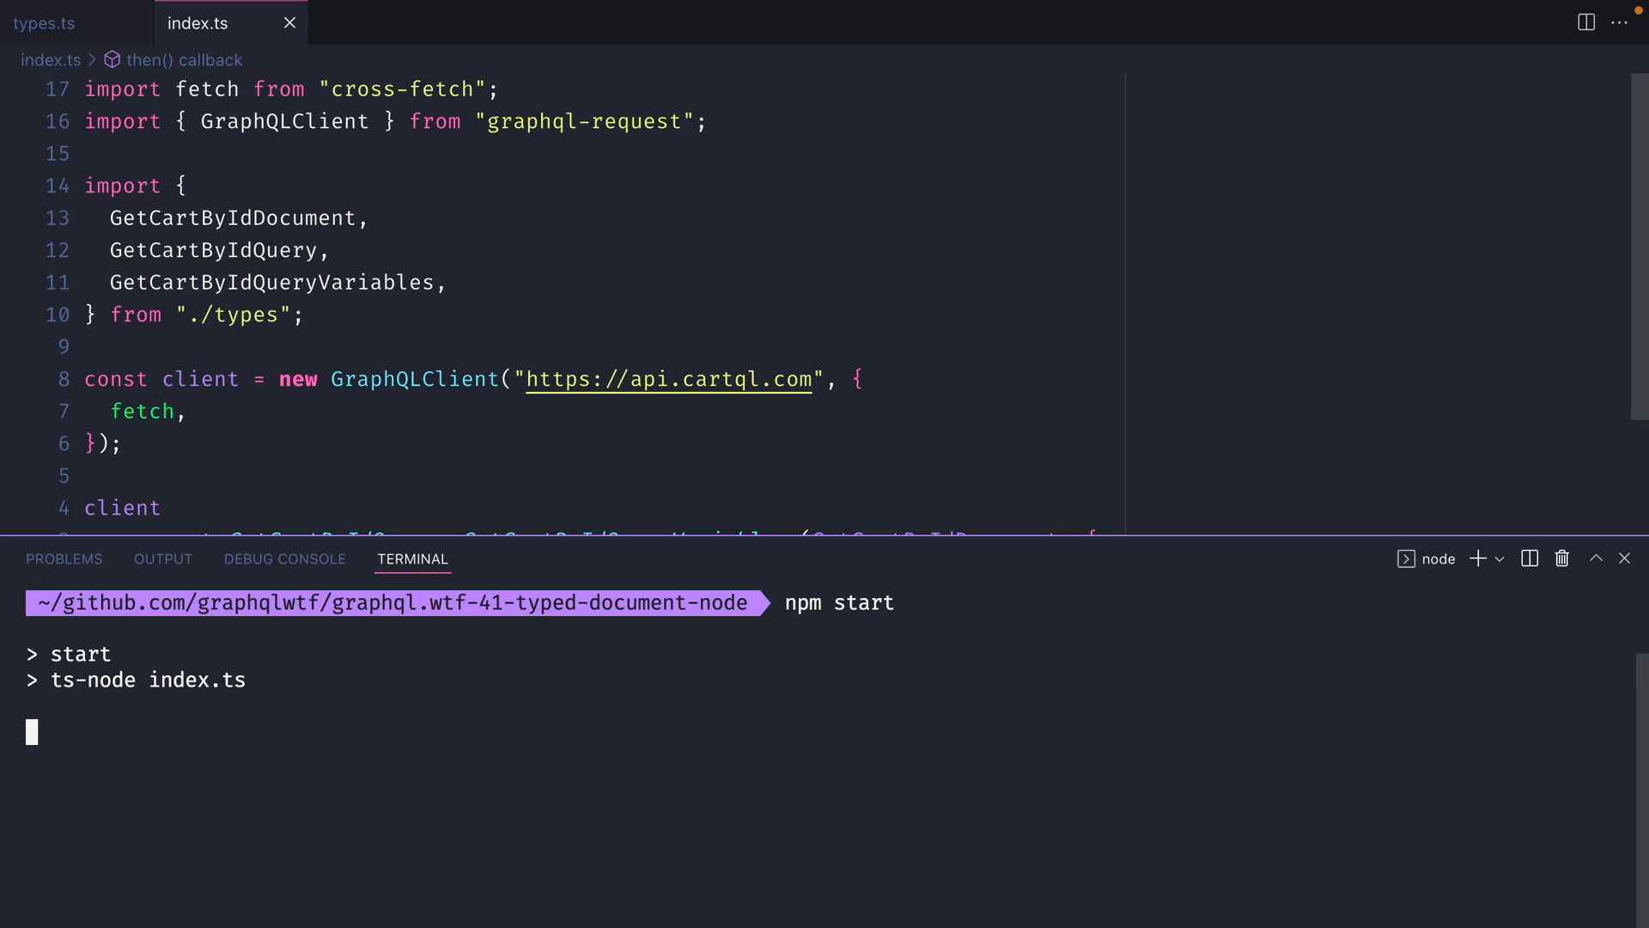